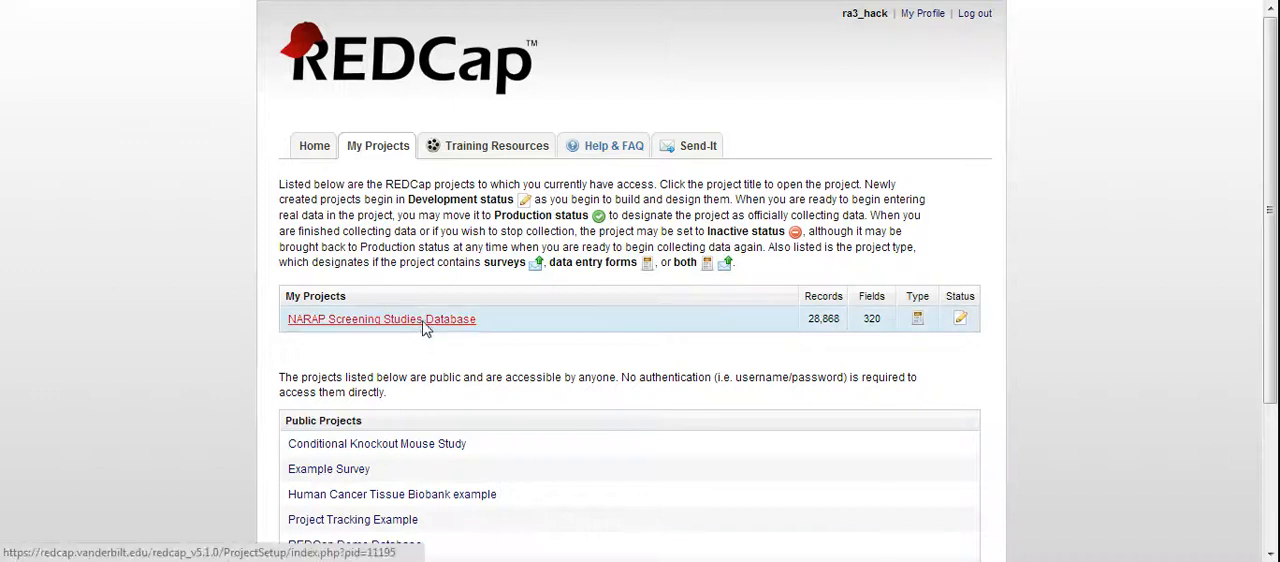
# Step: Open the NARAP Screening Studies Database project from My Projects
pyautogui.click(380, 320)
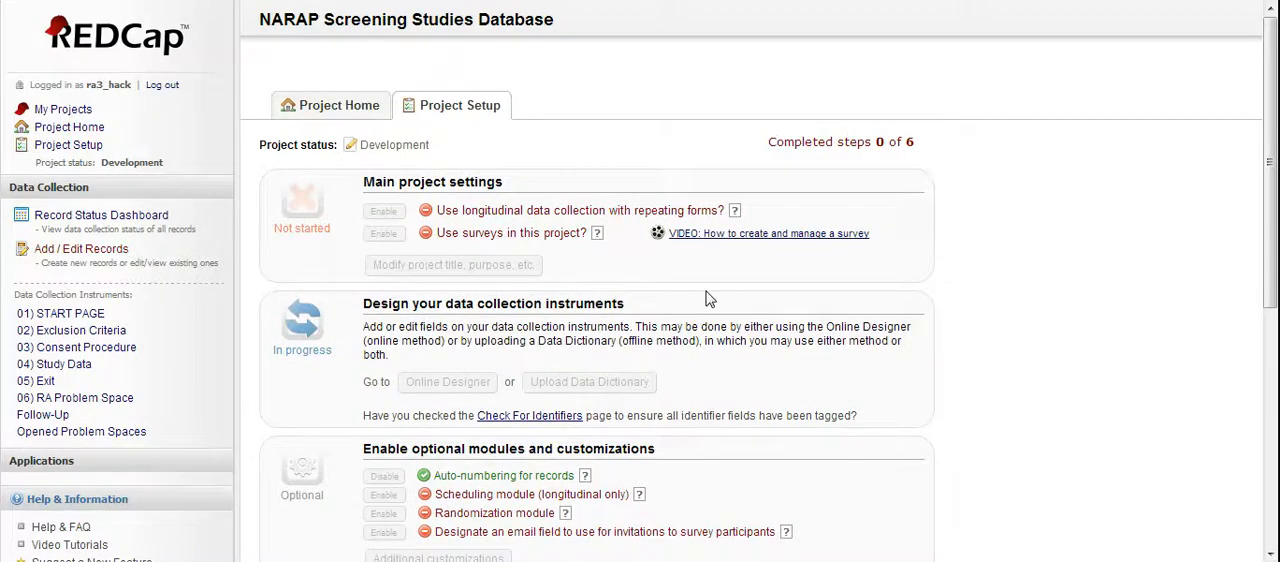
pyautogui.moveTo(408, 68)
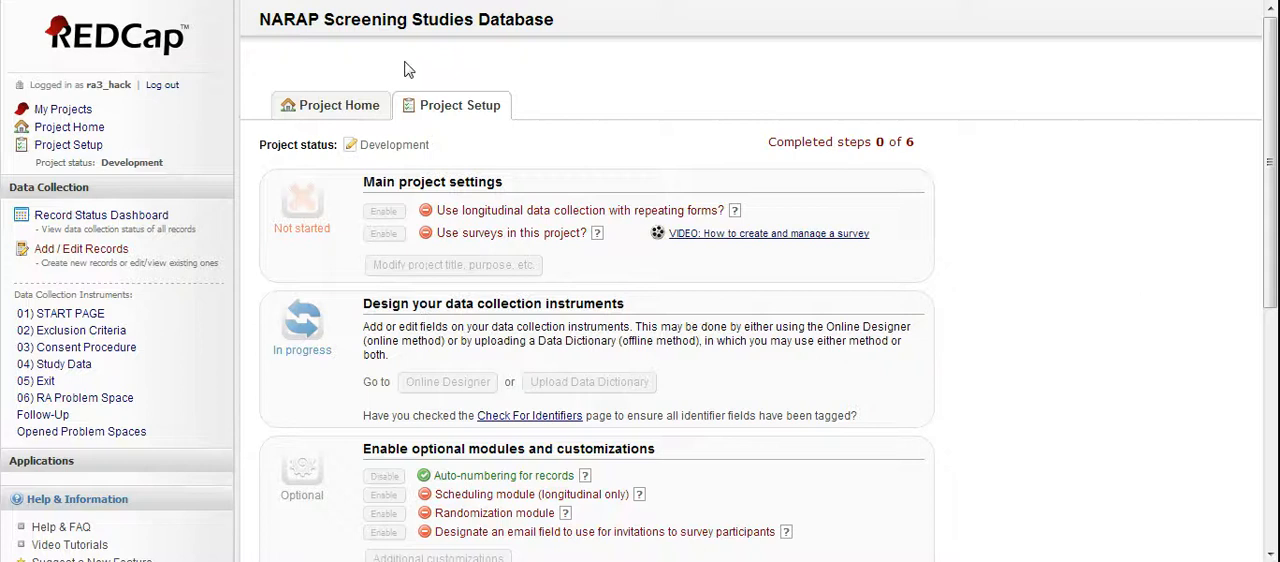
pyautogui.moveTo(120, 88)
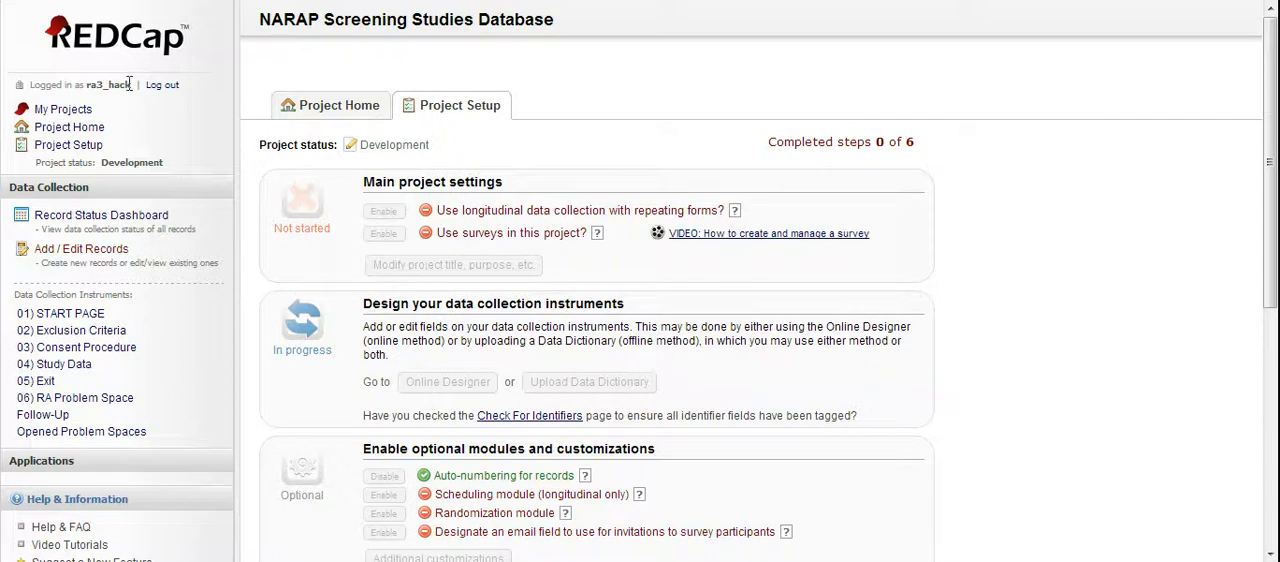
pyautogui.moveTo(324, 52)
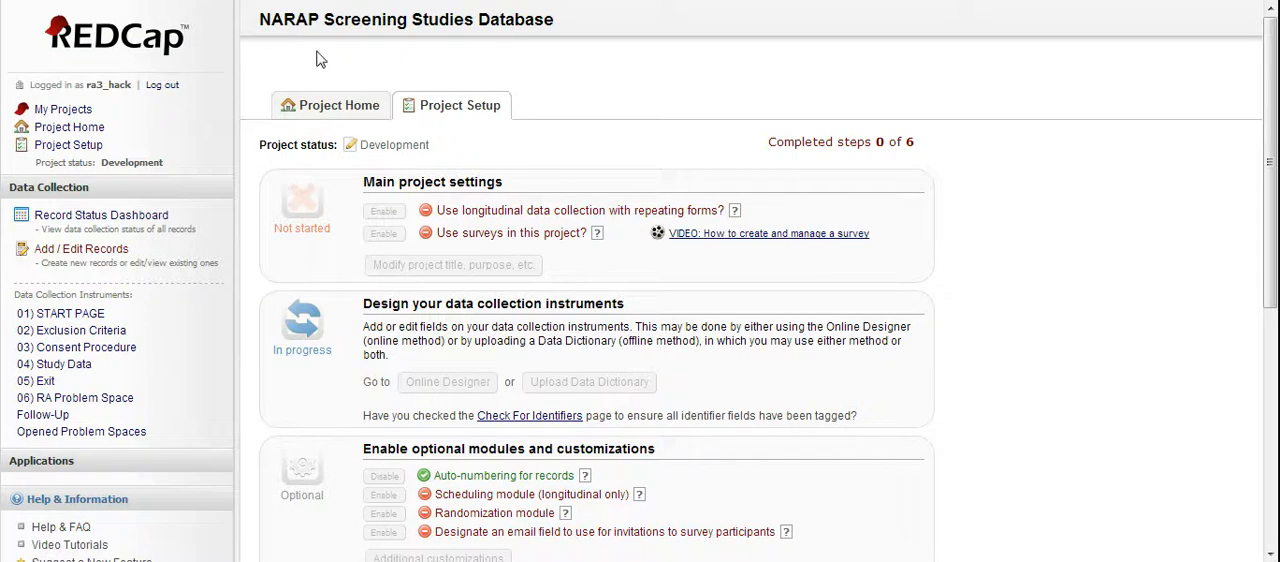
pyautogui.moveTo(276, 50)
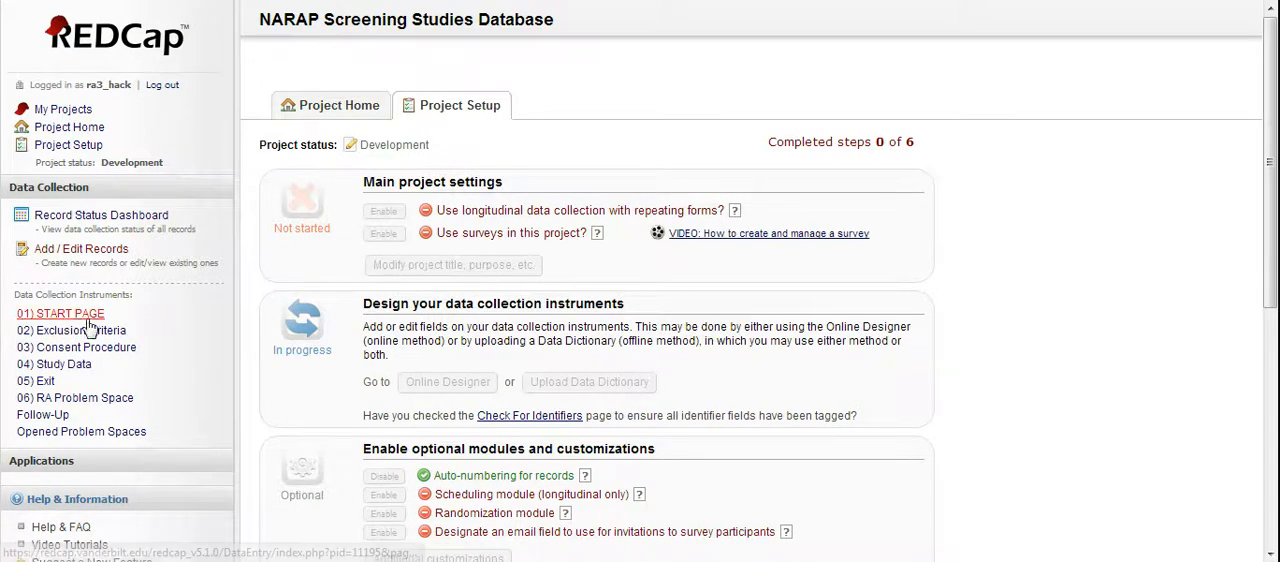
# Step: Open the 01) START PAGE instrument's record lookup from the Data Collection sidebar
pyautogui.click(60, 312)
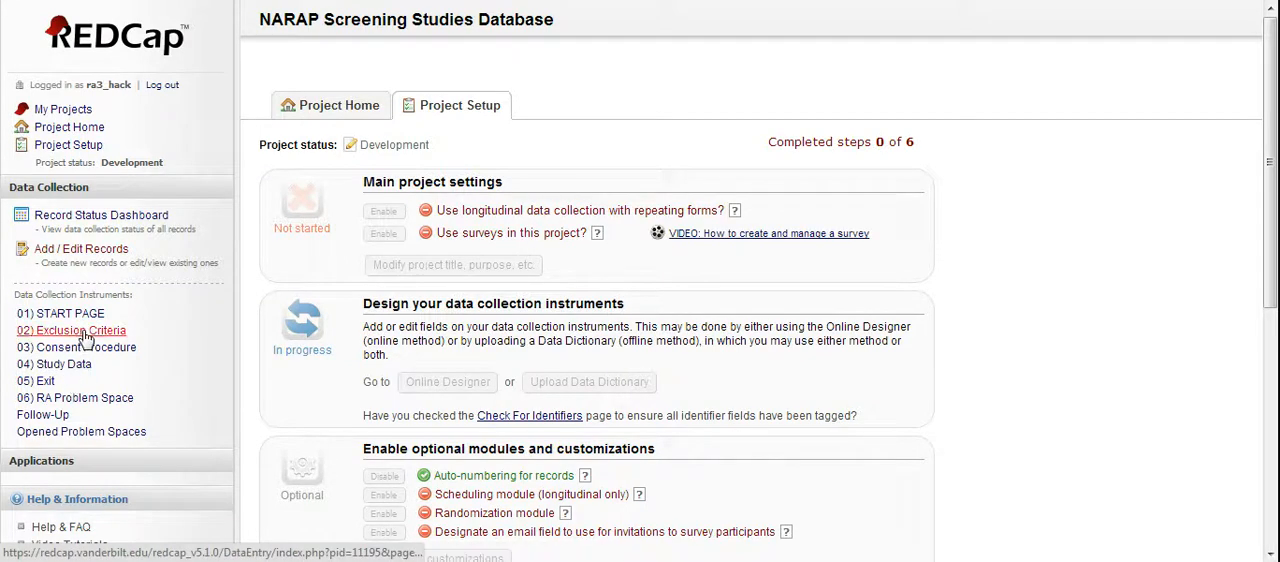
pyautogui.click(60, 312)
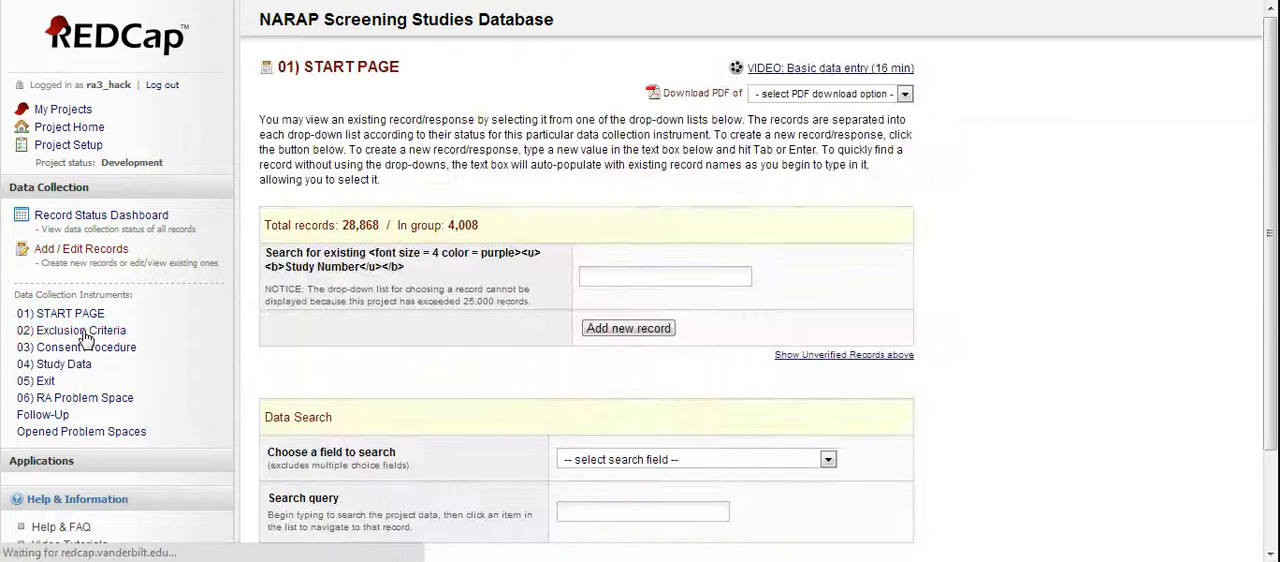
pyautogui.click(60, 312)
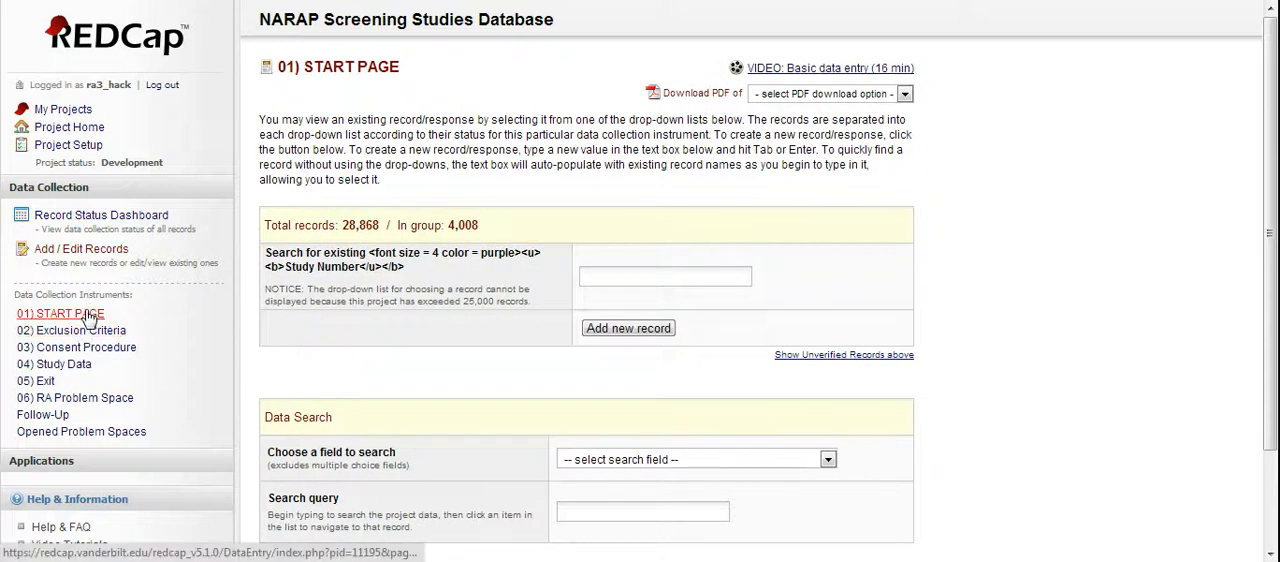
pyautogui.click(60, 312)
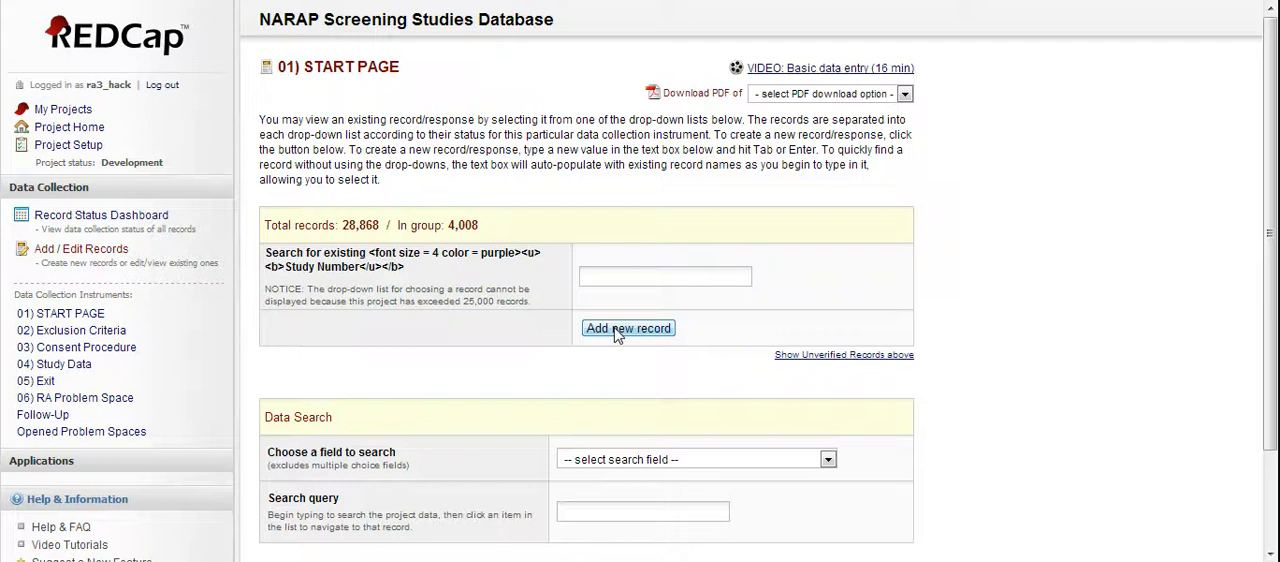
# Step: Add new record 6394-4008 assigned to the NARAP 2013 Cervical and Breast Cancer Screenings Study
pyautogui.click(628, 328)
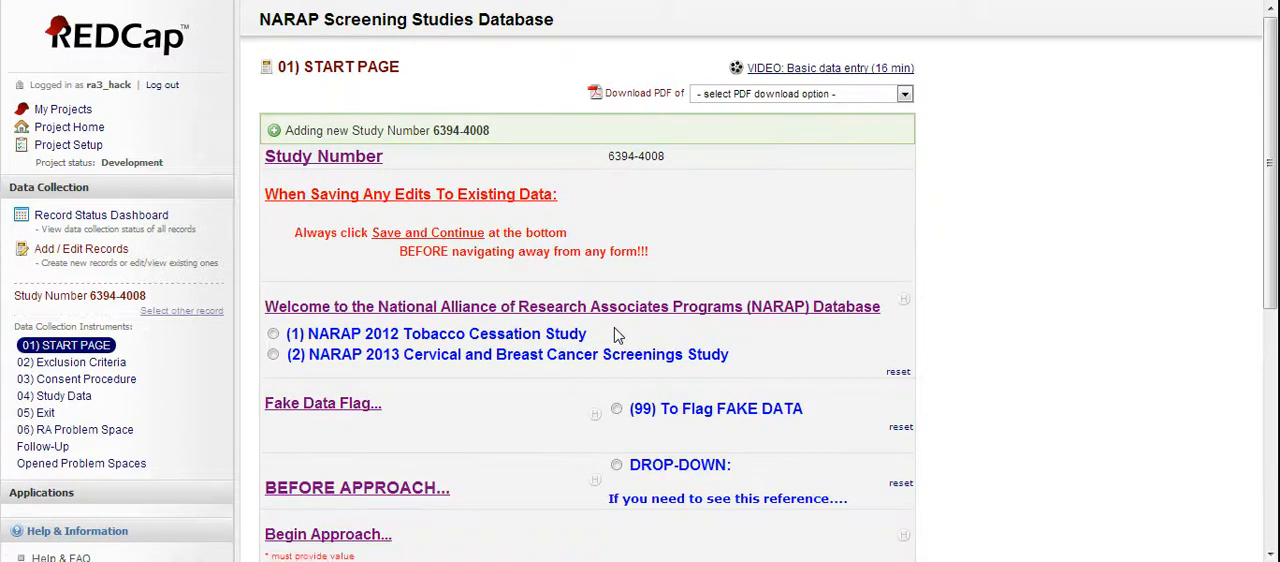
pyautogui.moveTo(600, 204)
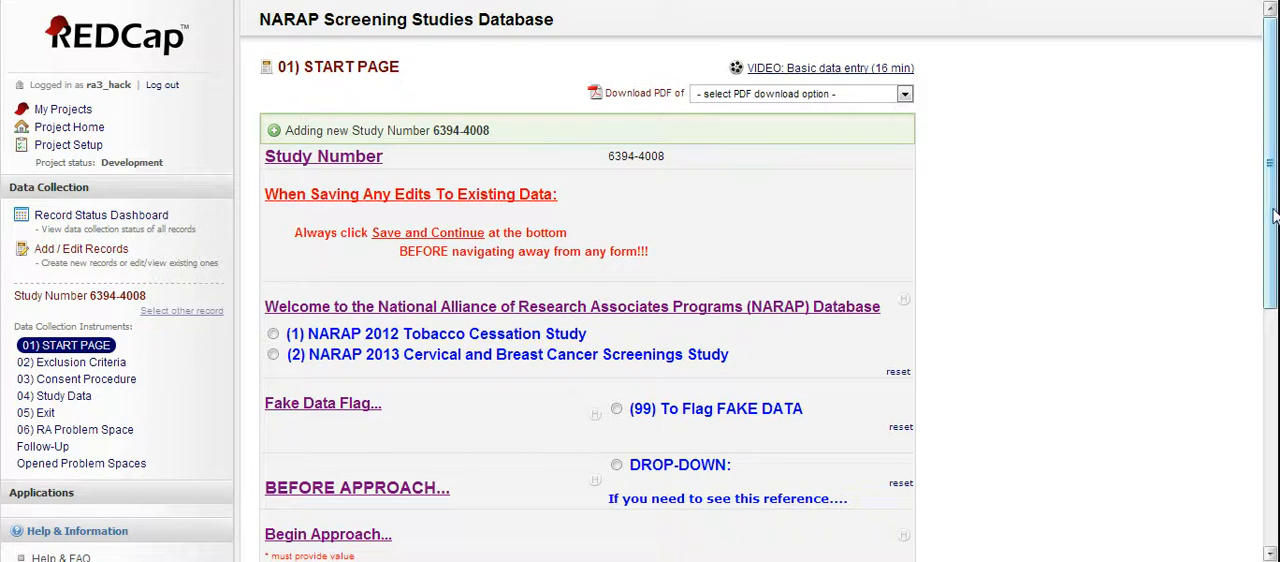
pyautogui.scroll(-3)
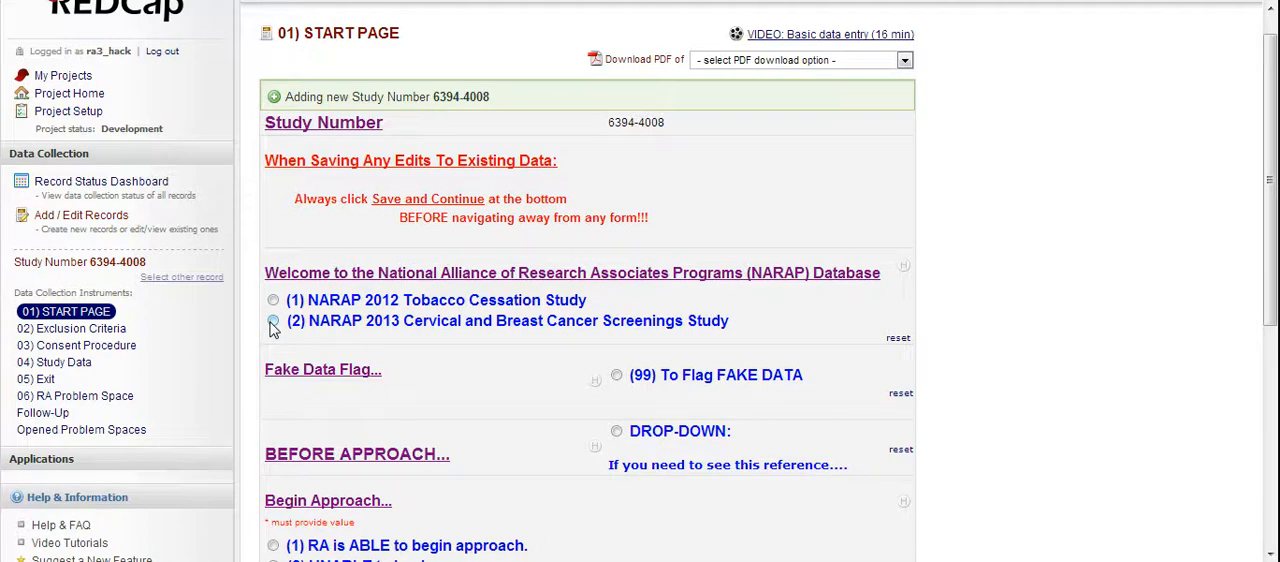
pyautogui.click(272, 320)
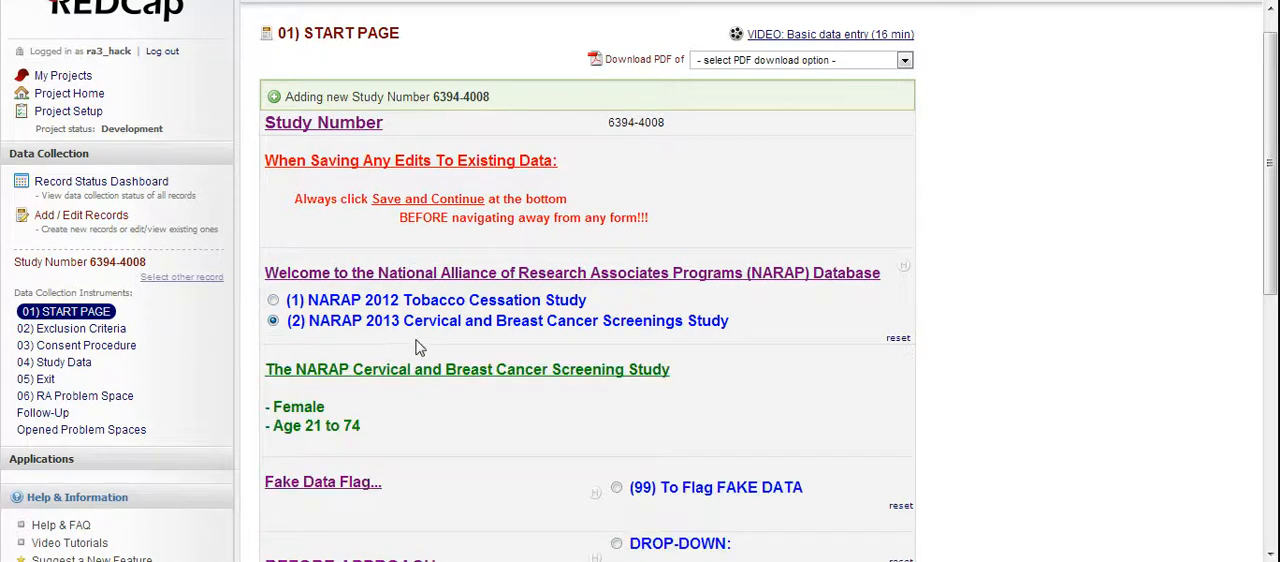
pyautogui.moveTo(600, 316)
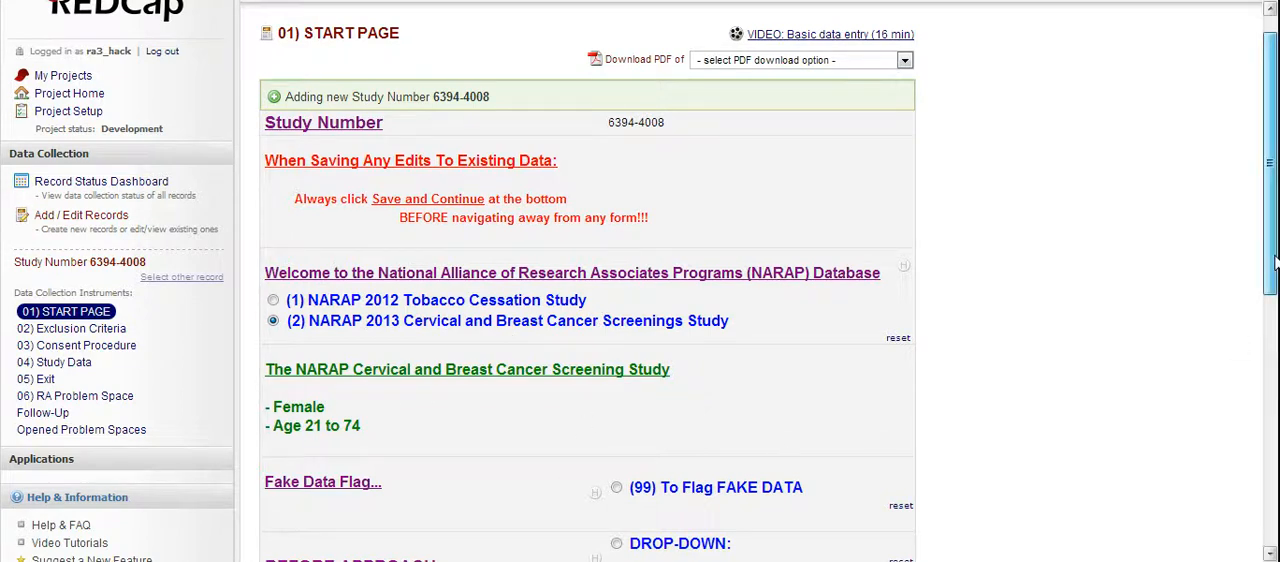
# Step: Flag the record as (99) FAKE DATA and select the Before Approach drop-down reference
pyautogui.scroll(-3)
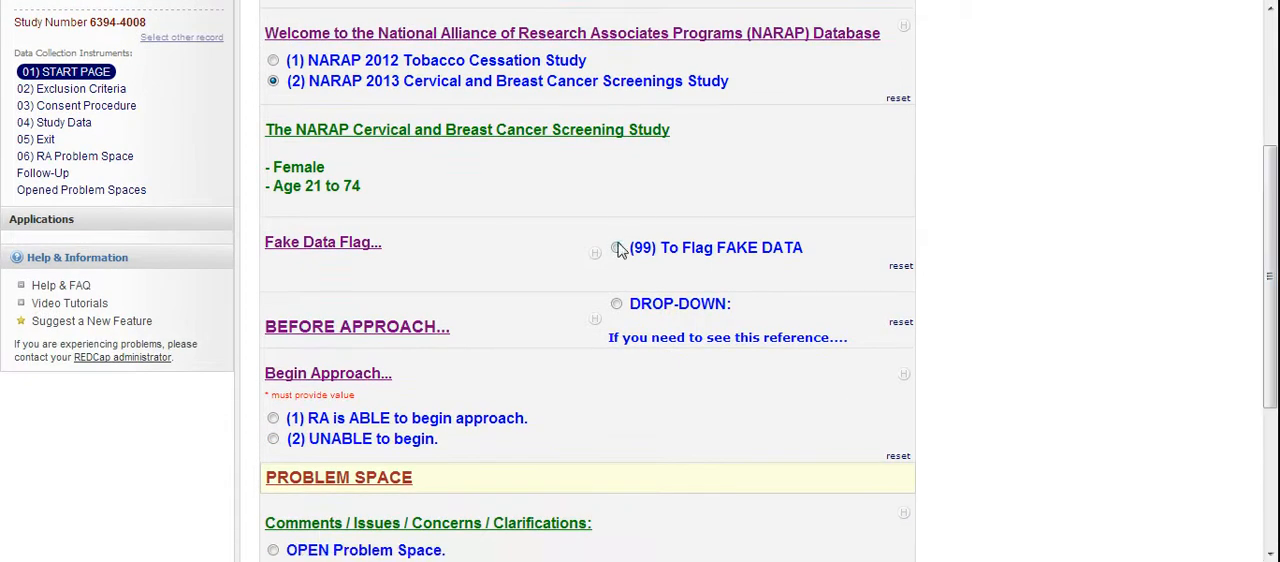
pyautogui.click(616, 248)
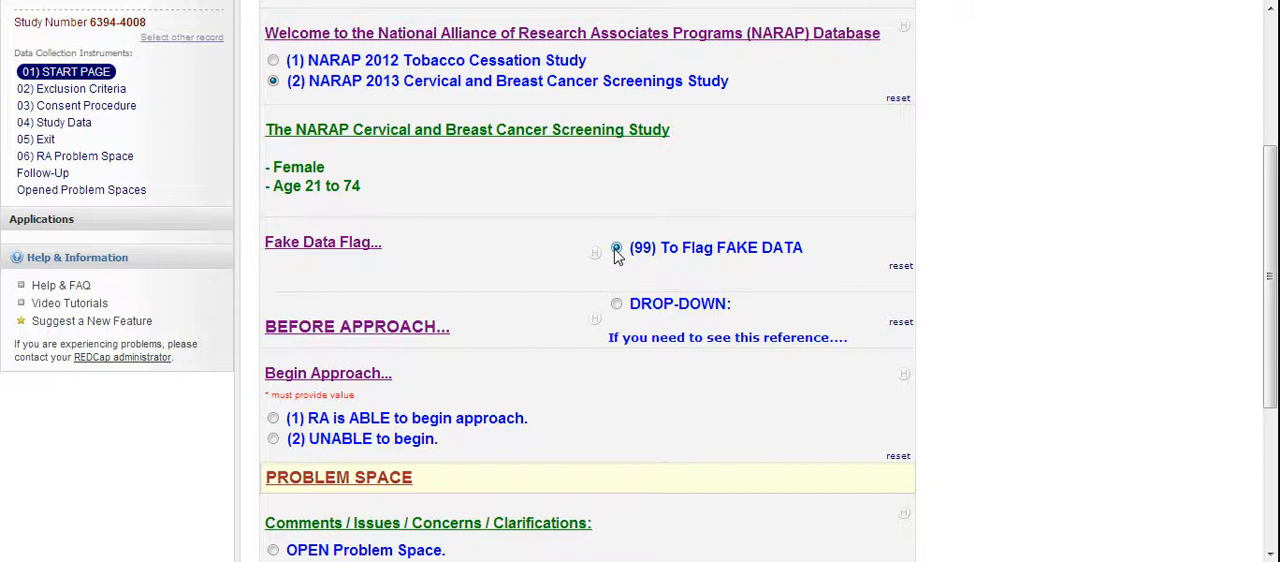
pyautogui.click(616, 246)
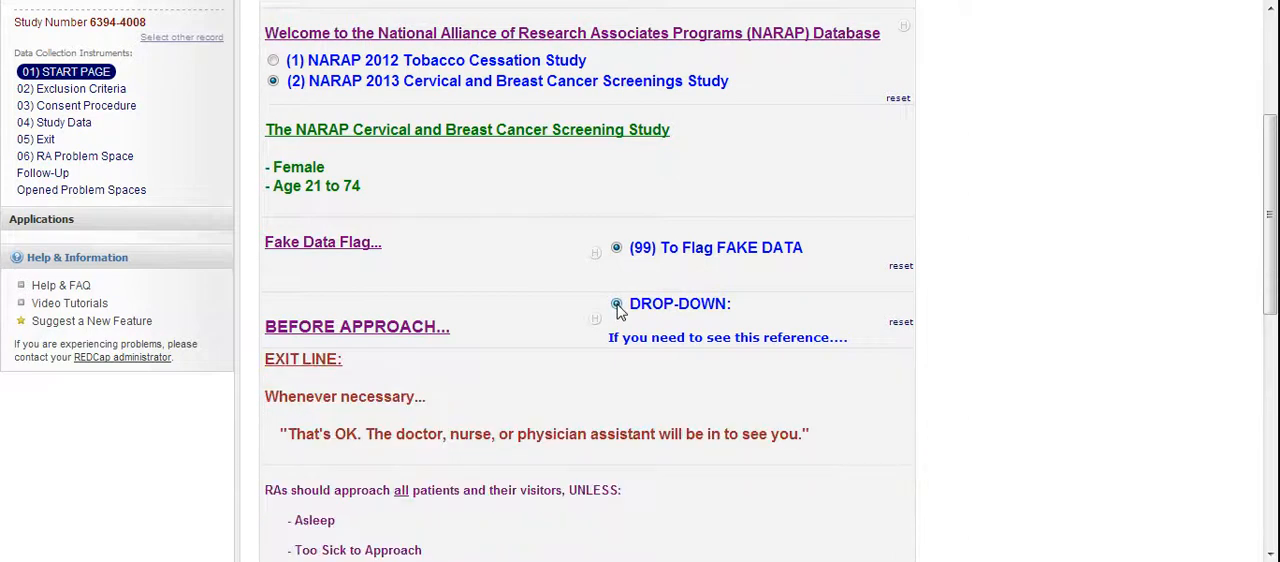
pyautogui.scroll(-3)
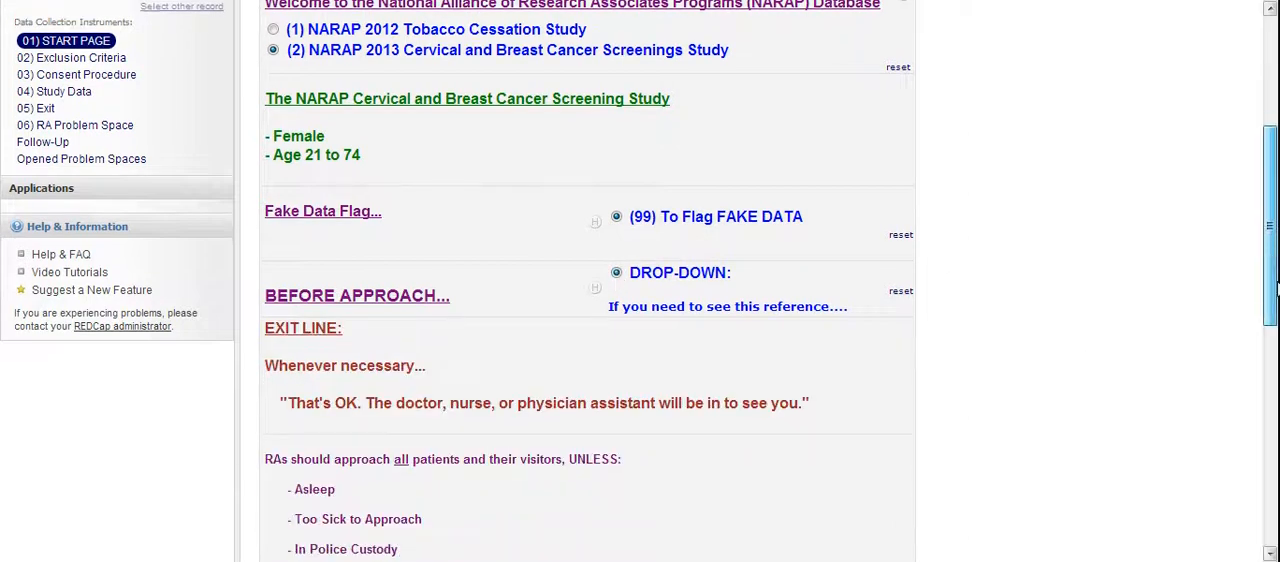
pyautogui.scroll(-3)
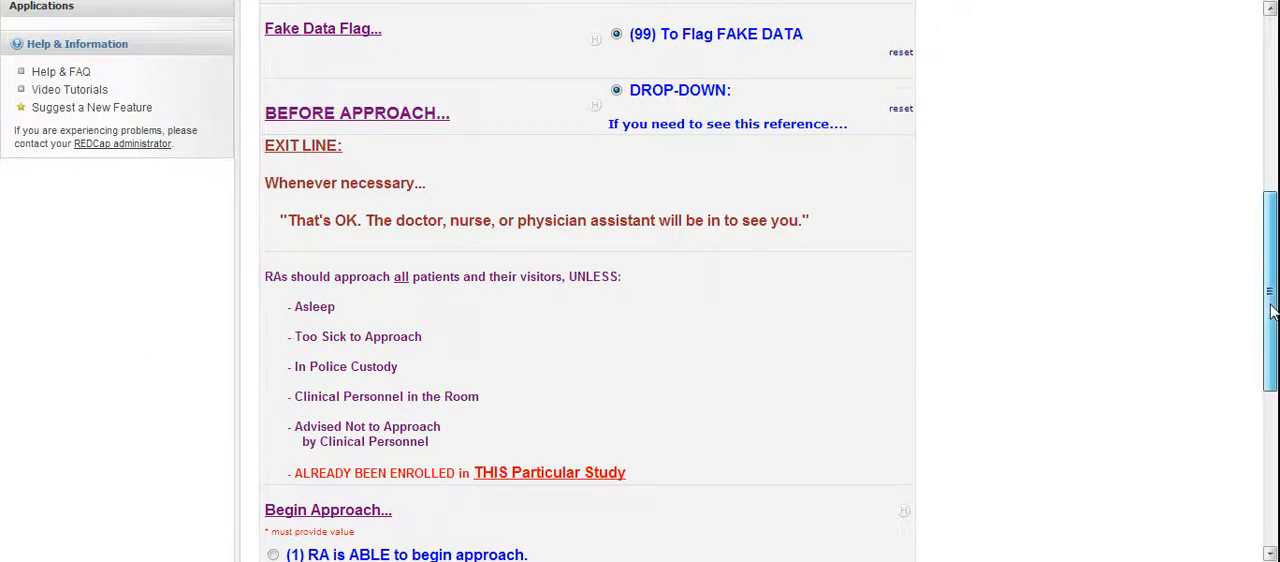
pyautogui.scroll(-3)
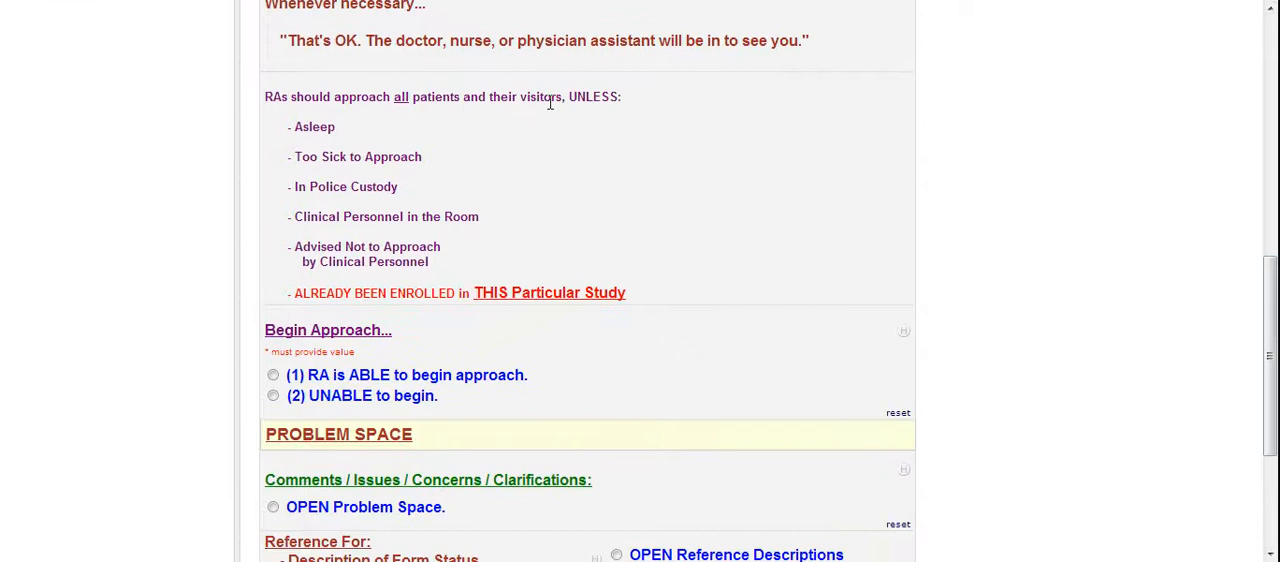
pyautogui.moveTo(420, 104)
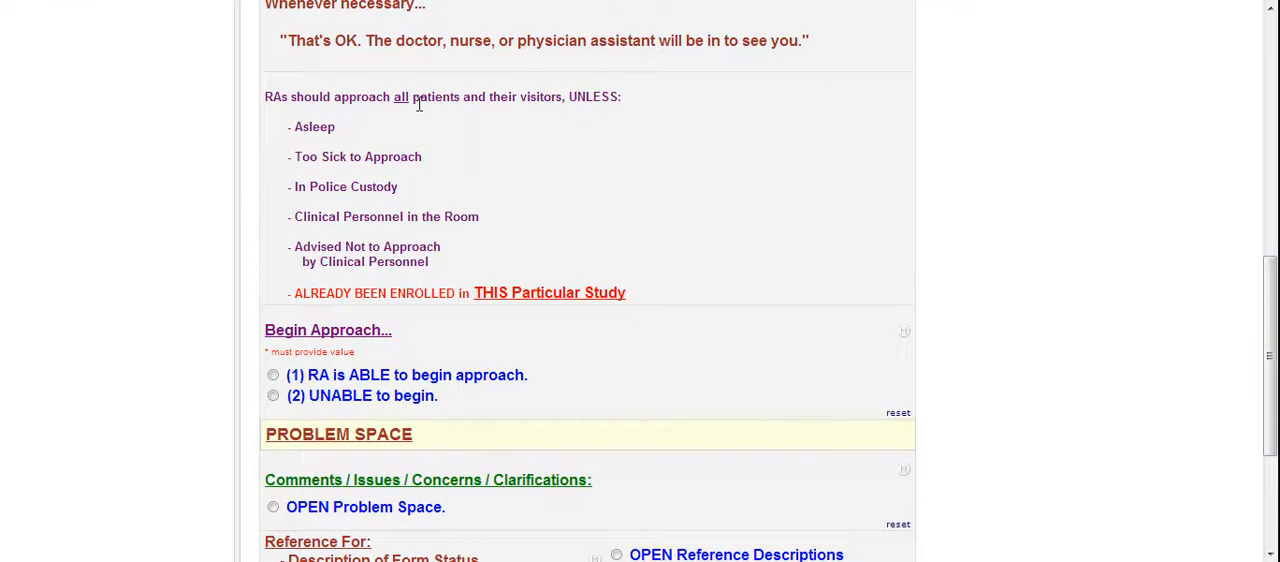
pyautogui.moveTo(340, 132)
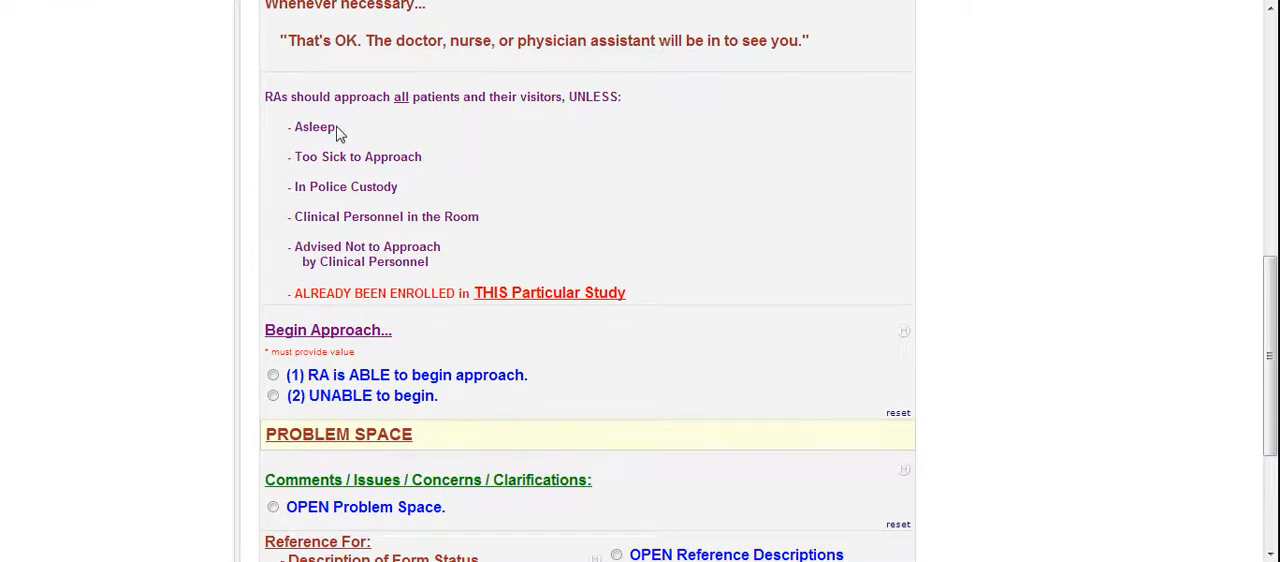
pyautogui.moveTo(324, 160)
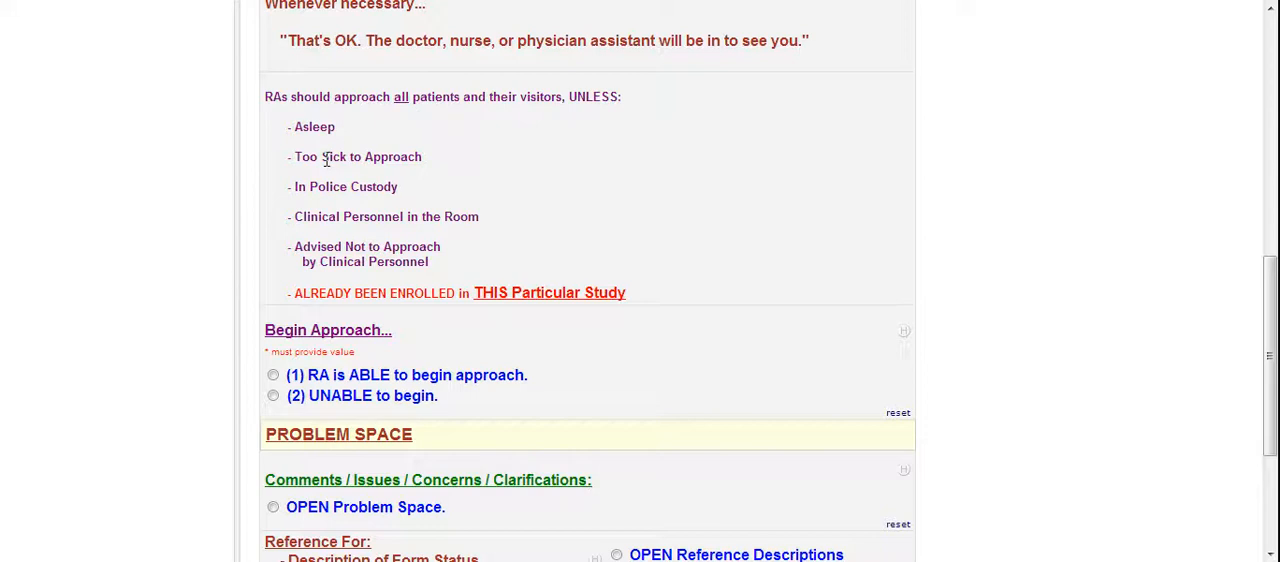
pyautogui.moveTo(424, 196)
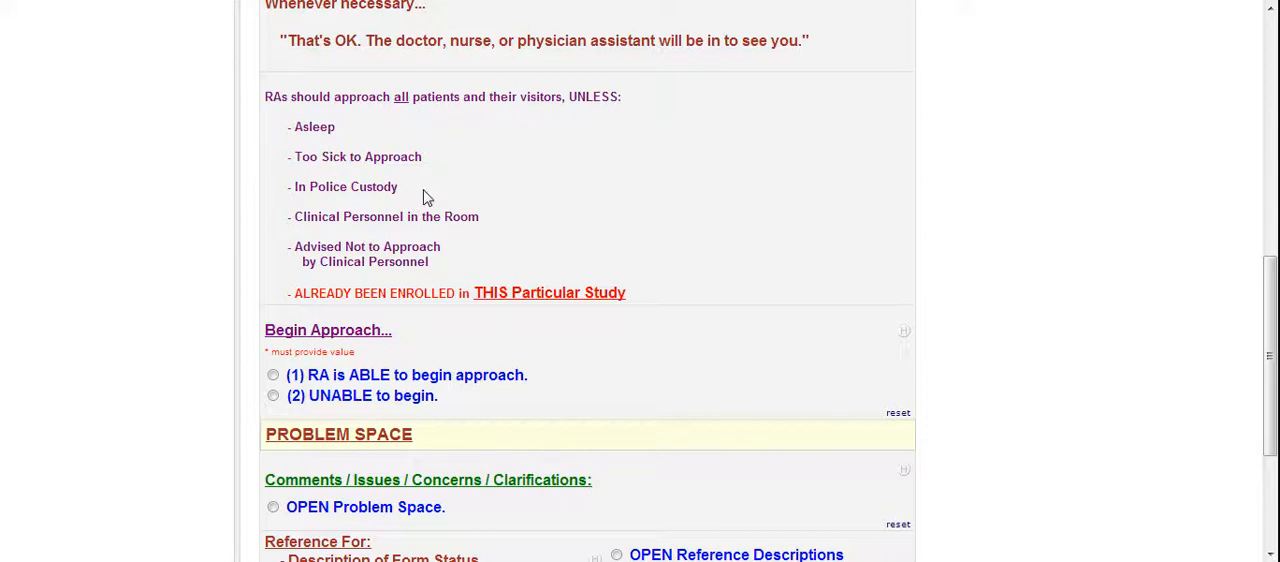
pyautogui.moveTo(396, 186)
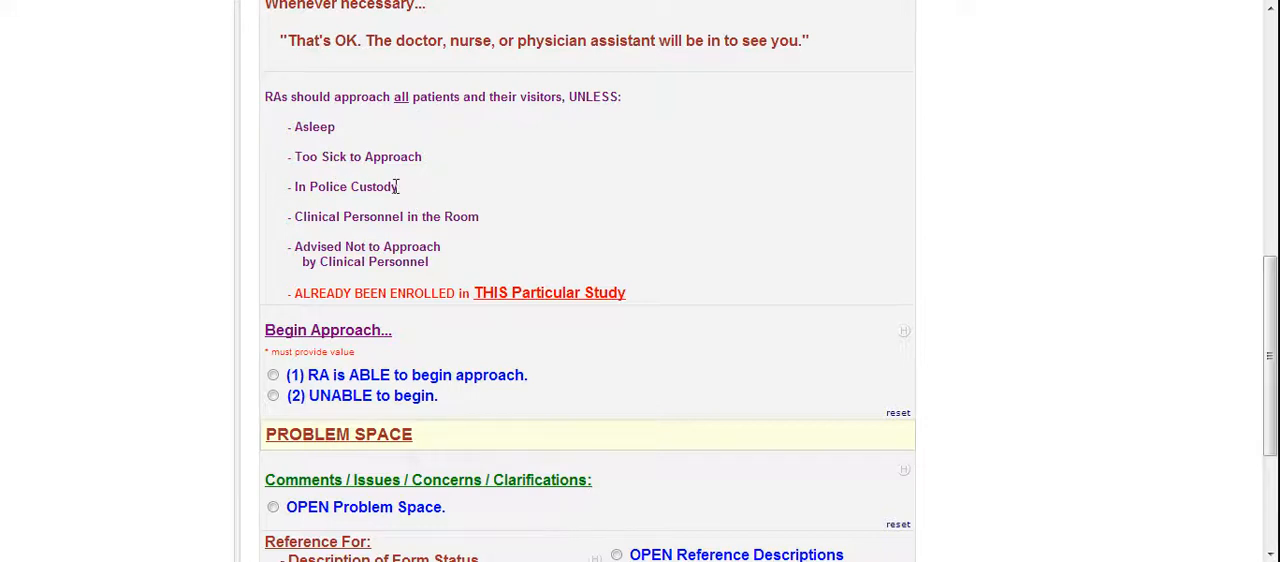
pyautogui.moveTo(476, 220)
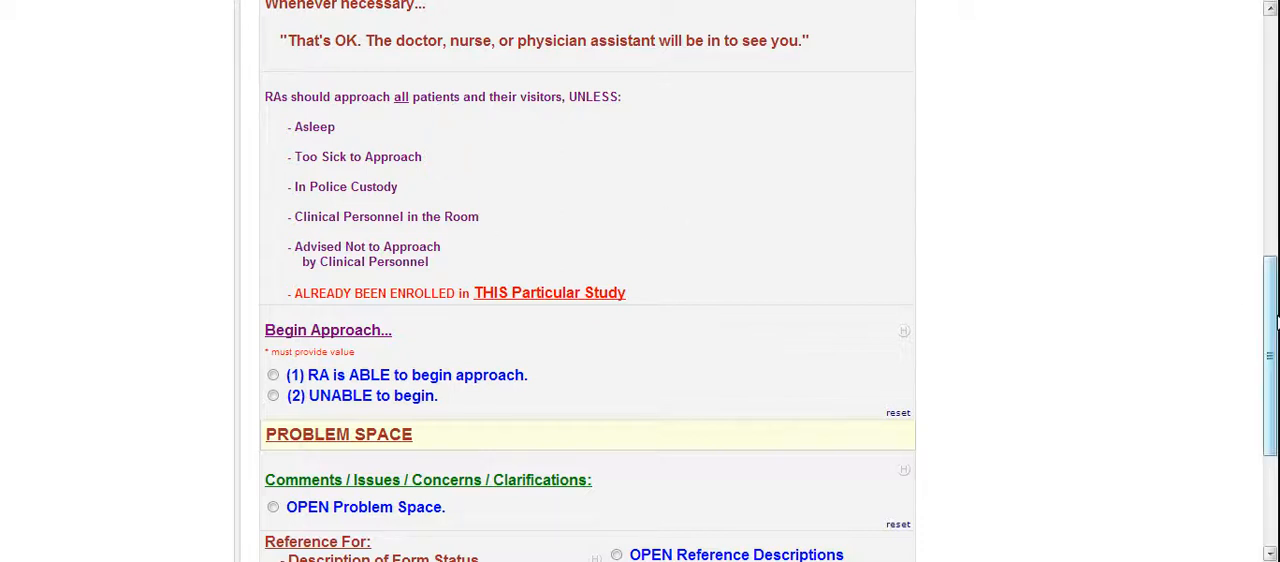
pyautogui.scroll(-3)
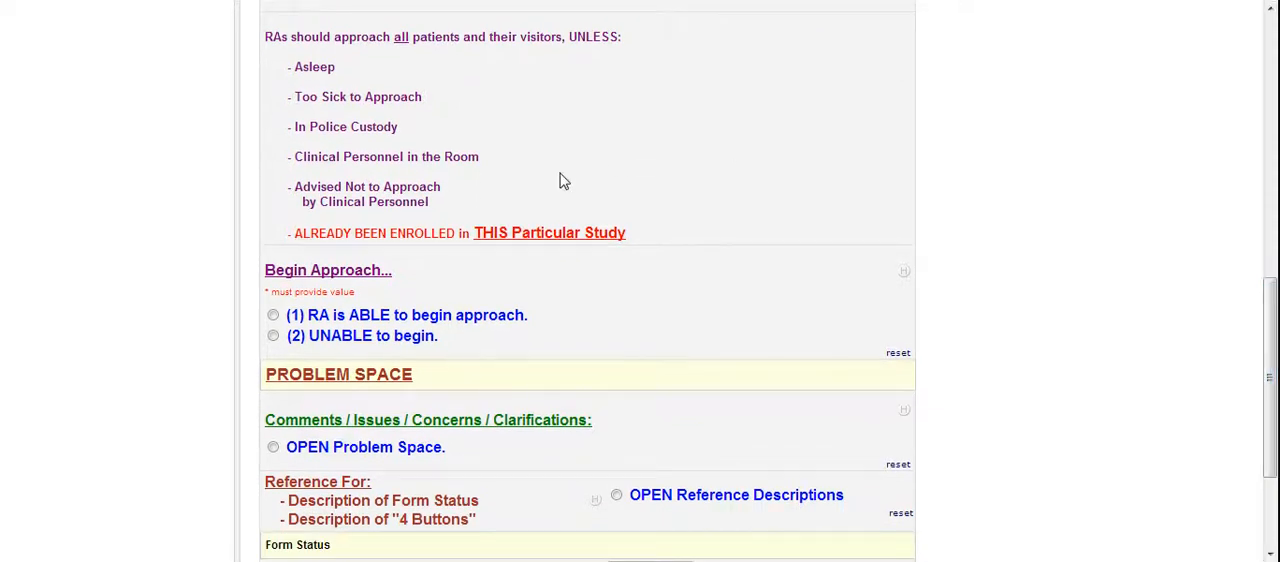
pyautogui.moveTo(422, 202)
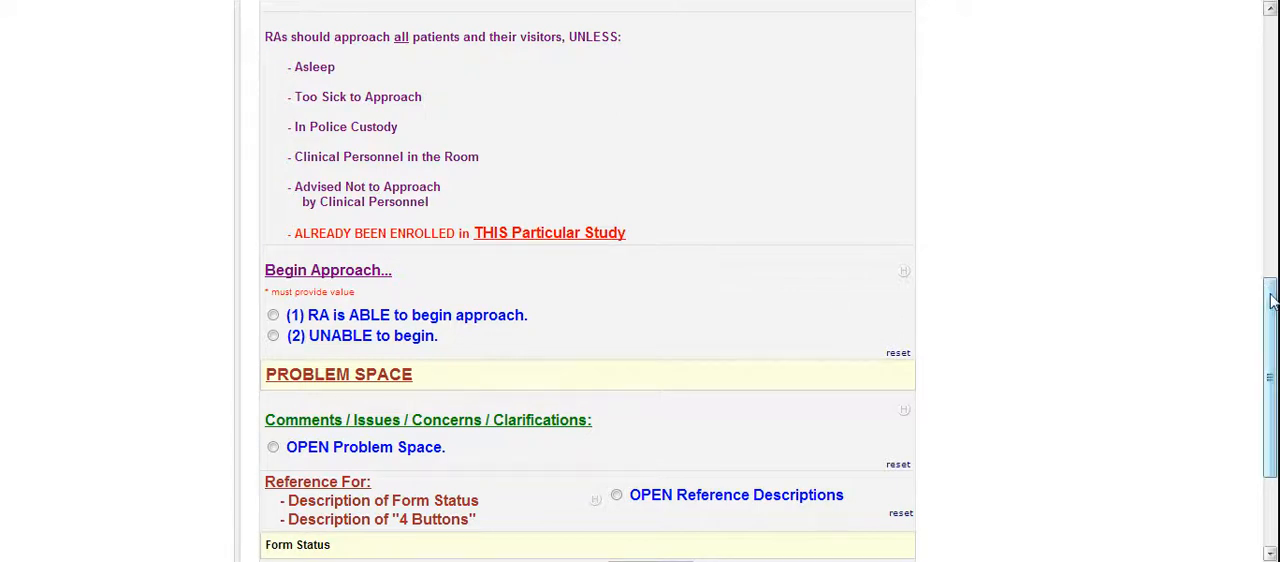
pyautogui.scroll(-3)
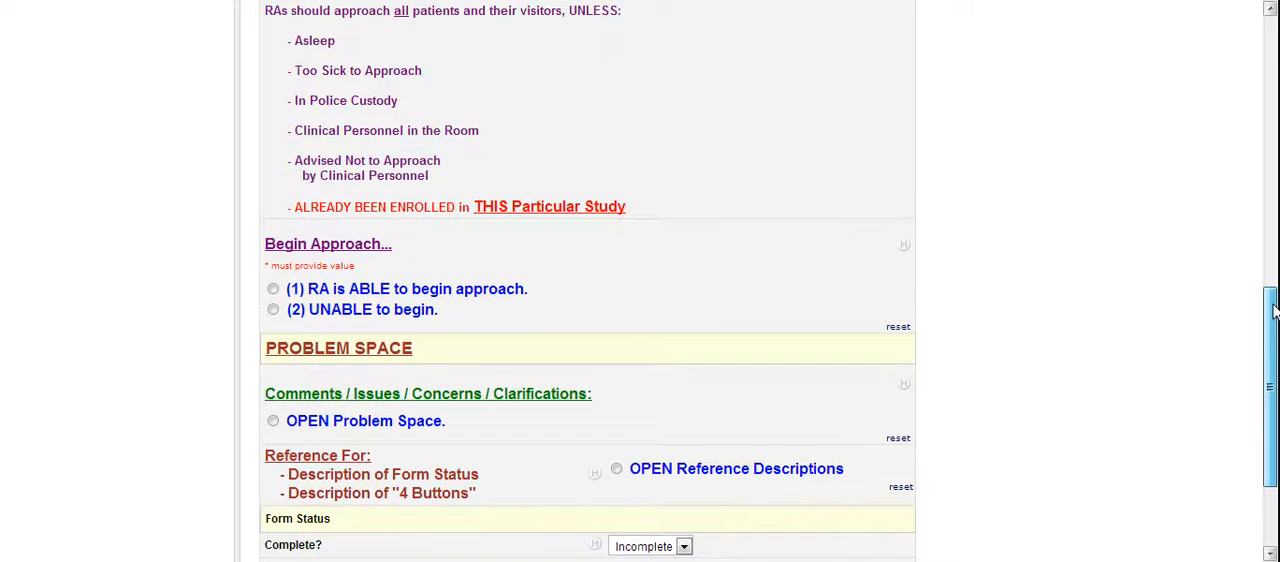
pyautogui.scroll(-3)
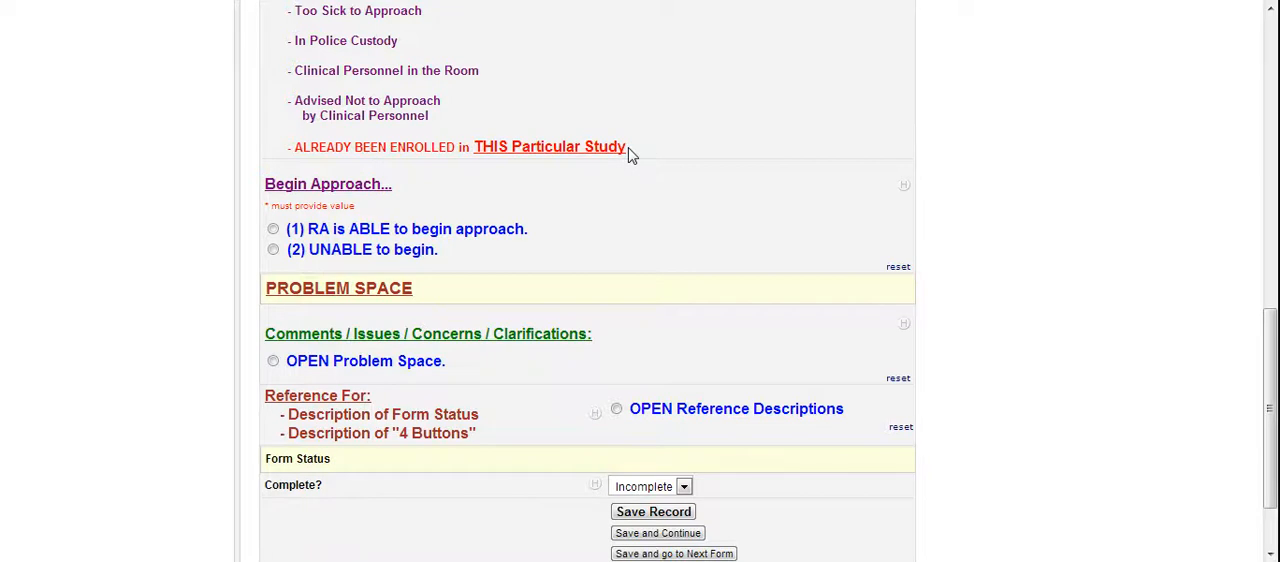
pyautogui.moveTo(612, 148)
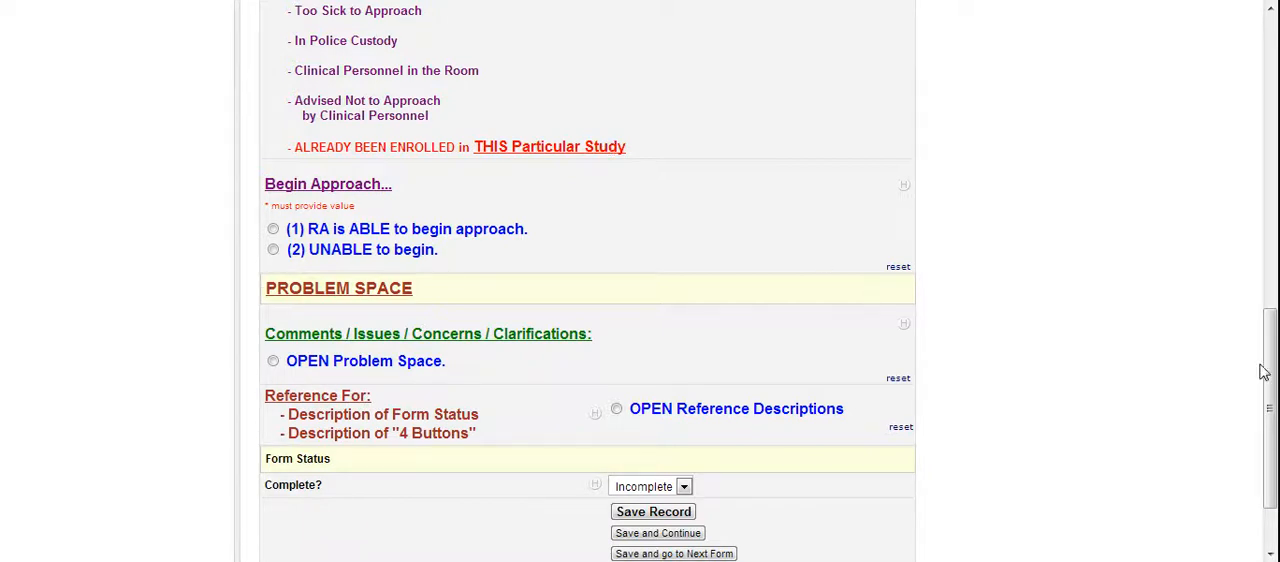
pyautogui.scroll(-3)
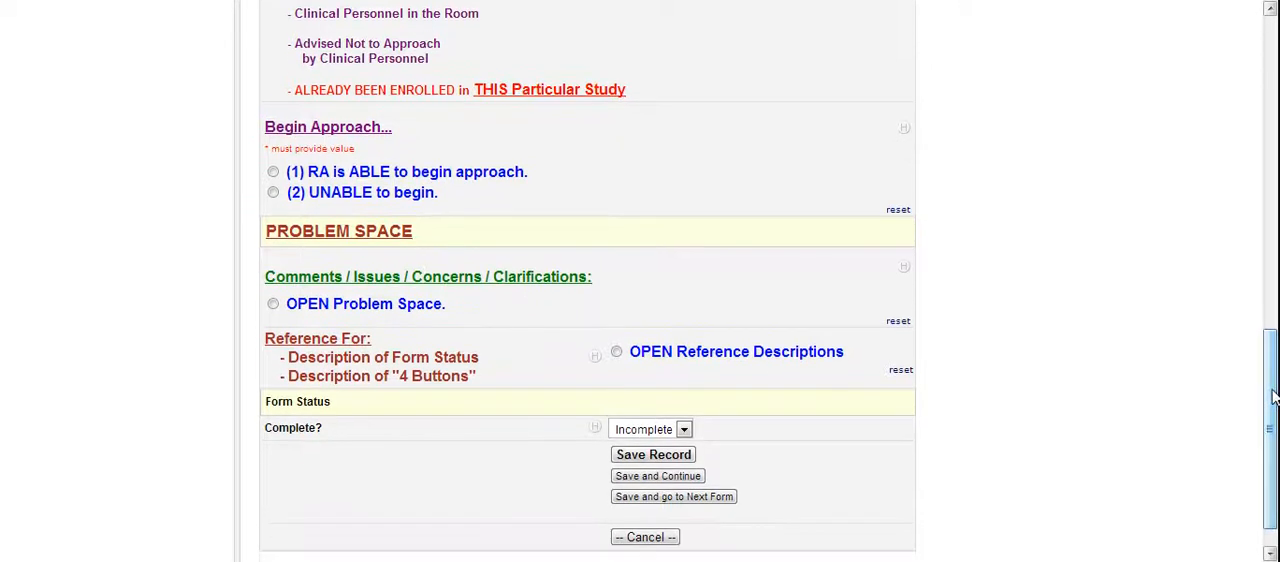
# Step: Answer Begin Approach as (1) RA is ABLE to begin approach after trying the UNABLE option
pyautogui.click(272, 172)
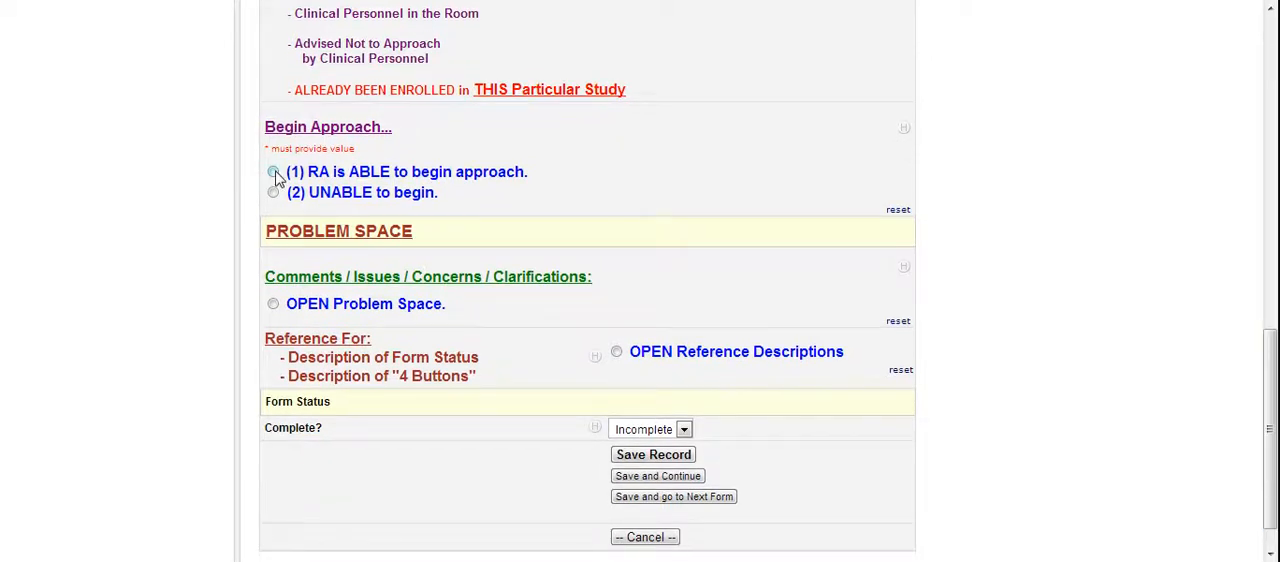
pyautogui.click(272, 172)
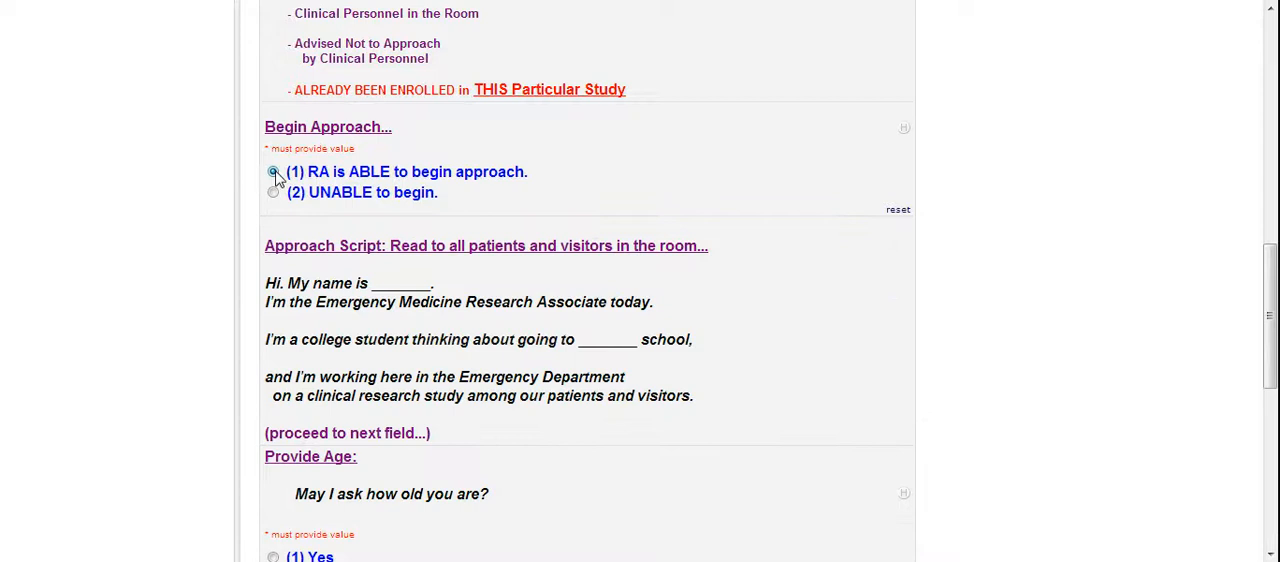
pyautogui.click(272, 192)
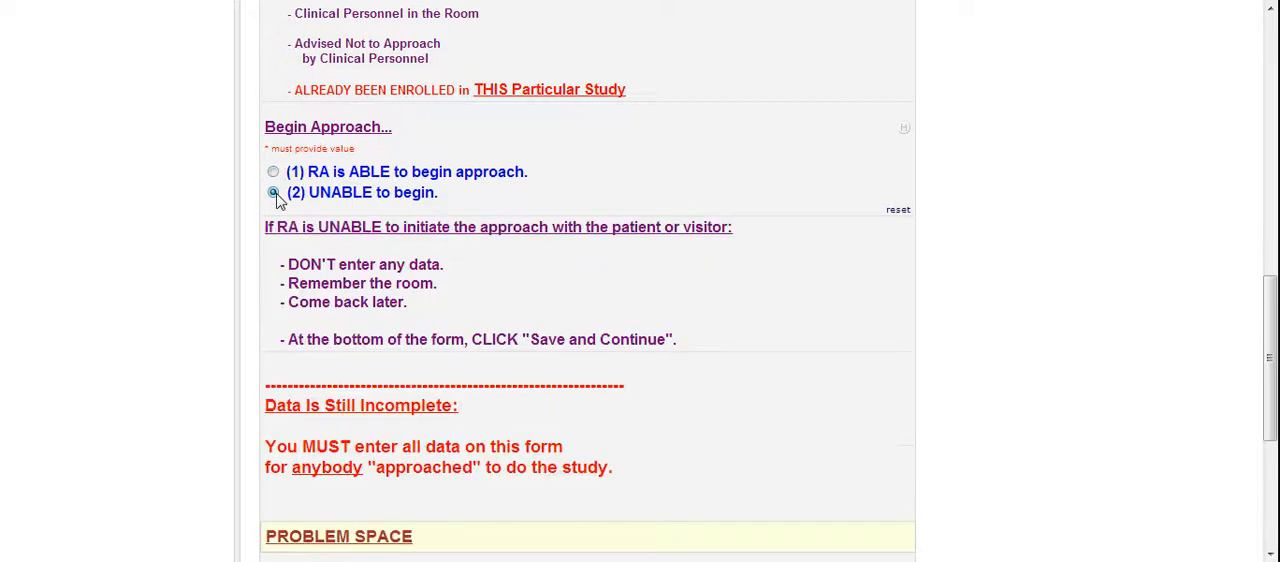
pyautogui.click(272, 192)
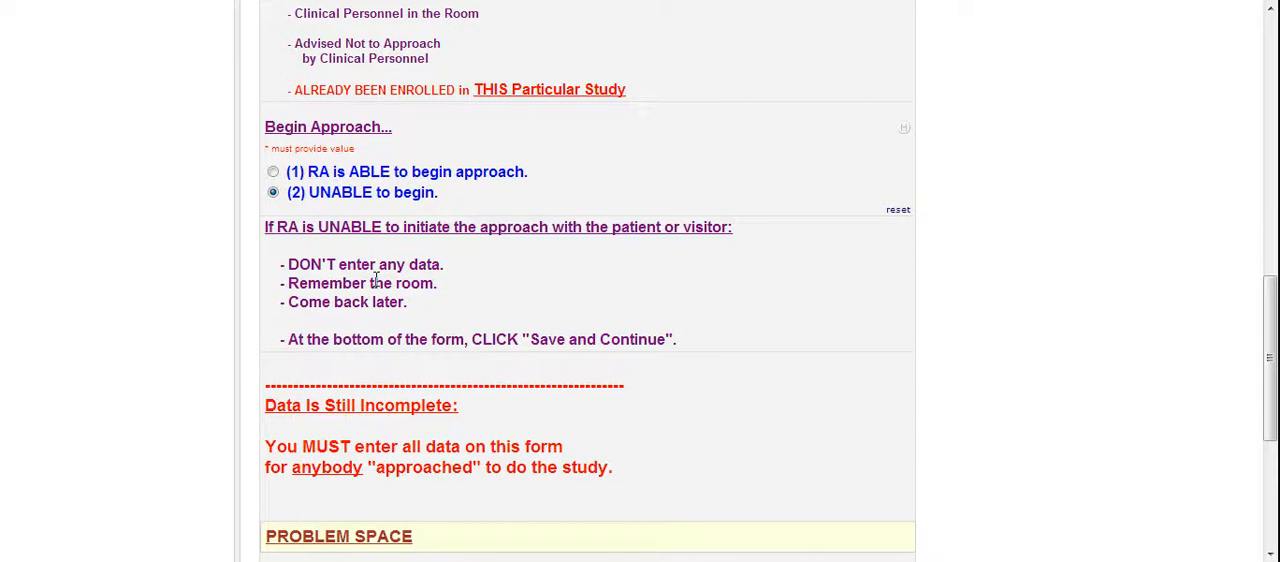
pyautogui.moveTo(364, 302)
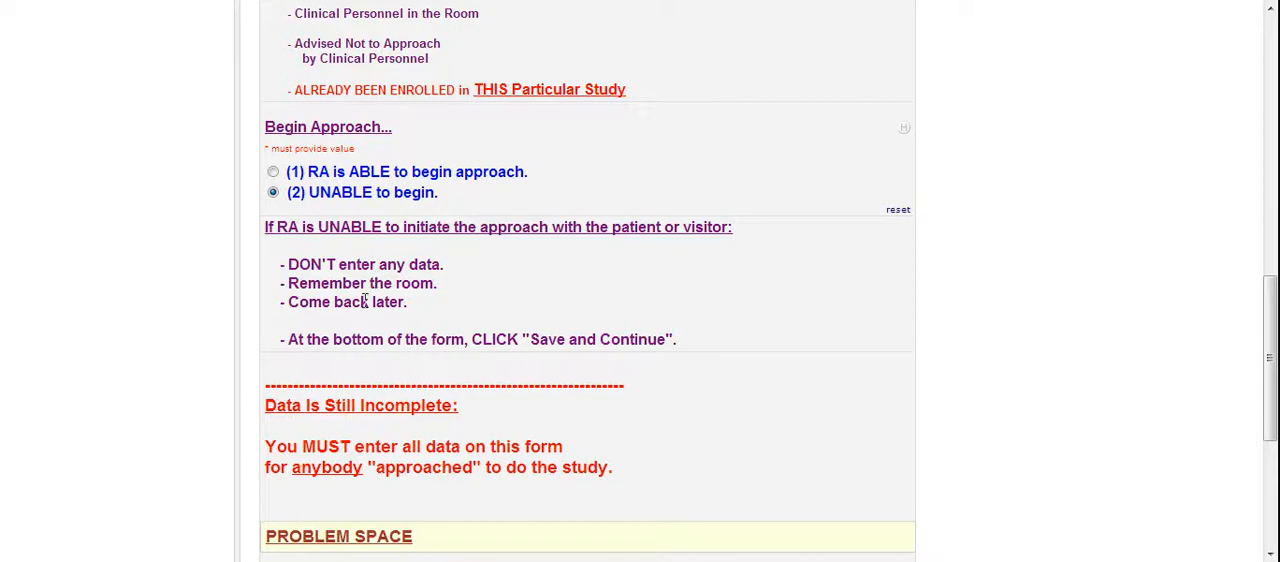
pyautogui.click(272, 172)
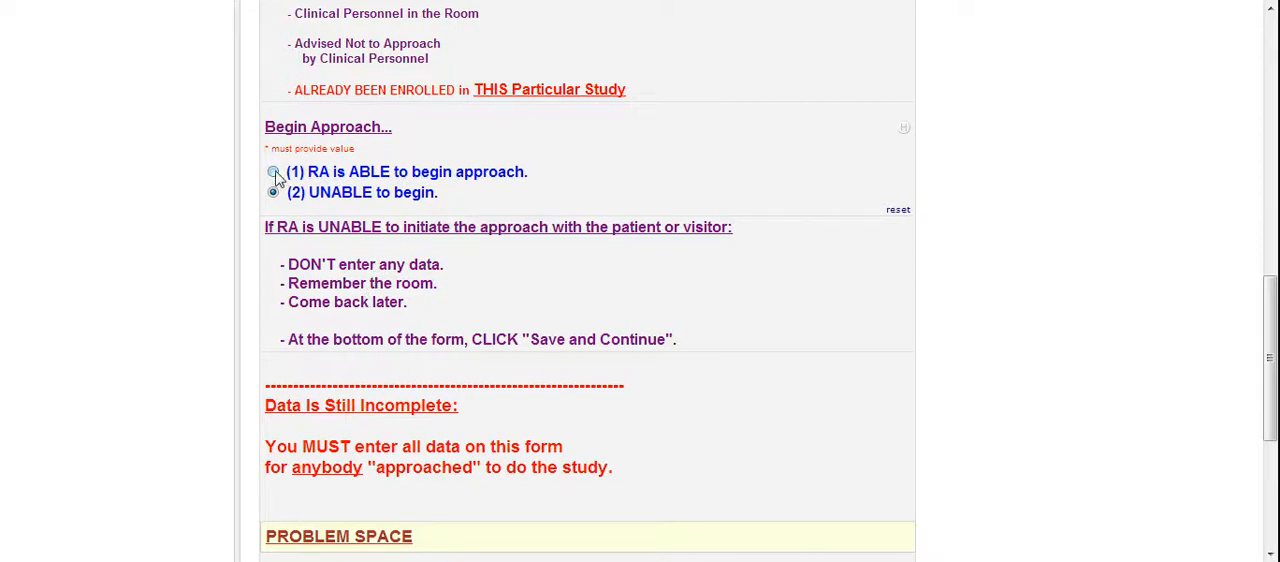
pyautogui.click(272, 172)
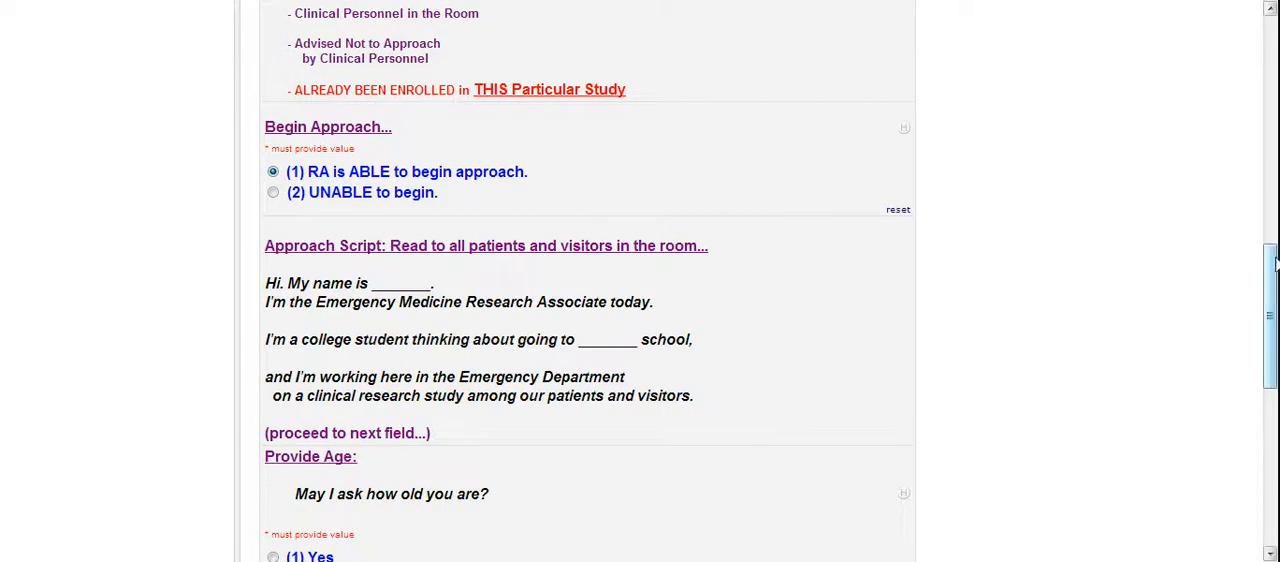
# Step: Scroll down past the approach script to the Provide Age question
pyautogui.scroll(-3)
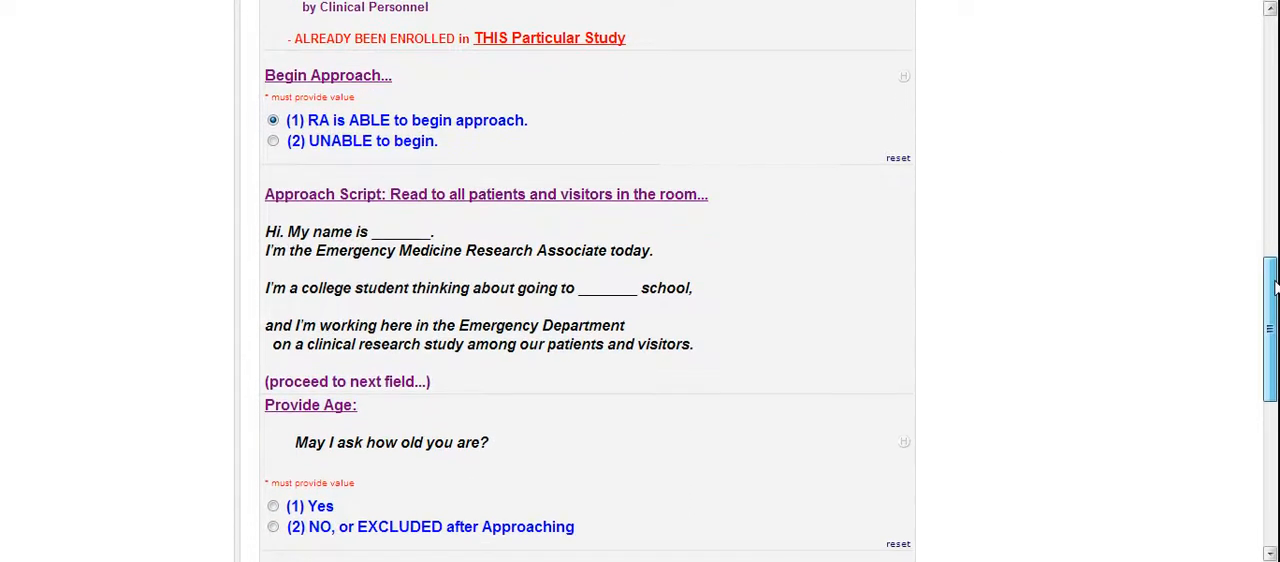
pyautogui.scroll(-3)
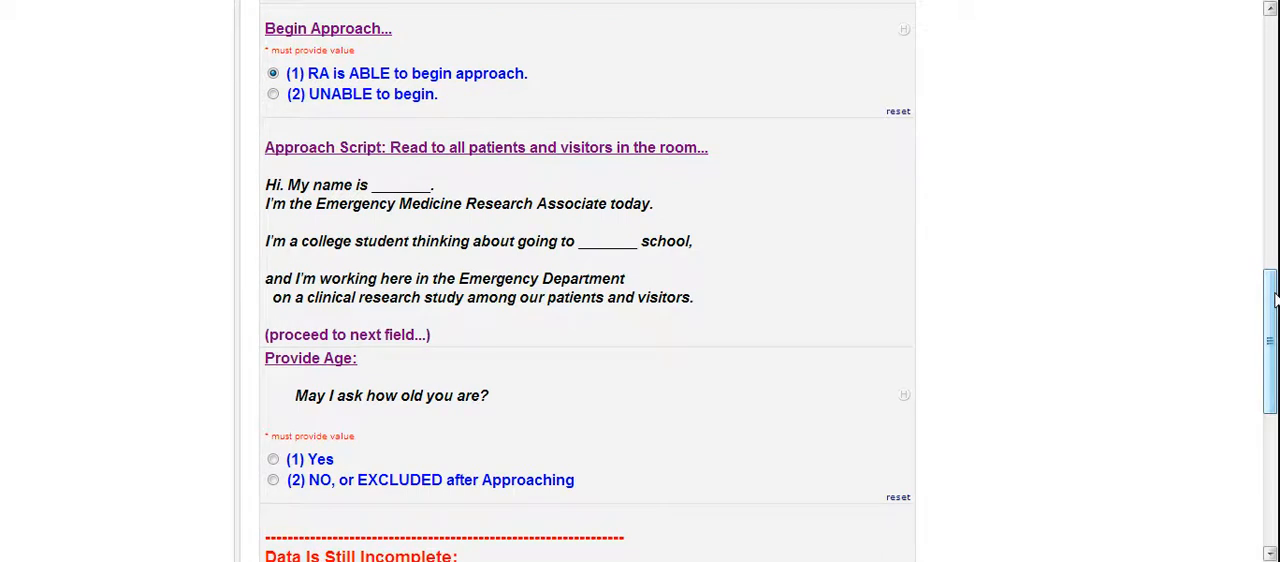
pyautogui.scroll(-3)
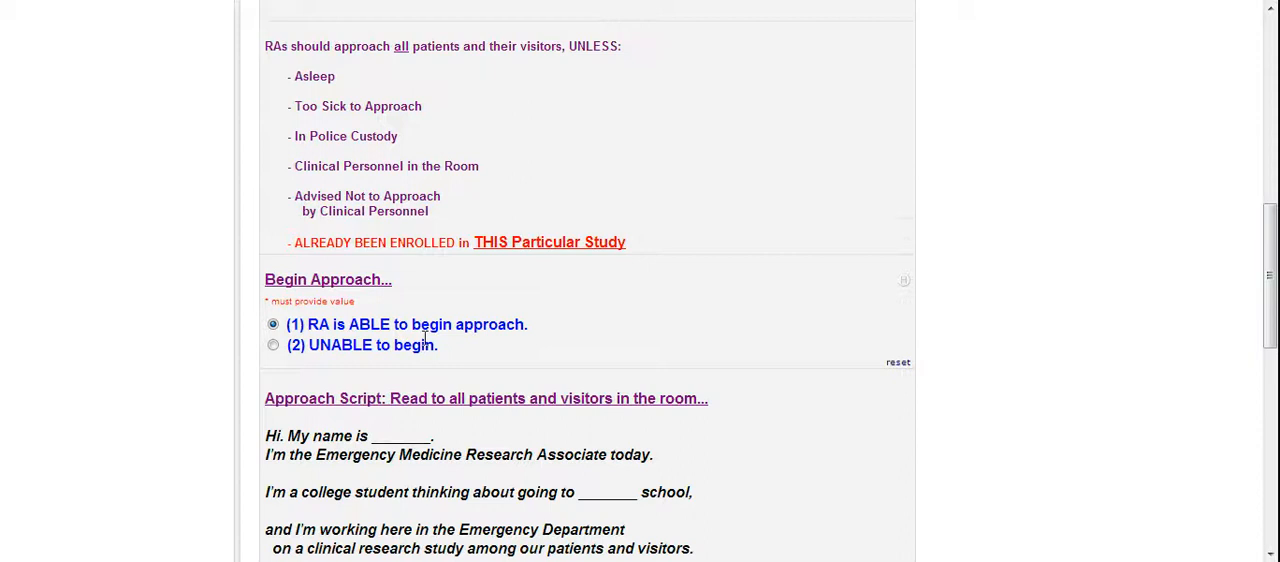
pyautogui.moveTo(460, 242)
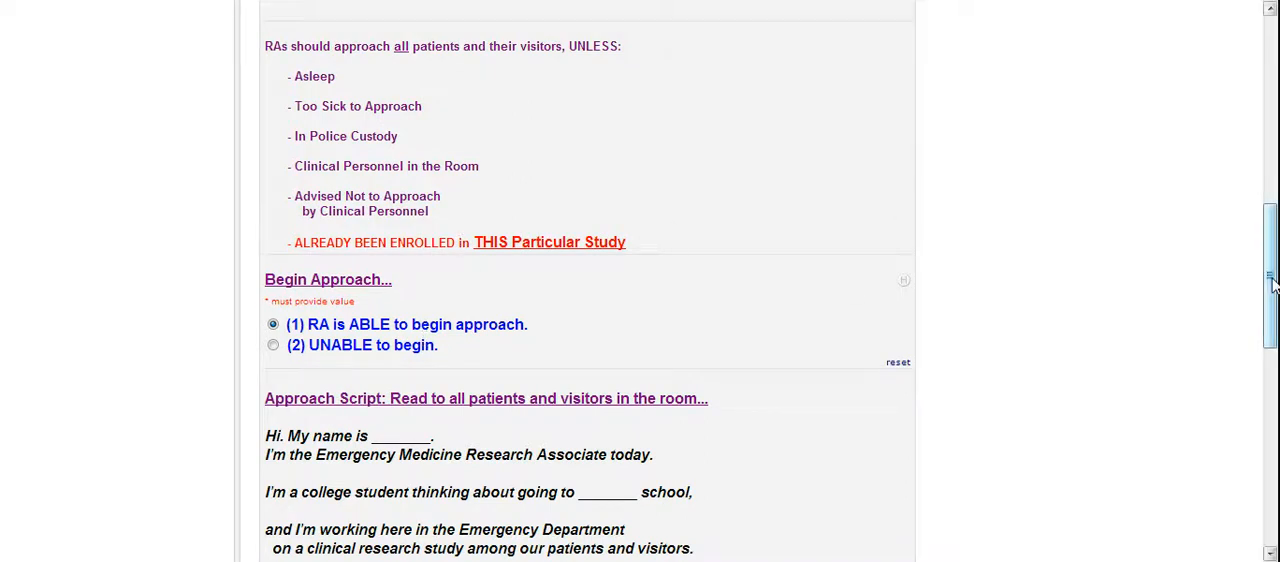
pyautogui.scroll(-3)
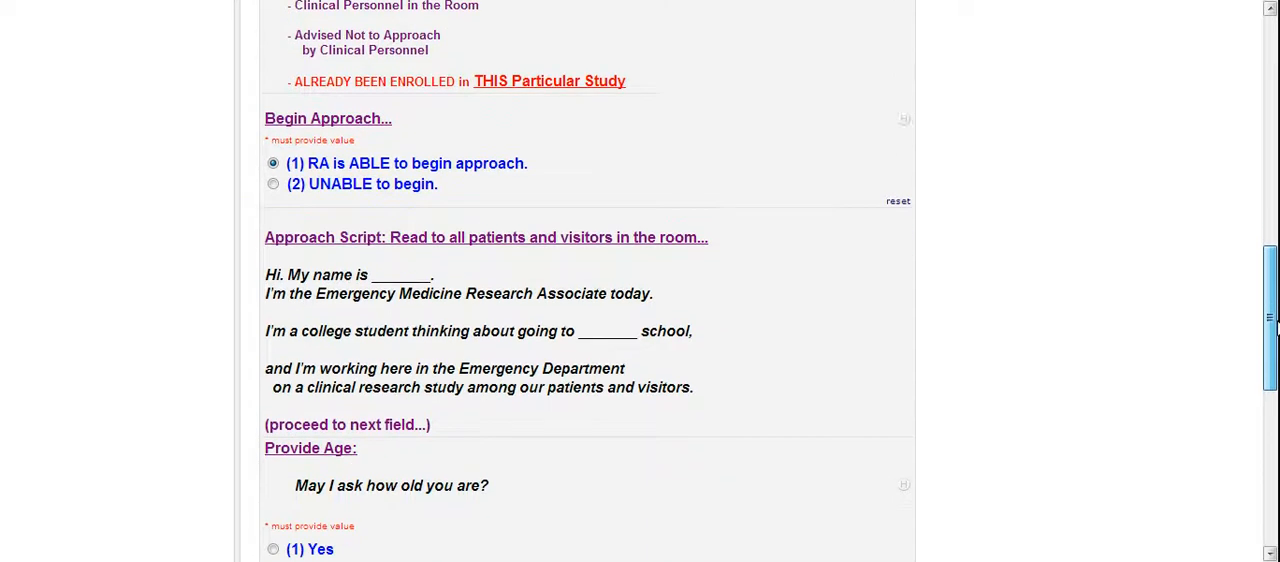
pyautogui.scroll(-3)
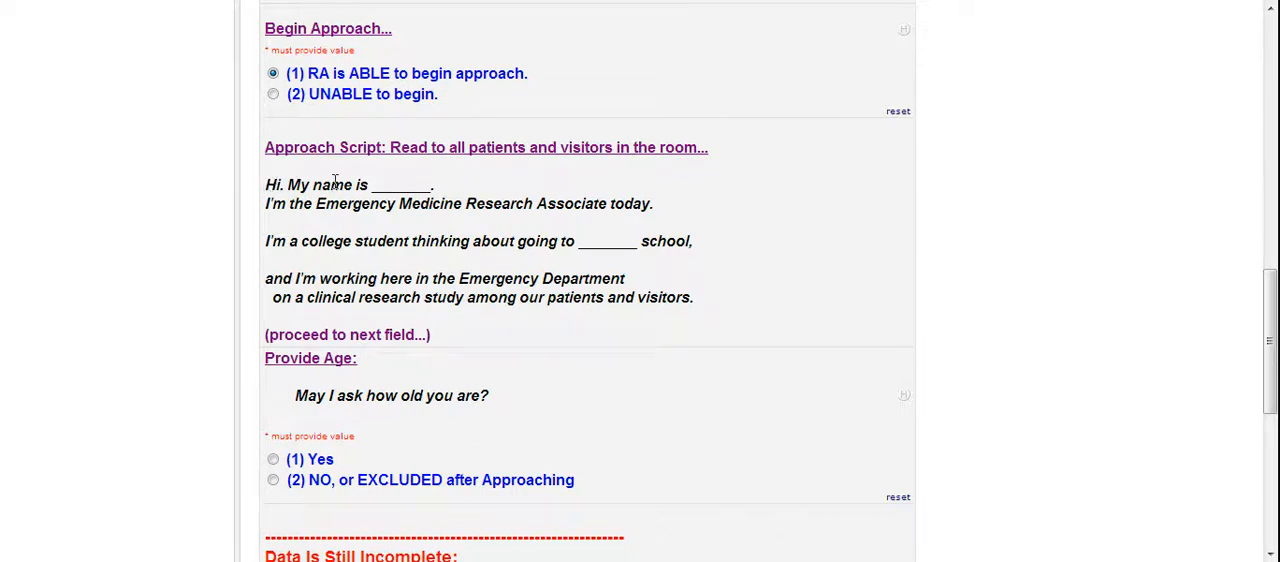
pyautogui.moveTo(504, 204)
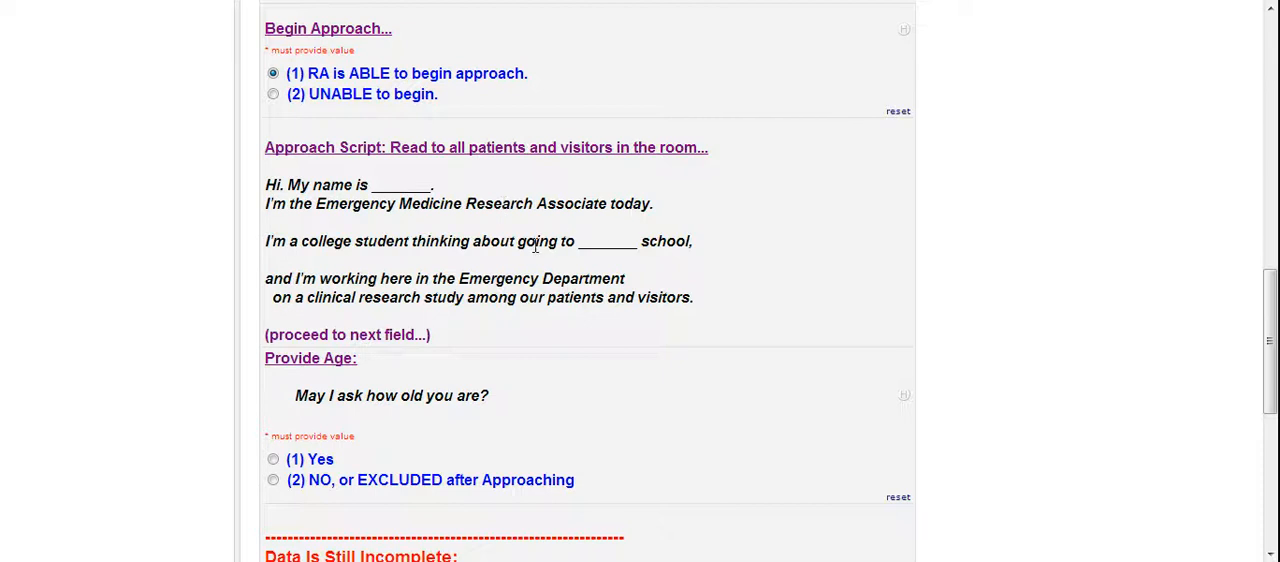
pyautogui.moveTo(396, 272)
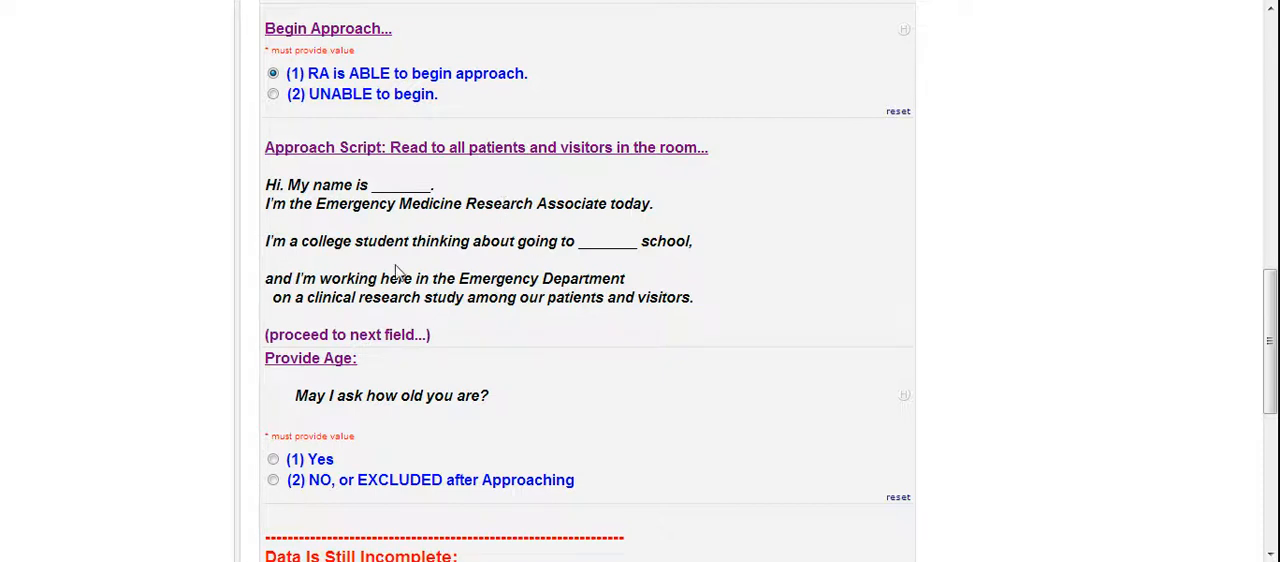
pyautogui.moveTo(420, 284)
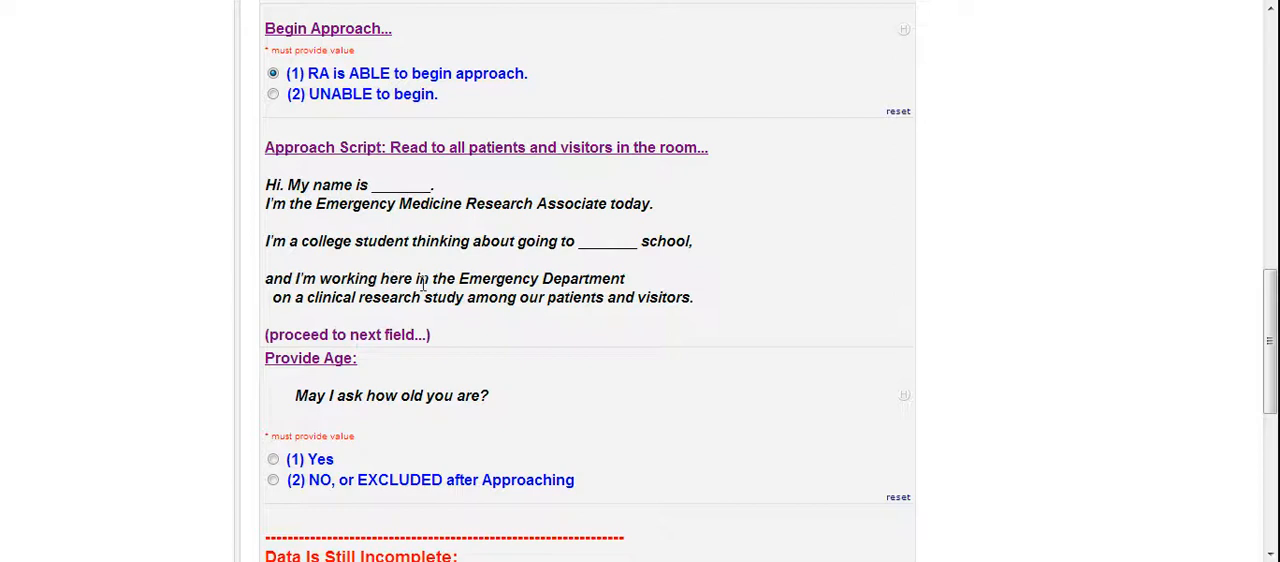
pyautogui.moveTo(570, 292)
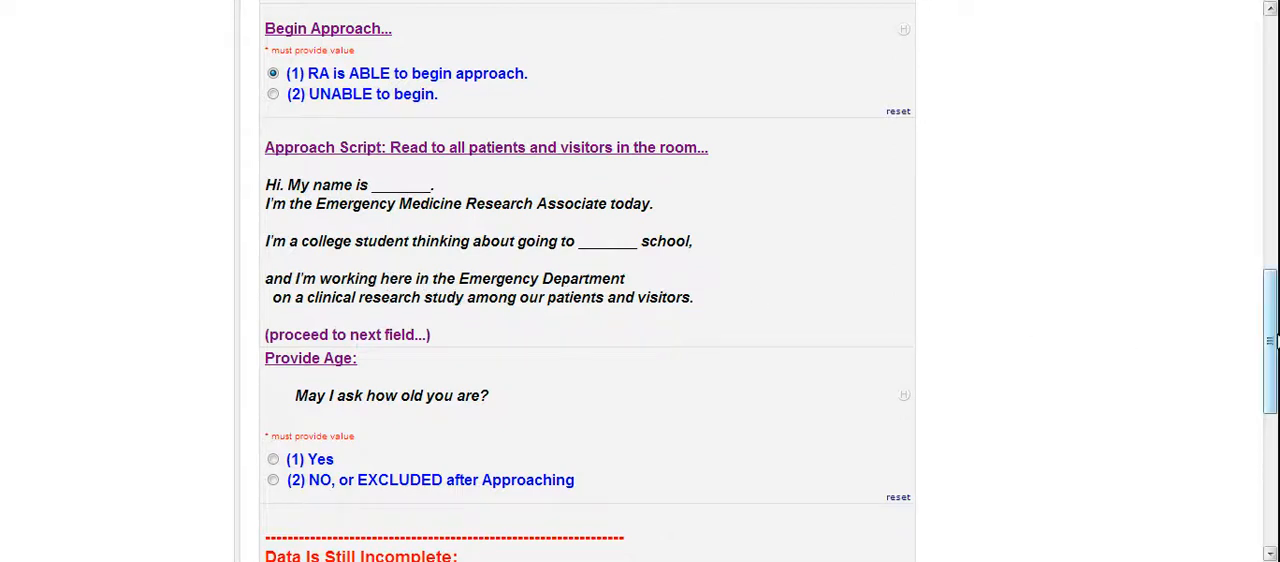
pyautogui.scroll(-3)
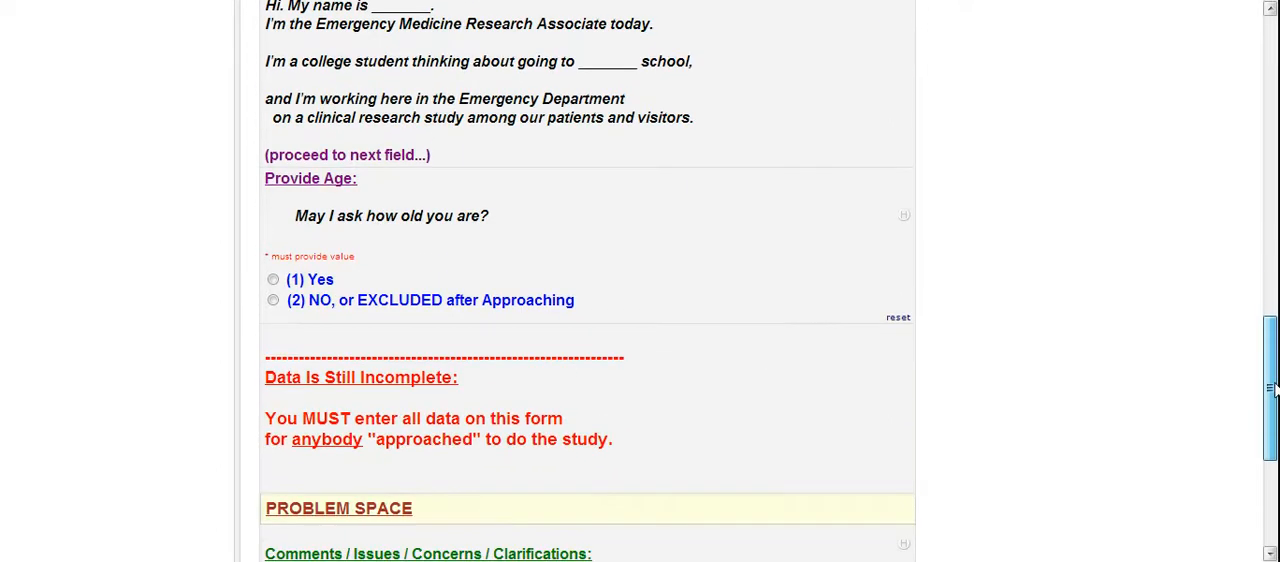
pyautogui.scroll(-3)
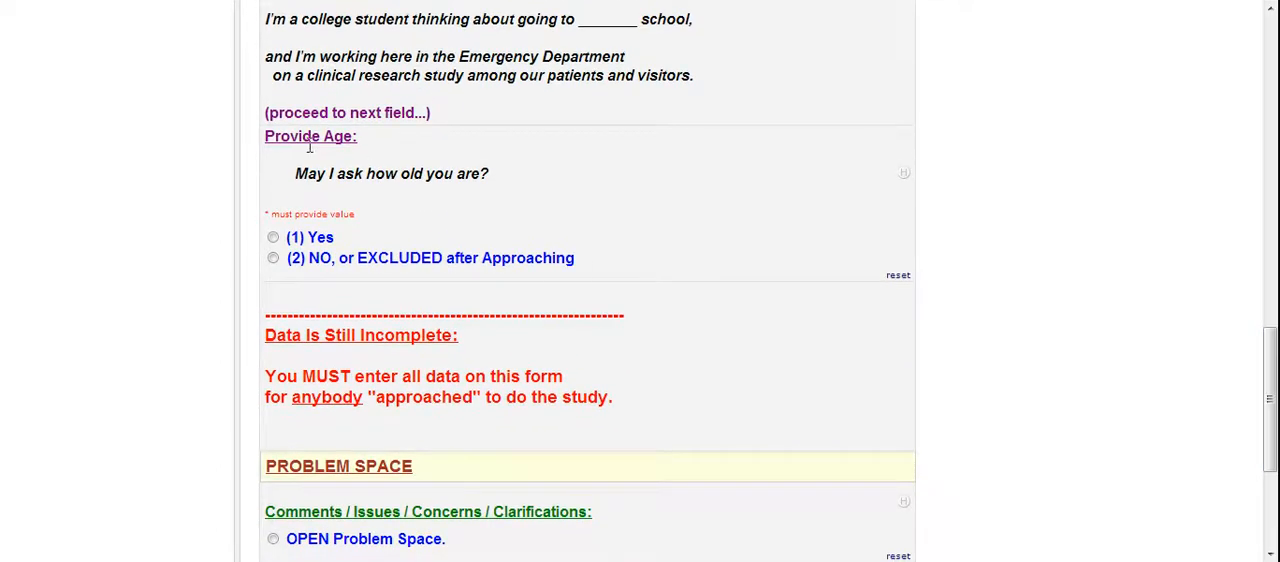
# Step: Answer Provide Age as Yes and enter age 55
pyautogui.click(272, 236)
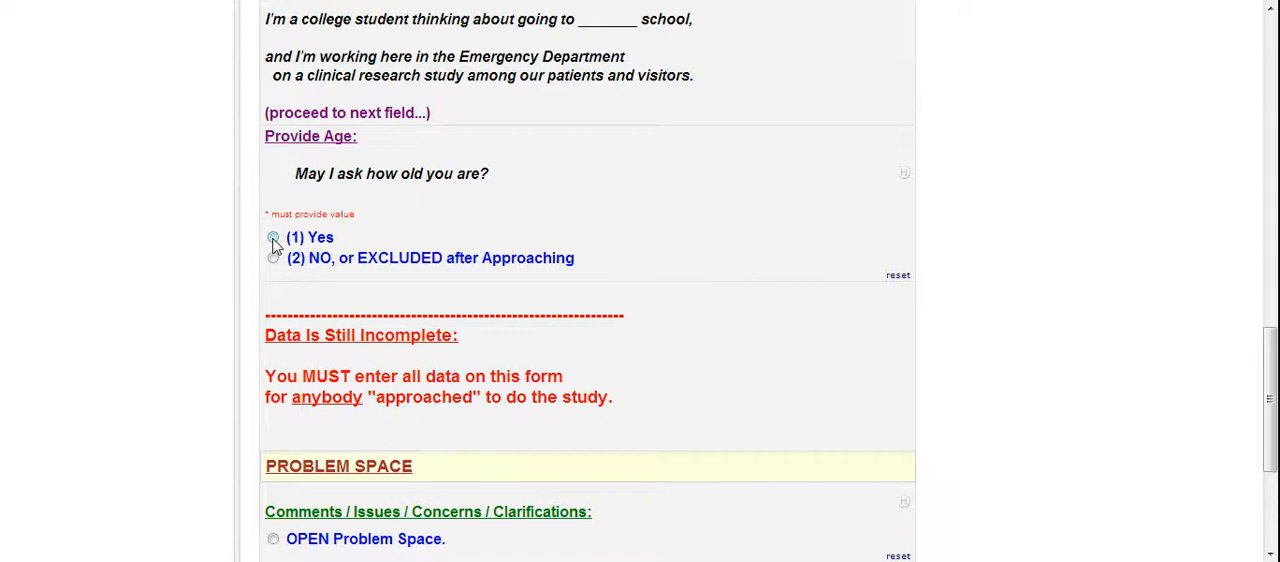
pyautogui.click(272, 236)
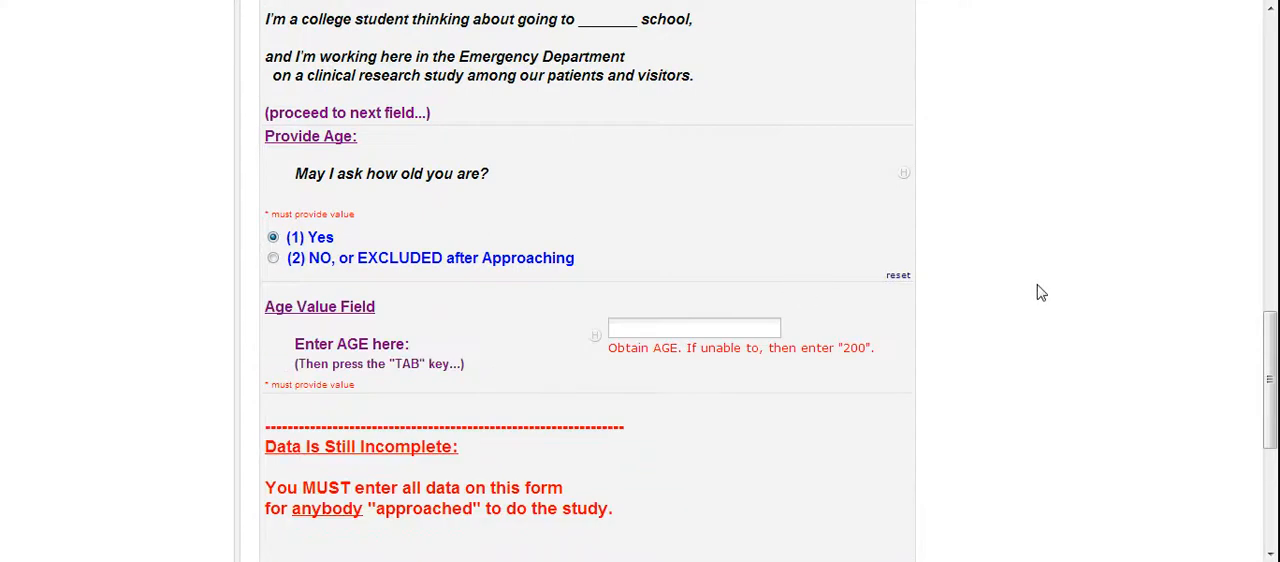
pyautogui.click(692, 328)
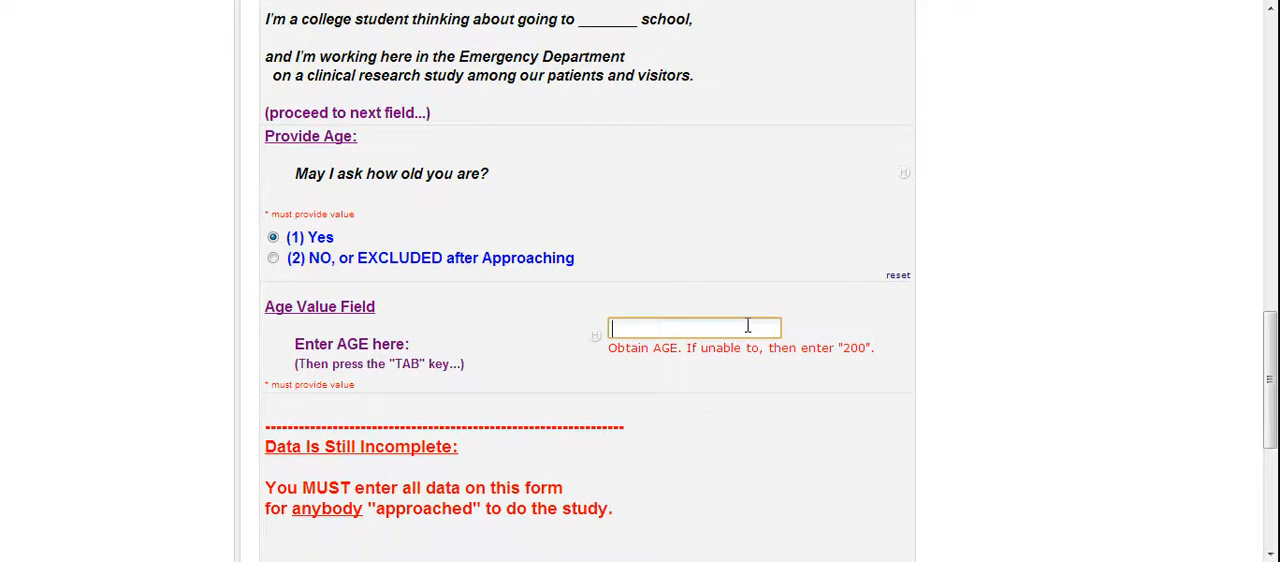
pyautogui.write('55')
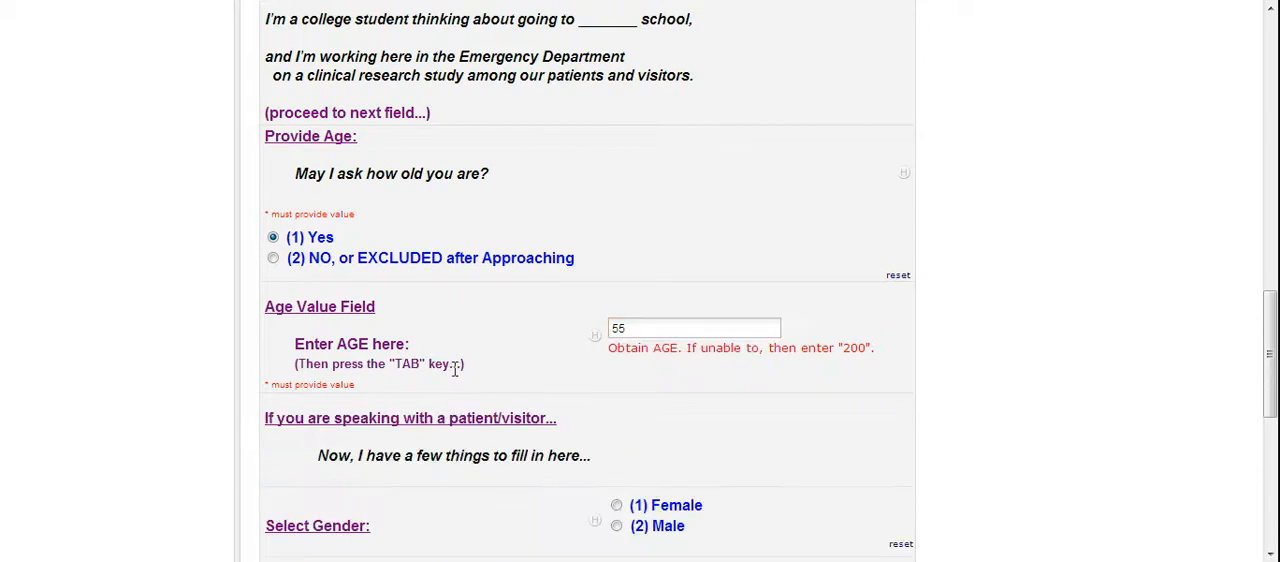
pyautogui.moveTo(1076, 400)
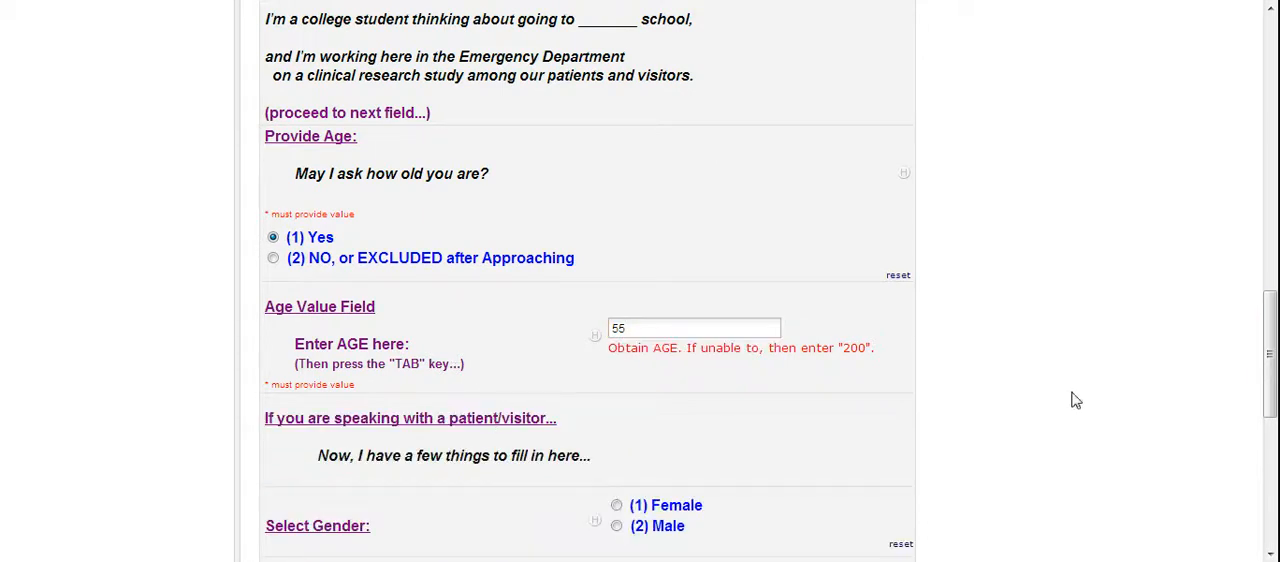
pyautogui.scroll(-3)
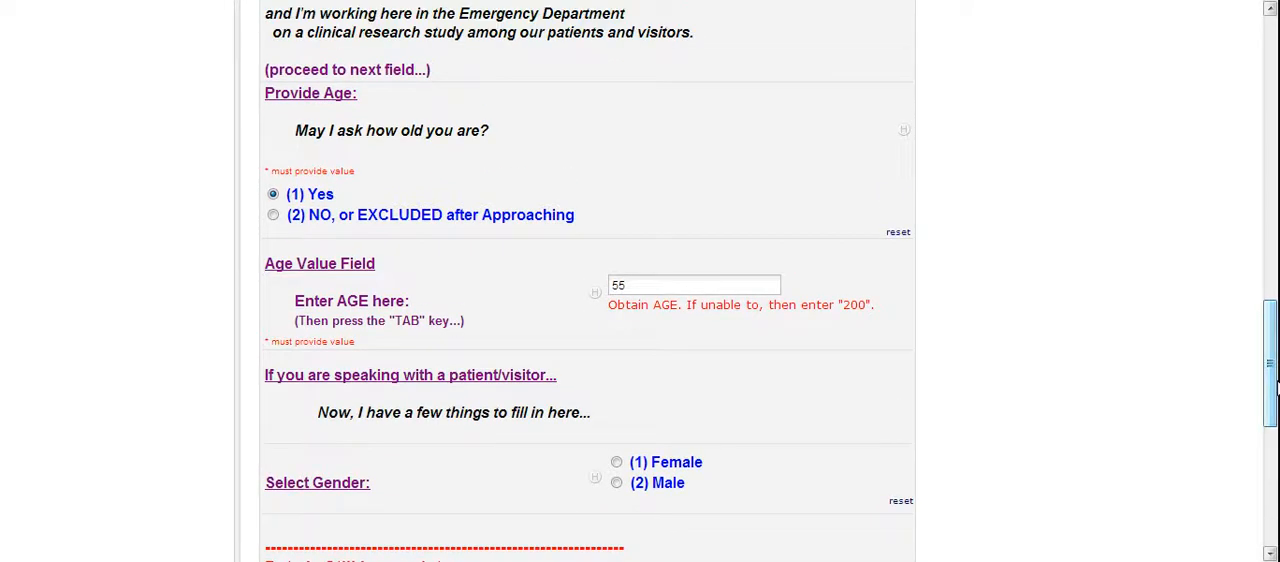
pyautogui.scroll(-3)
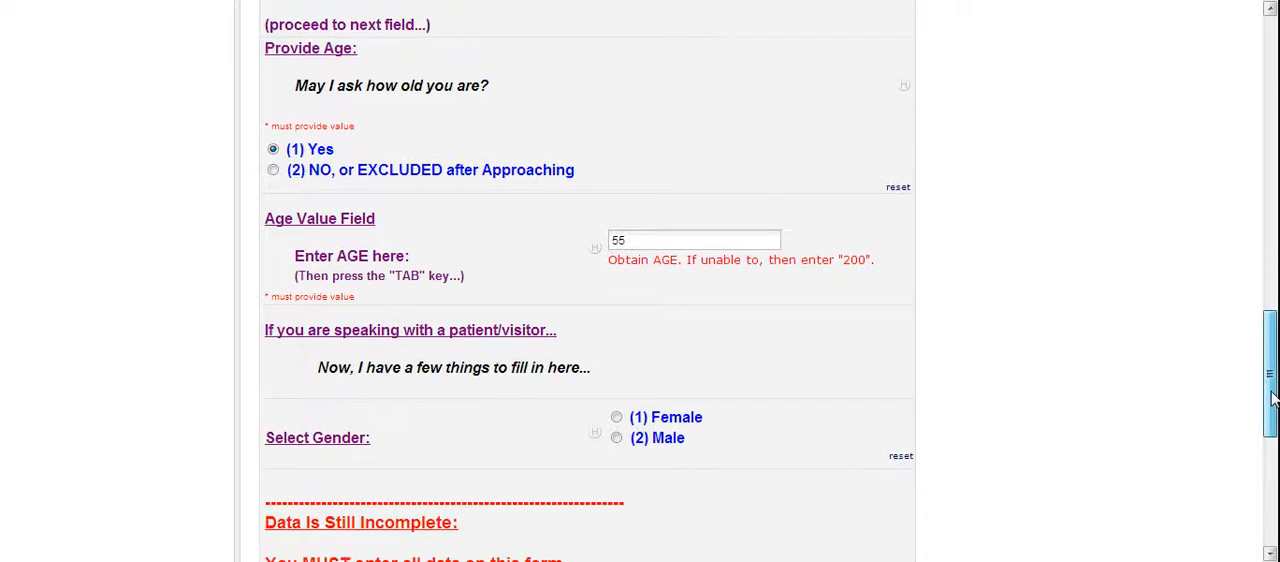
pyautogui.scroll(-3)
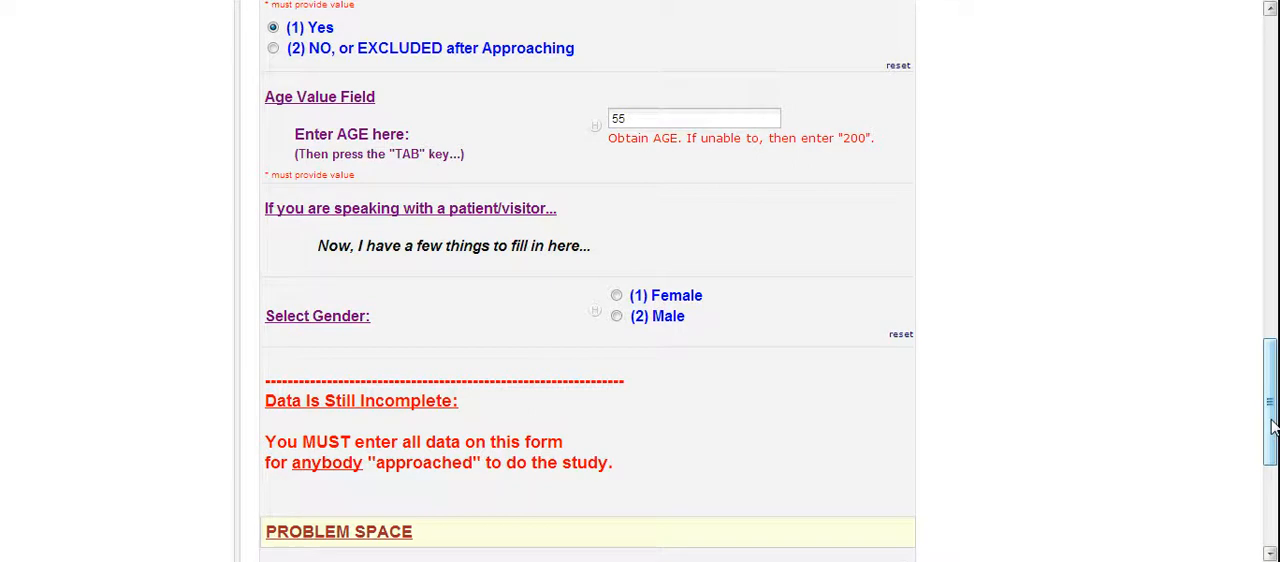
# Step: Select gender Female and answer the Hispanic/Latino ethnicity question
pyautogui.scroll(-3)
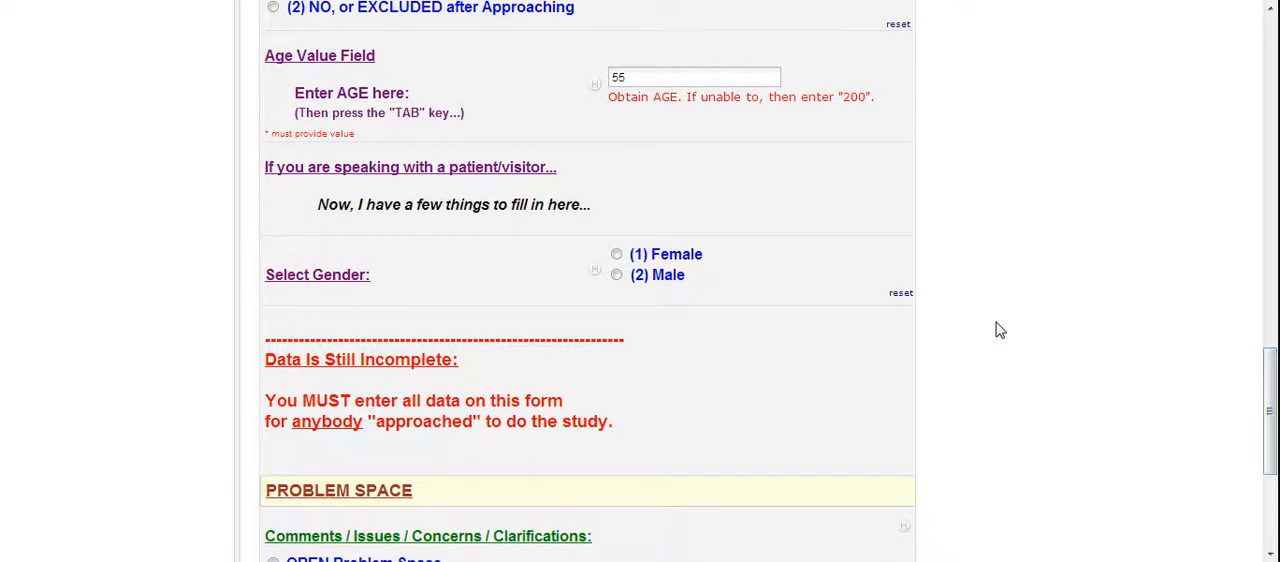
pyautogui.click(616, 254)
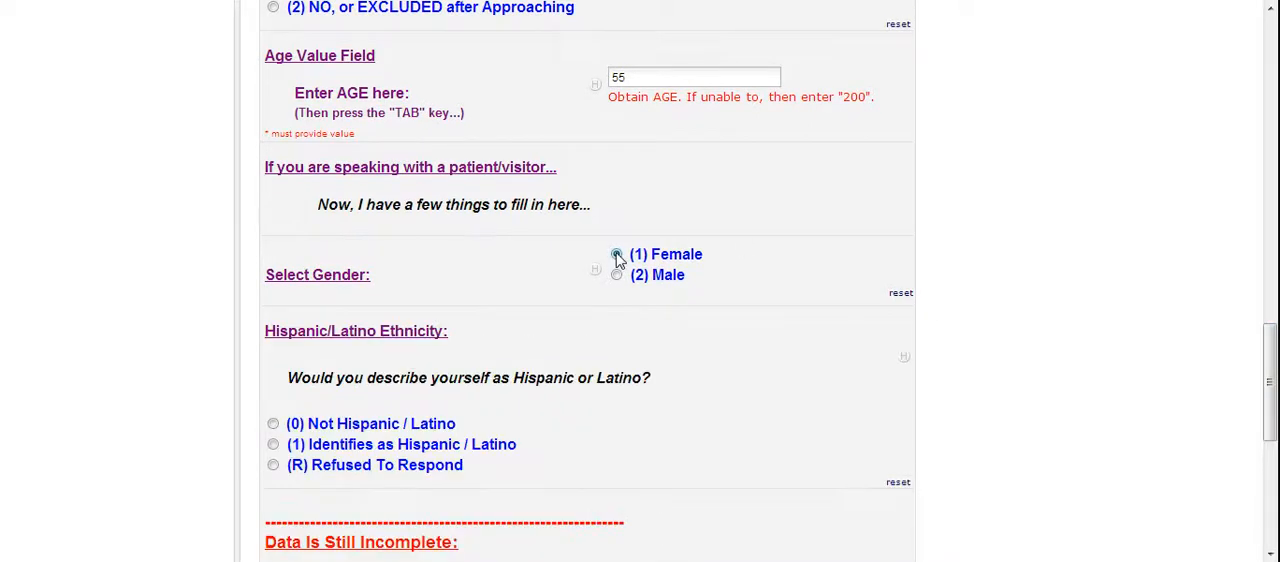
pyautogui.click(616, 254)
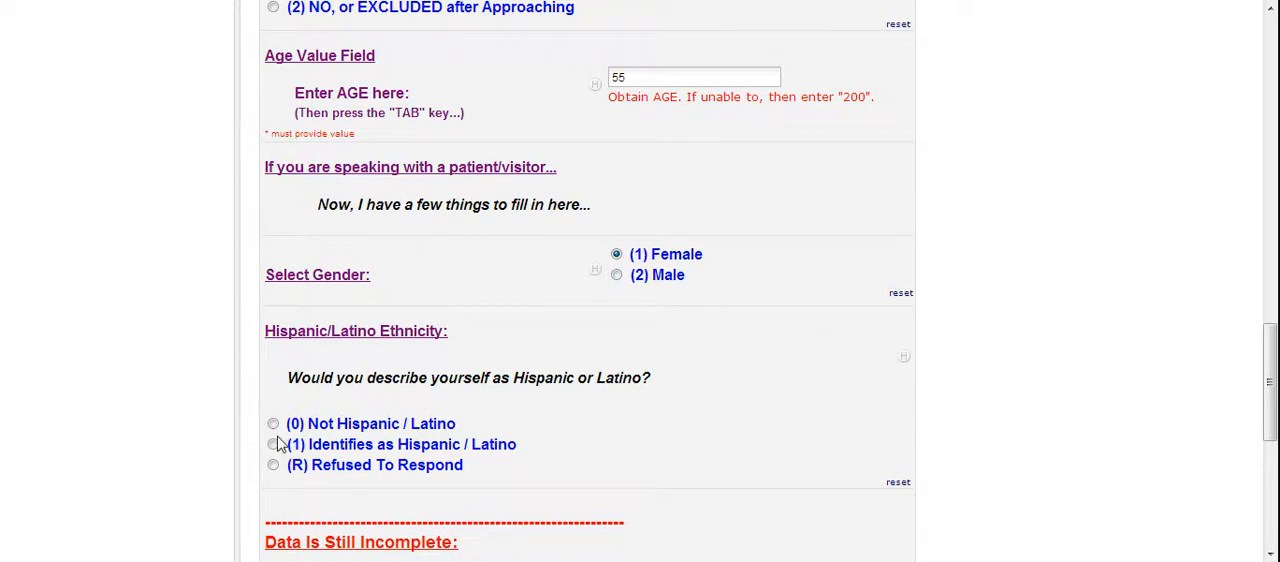
pyautogui.click(272, 464)
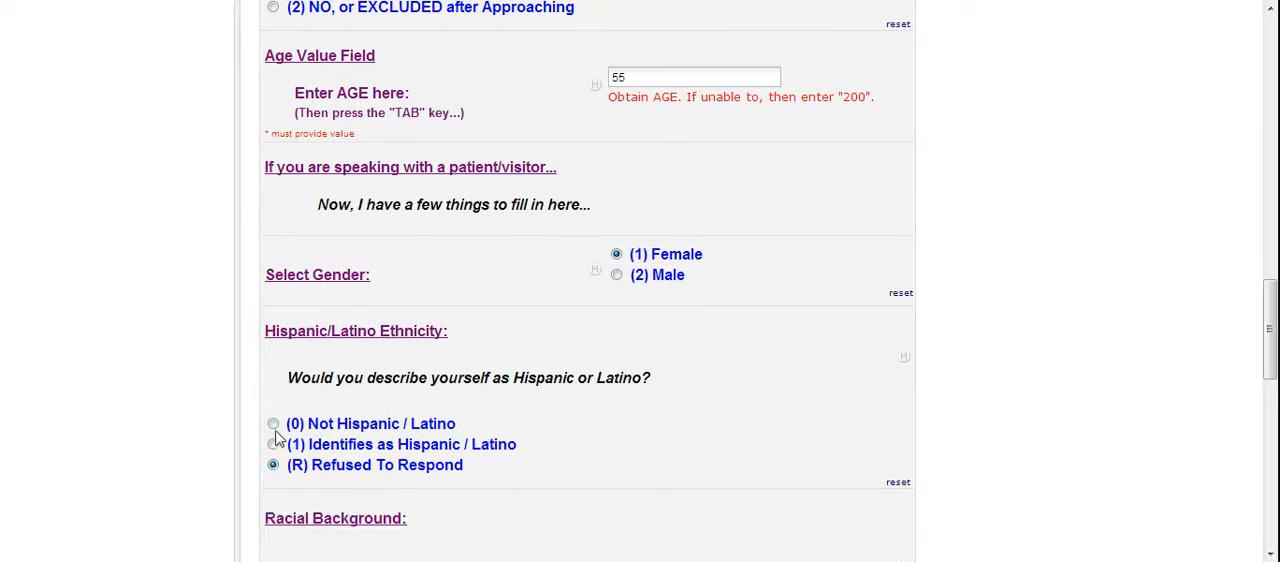
pyautogui.scroll(-3)
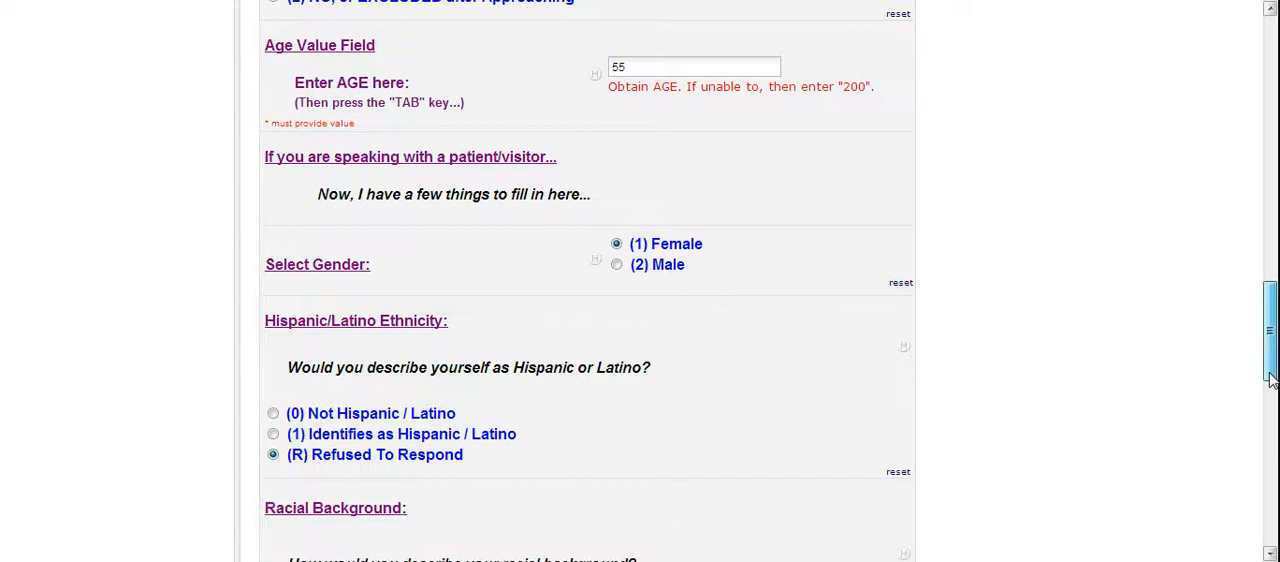
pyautogui.scroll(-3)
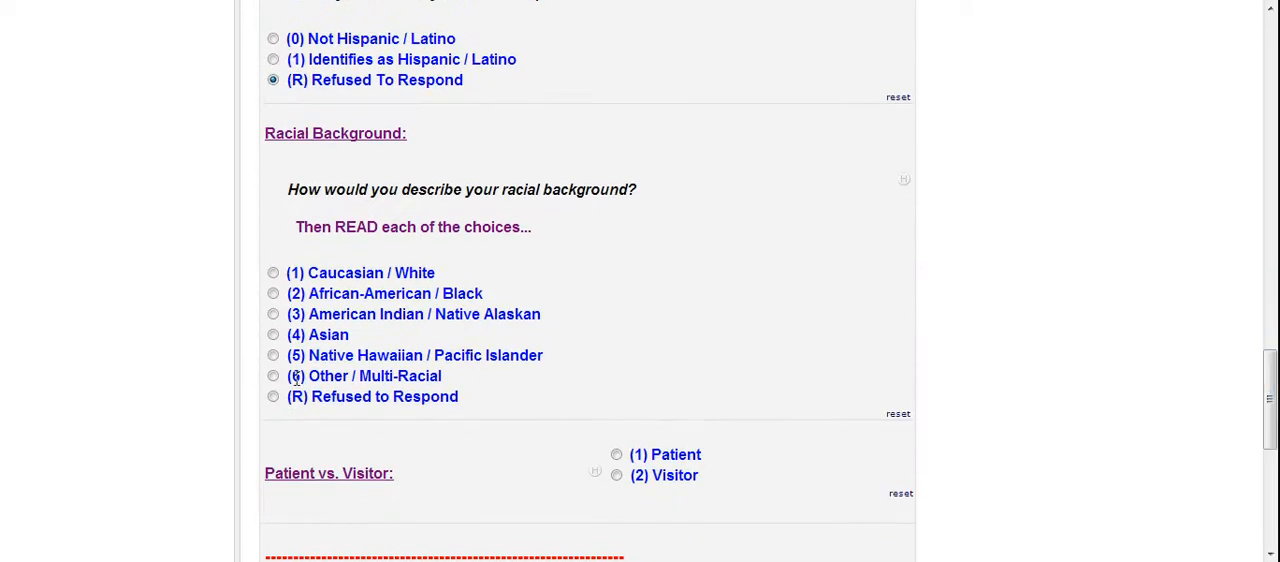
# Step: Choose Asian racial background, Not Hispanic / Latino, and participant type Patient
pyautogui.click(272, 334)
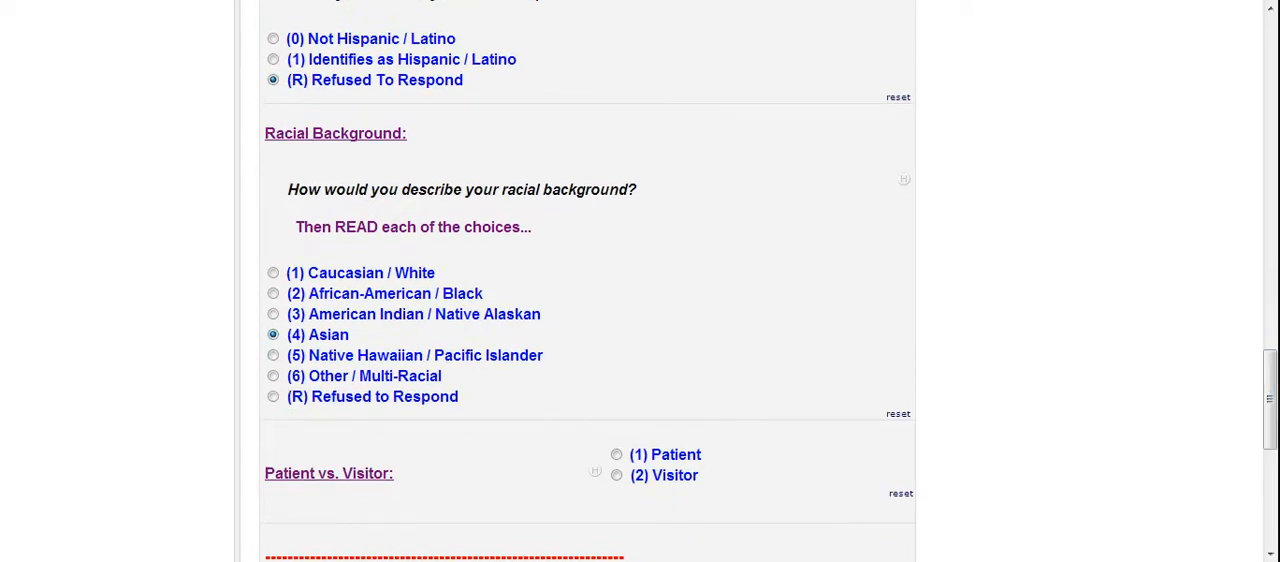
pyautogui.click(272, 38)
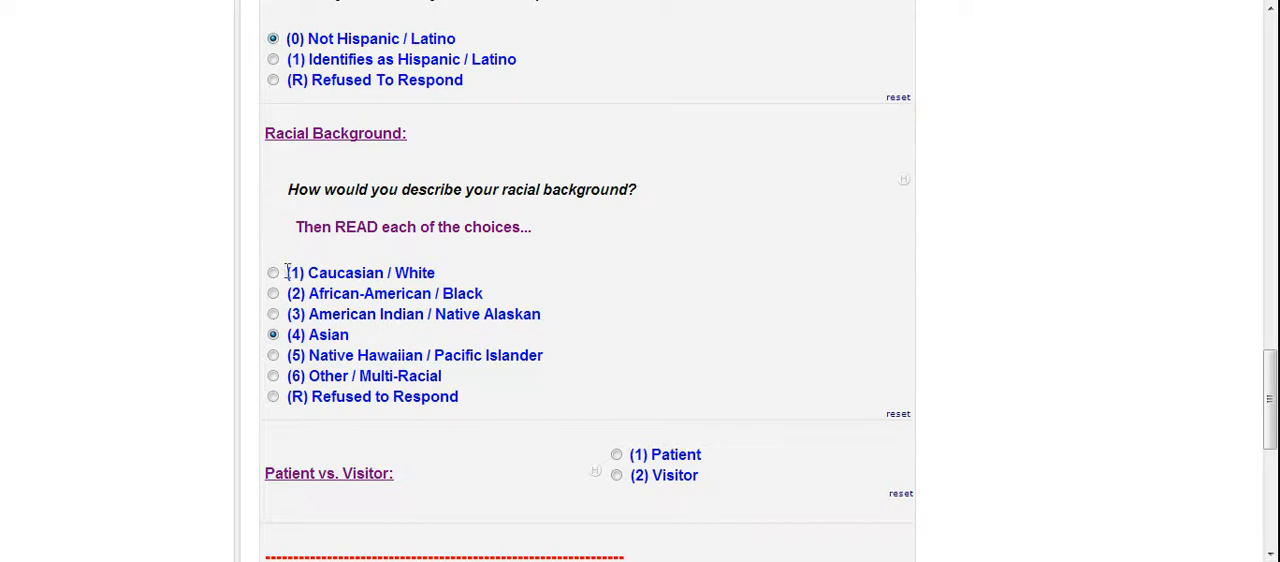
pyautogui.moveTo(408, 438)
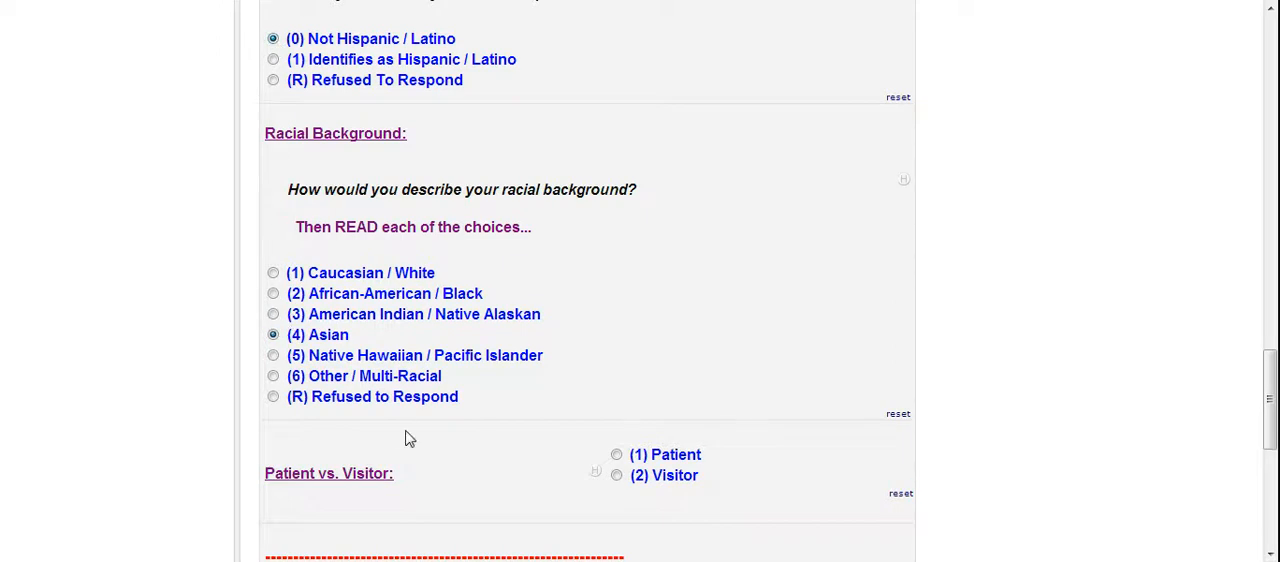
pyautogui.click(616, 456)
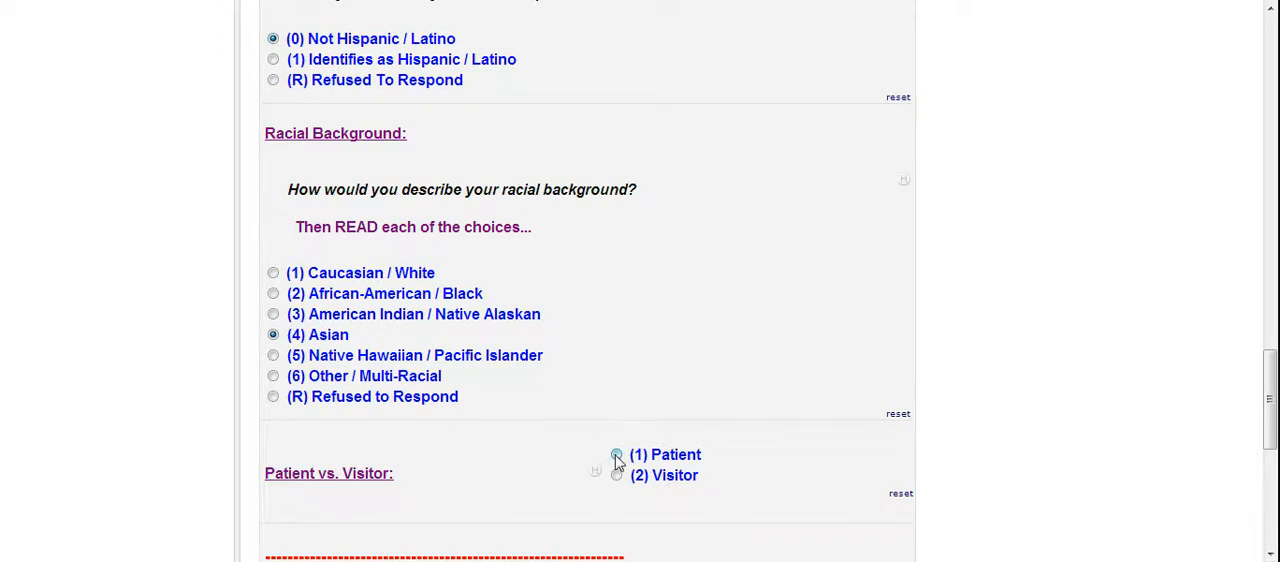
pyautogui.click(616, 456)
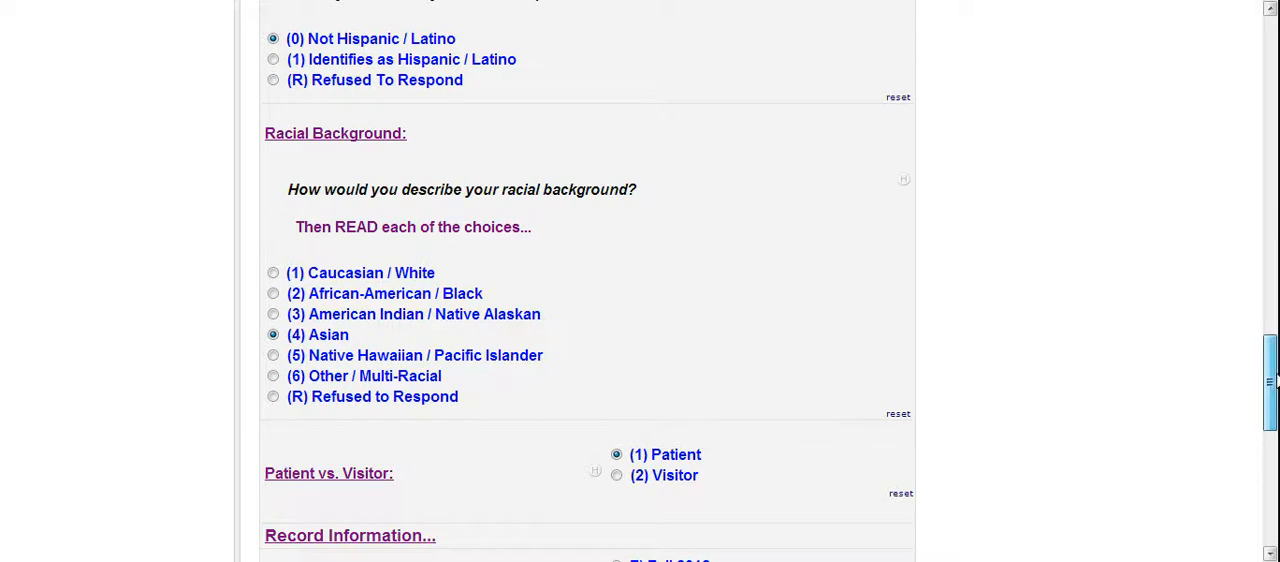
pyautogui.scroll(-3)
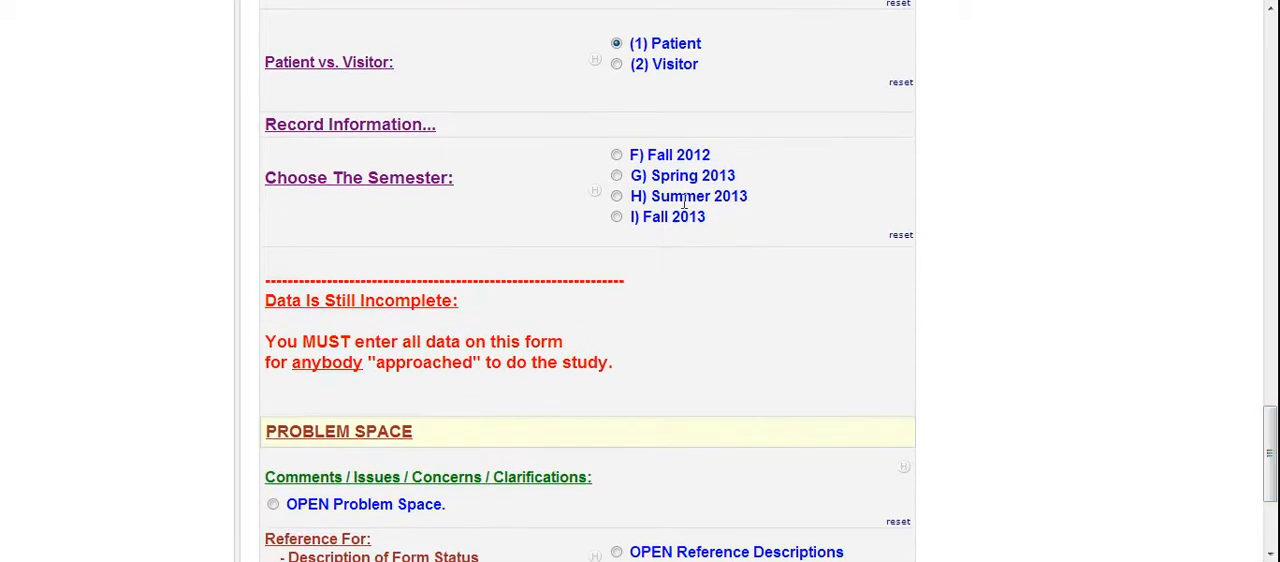
# Step: Set semester to G) Spring 2013 and program to 08) [NJ] HackensackUMC
pyautogui.click(616, 176)
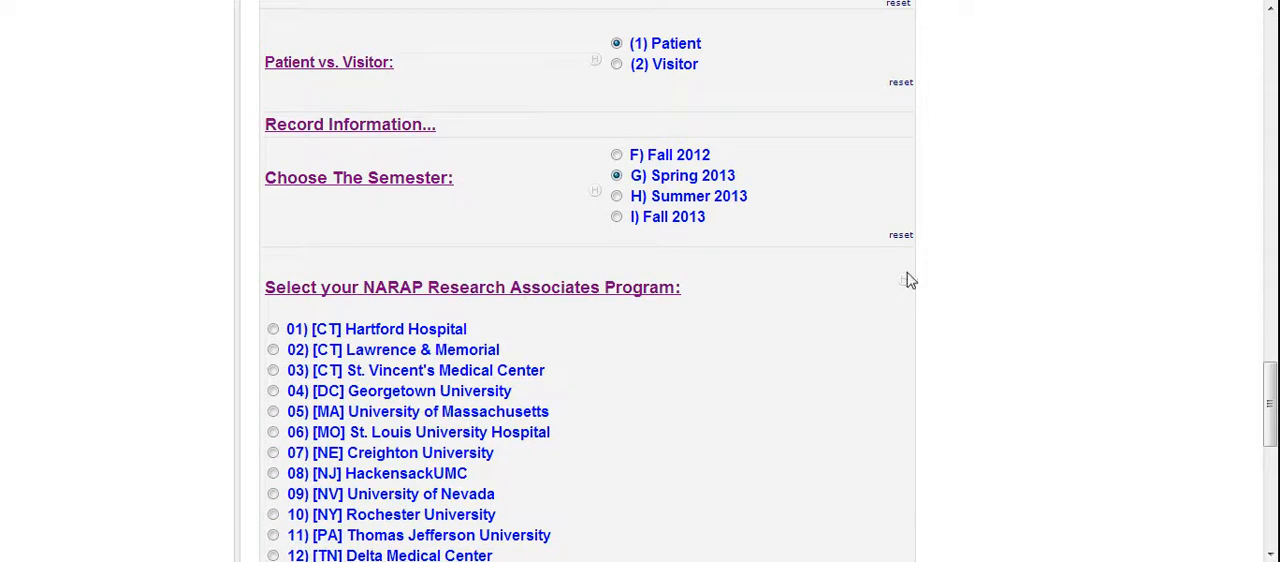
pyautogui.scroll(-3)
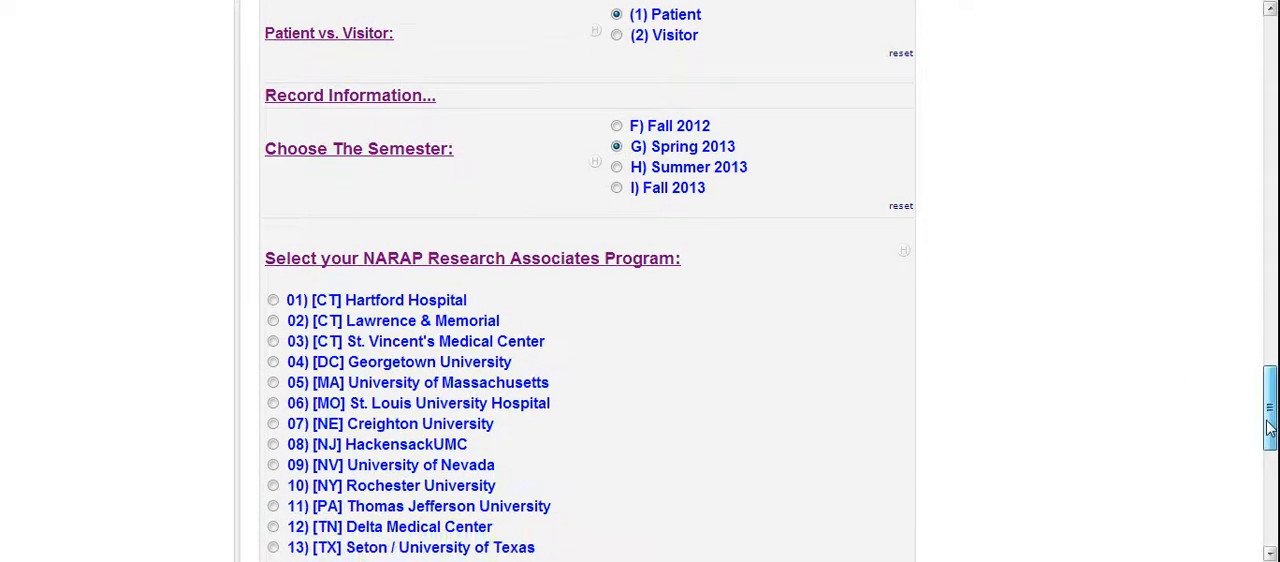
pyautogui.scroll(-3)
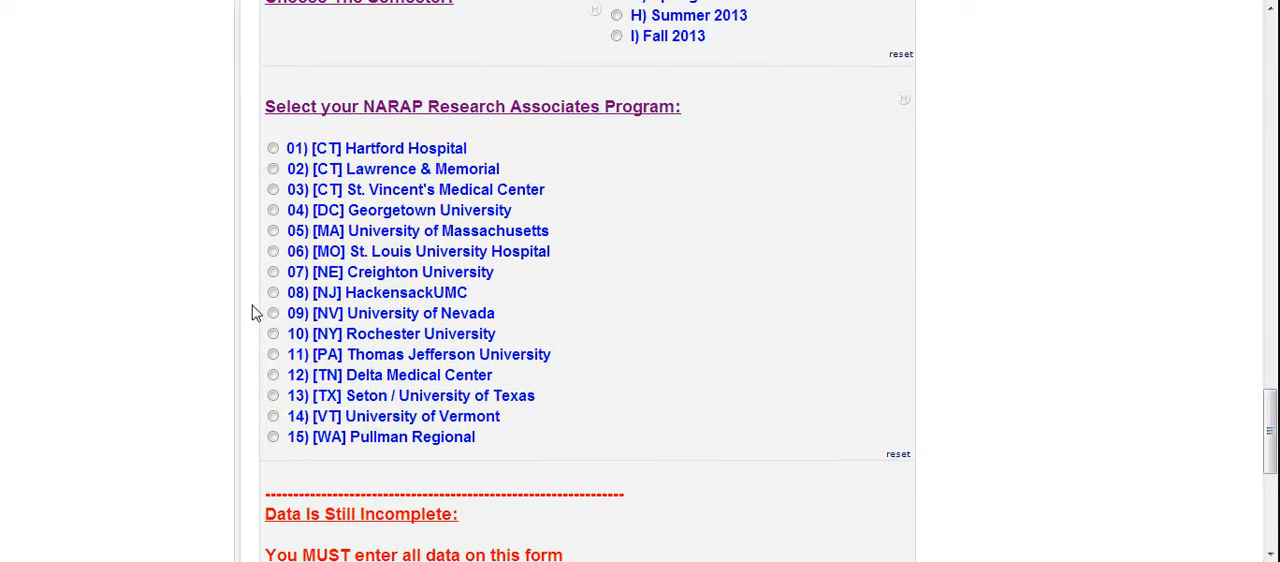
pyautogui.click(272, 292)
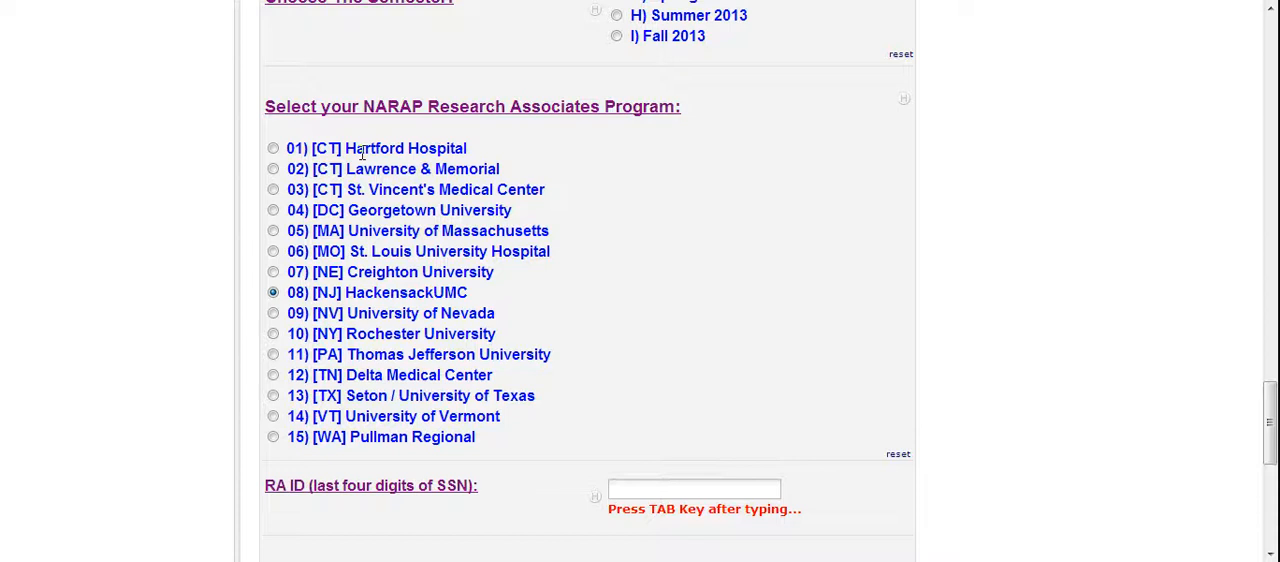
pyautogui.moveTo(1180, 320)
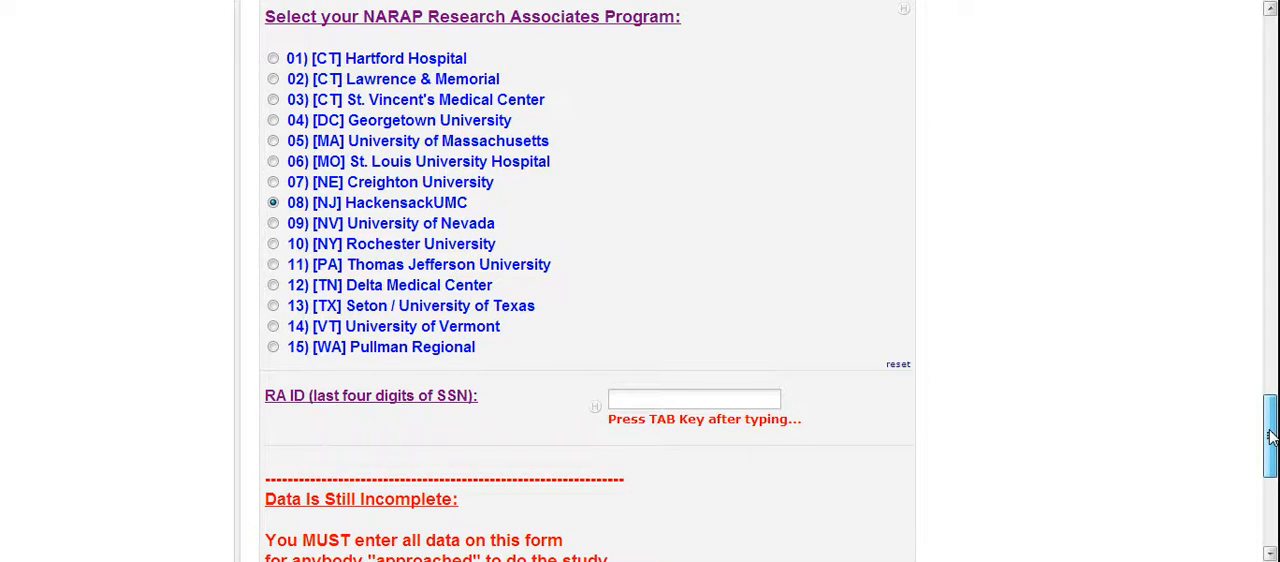
pyautogui.scroll(-3)
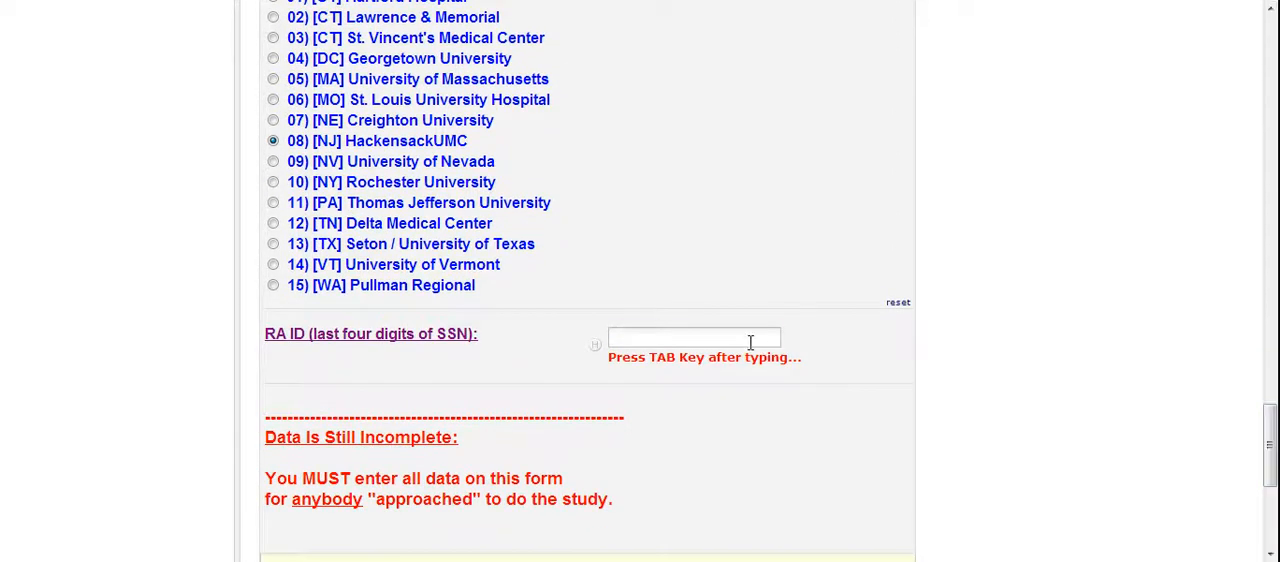
# Step: Enter RA ID 3212 using the autocomplete suggestion
pyautogui.click(694, 338)
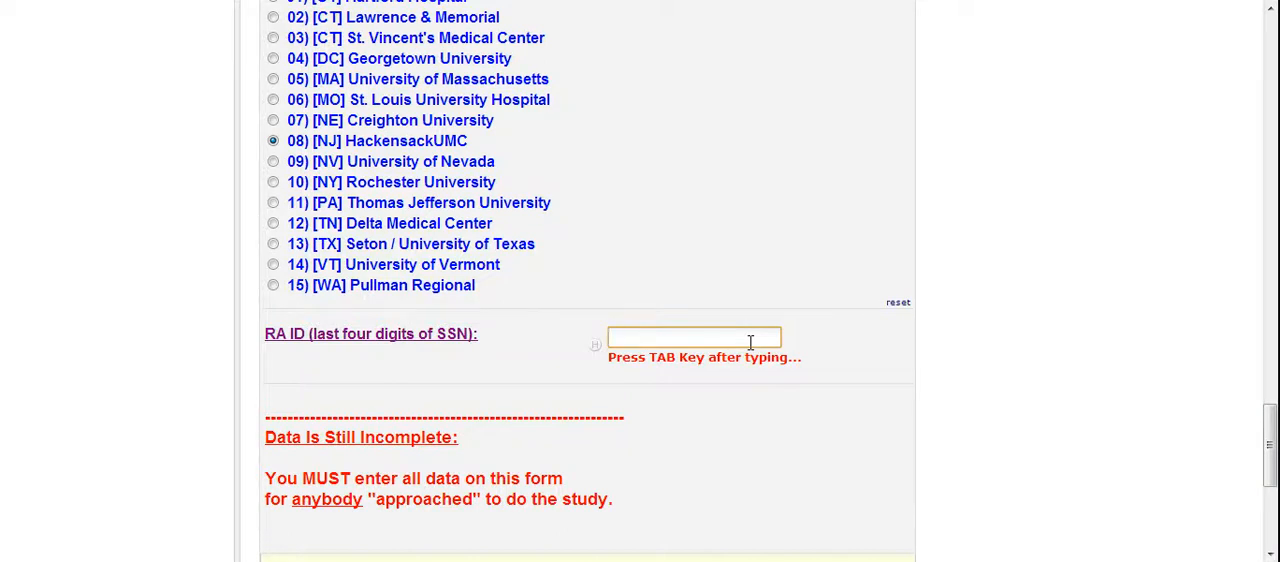
pyautogui.write('3')
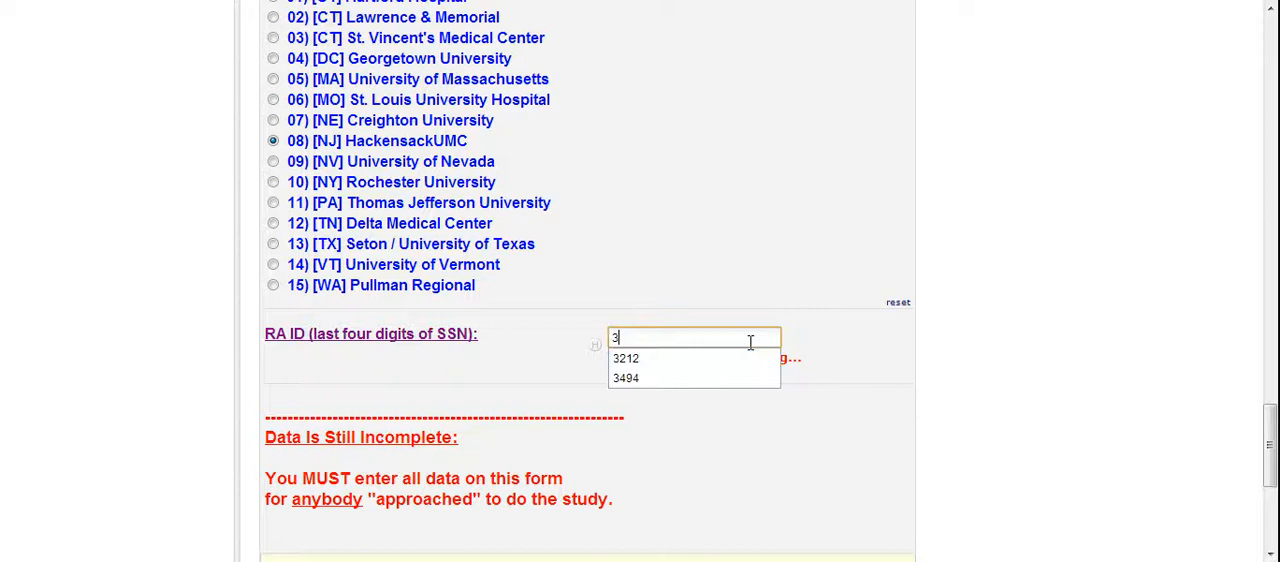
pyautogui.click(624, 358)
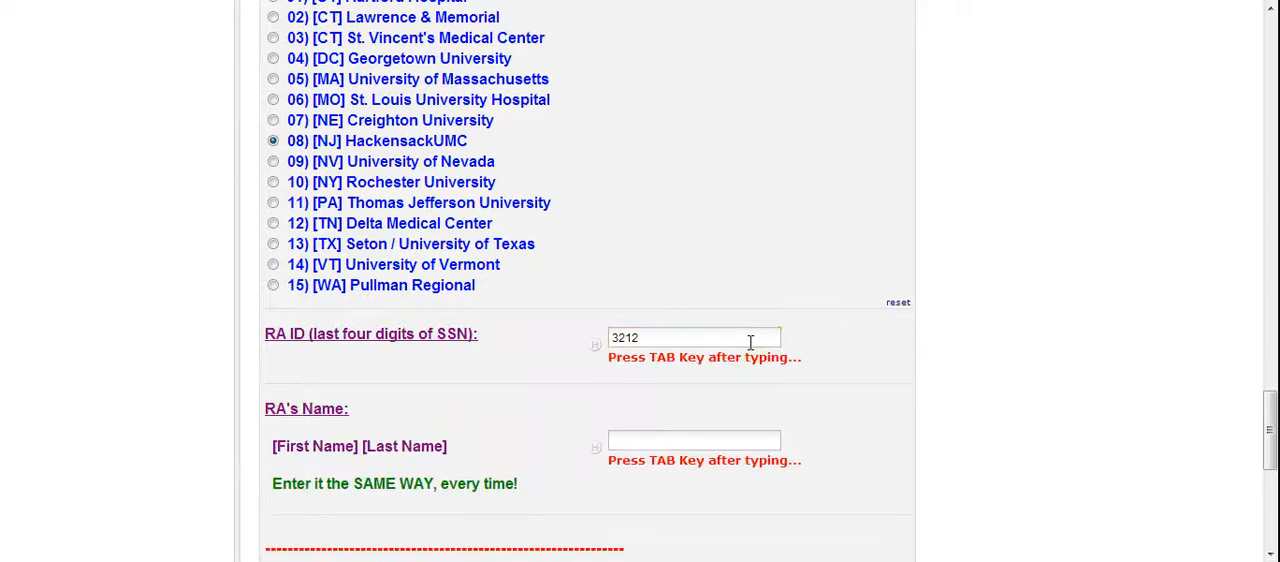
pyautogui.moveTo(480, 448)
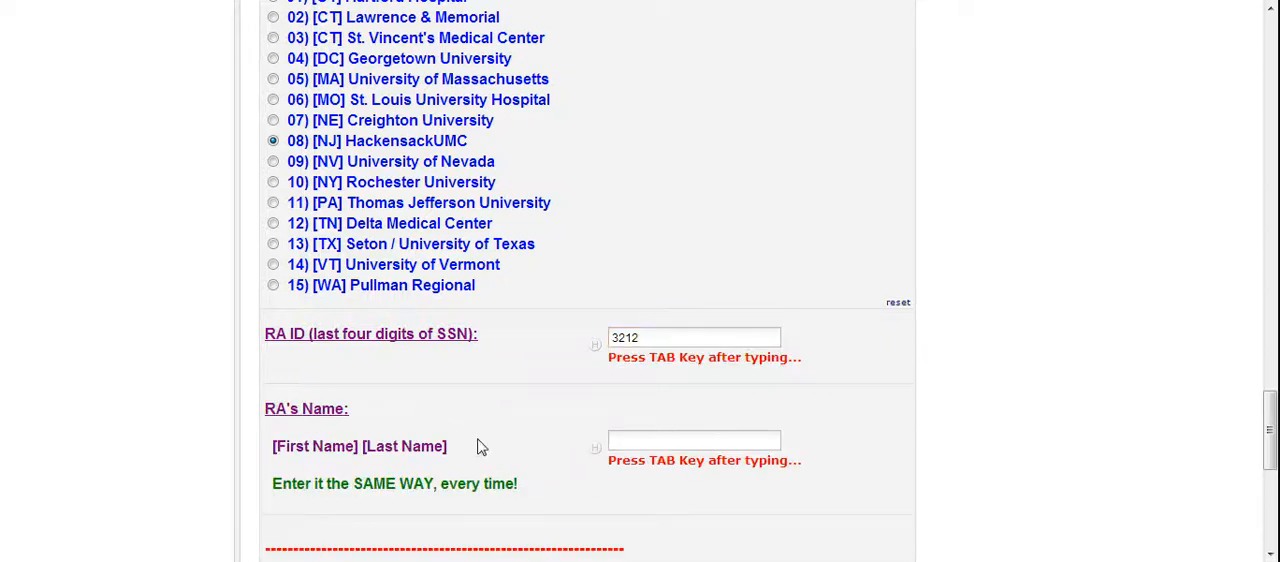
pyautogui.click(694, 440)
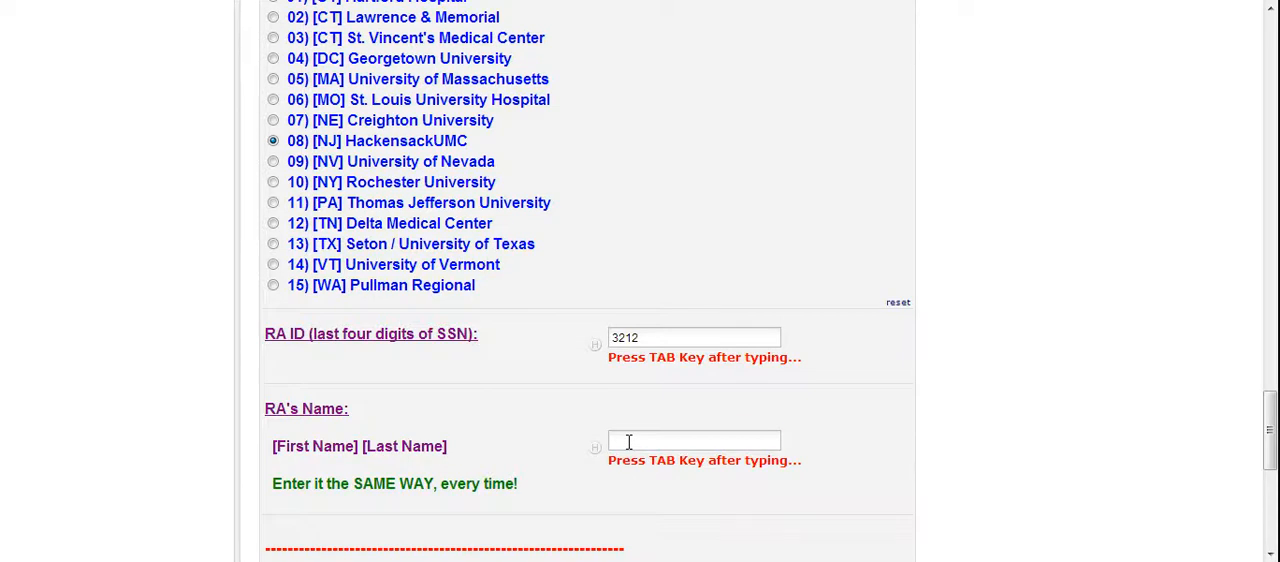
pyautogui.click(692, 440)
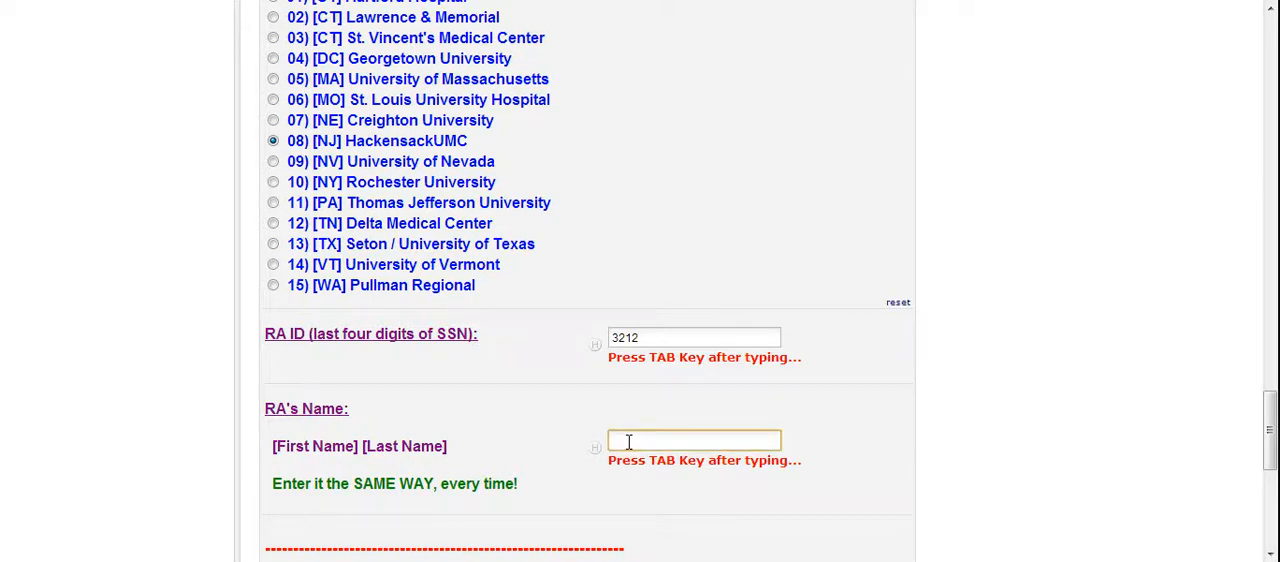
pyautogui.write('r')
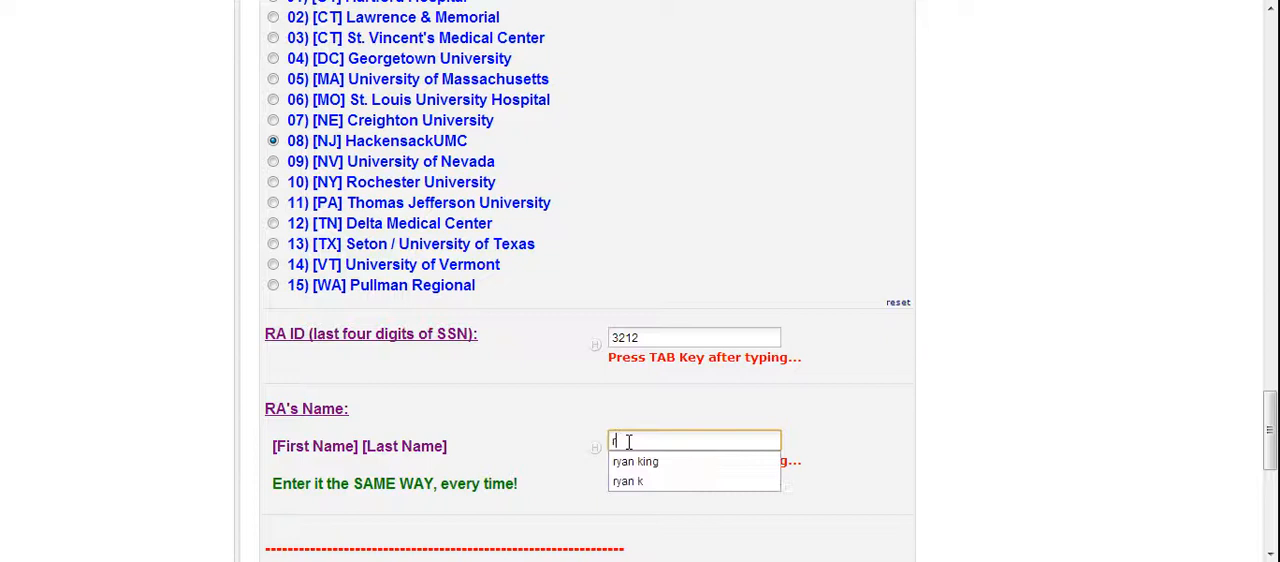
pyautogui.click(636, 460)
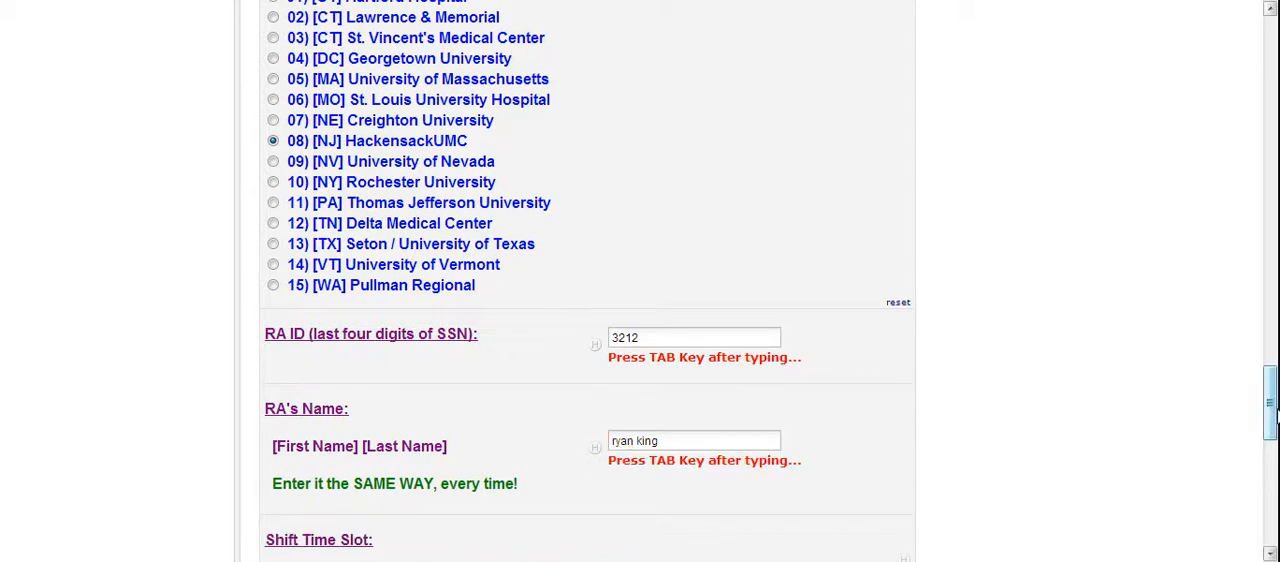
# Step: Choose Shift Time Slot 04 (12:00–15:59)
pyautogui.scroll(-3)
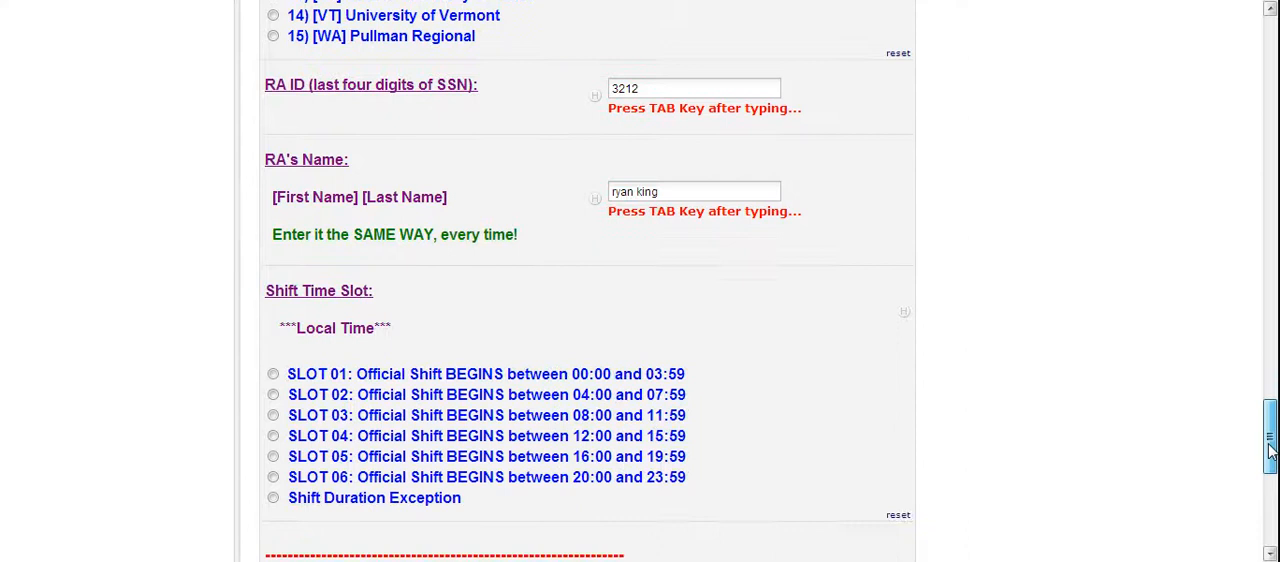
pyautogui.scroll(-3)
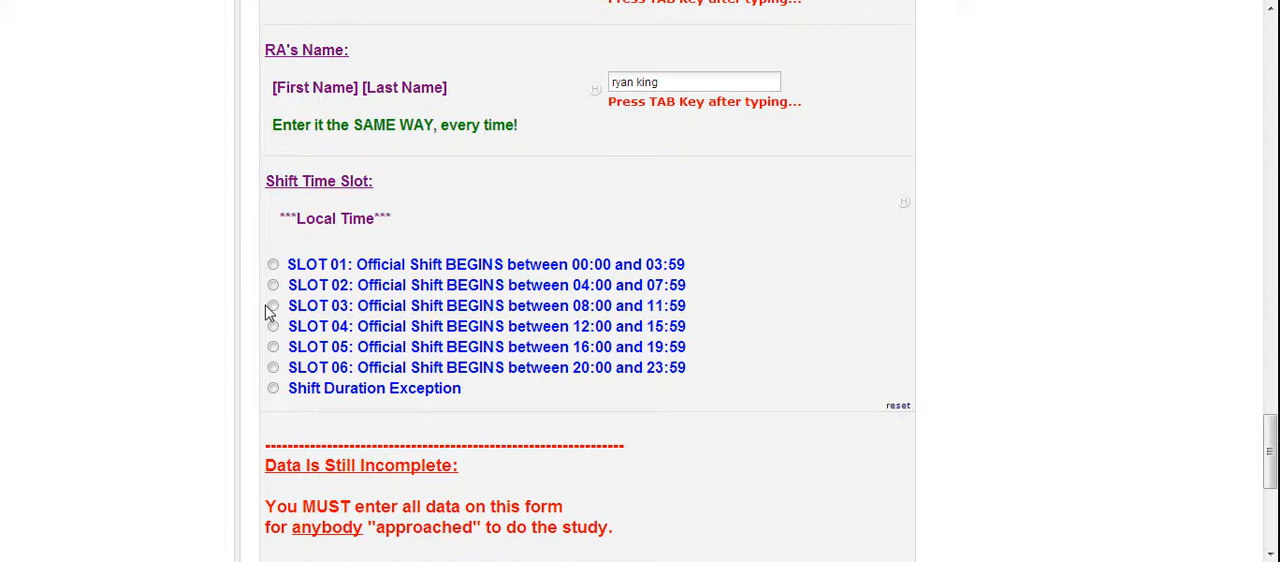
pyautogui.click(272, 326)
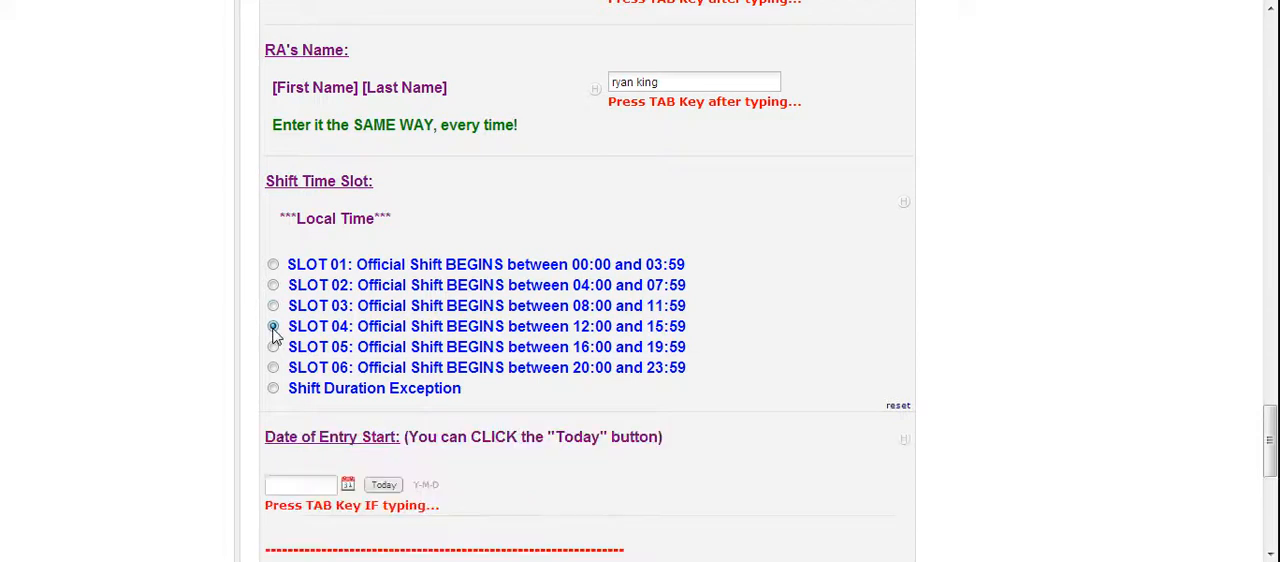
pyautogui.click(272, 326)
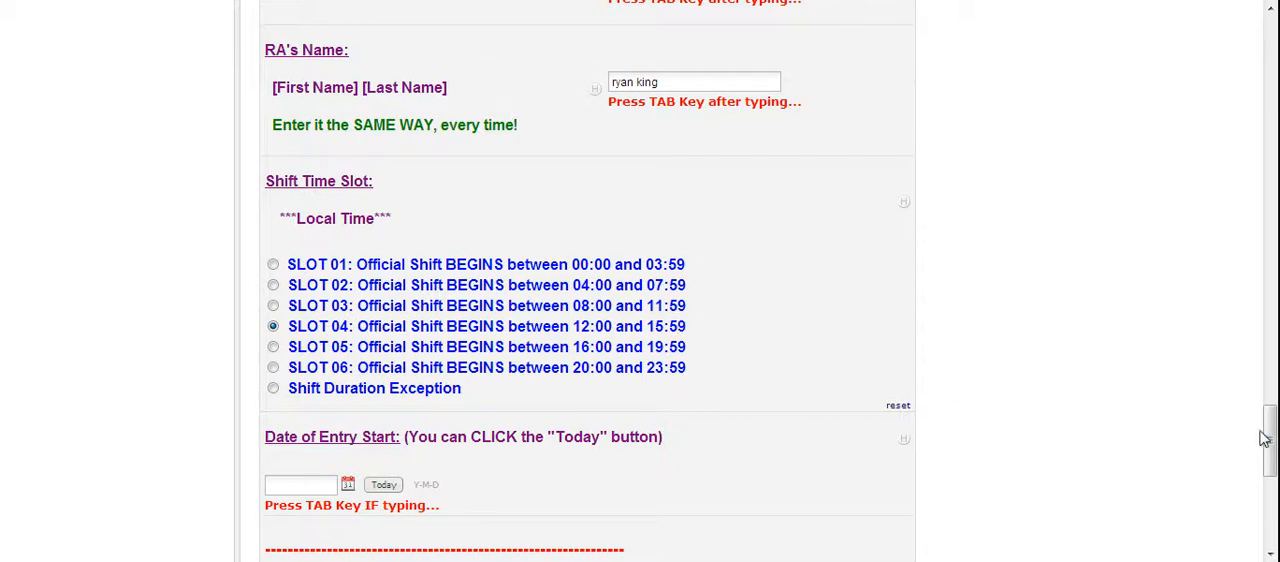
pyautogui.scroll(-3)
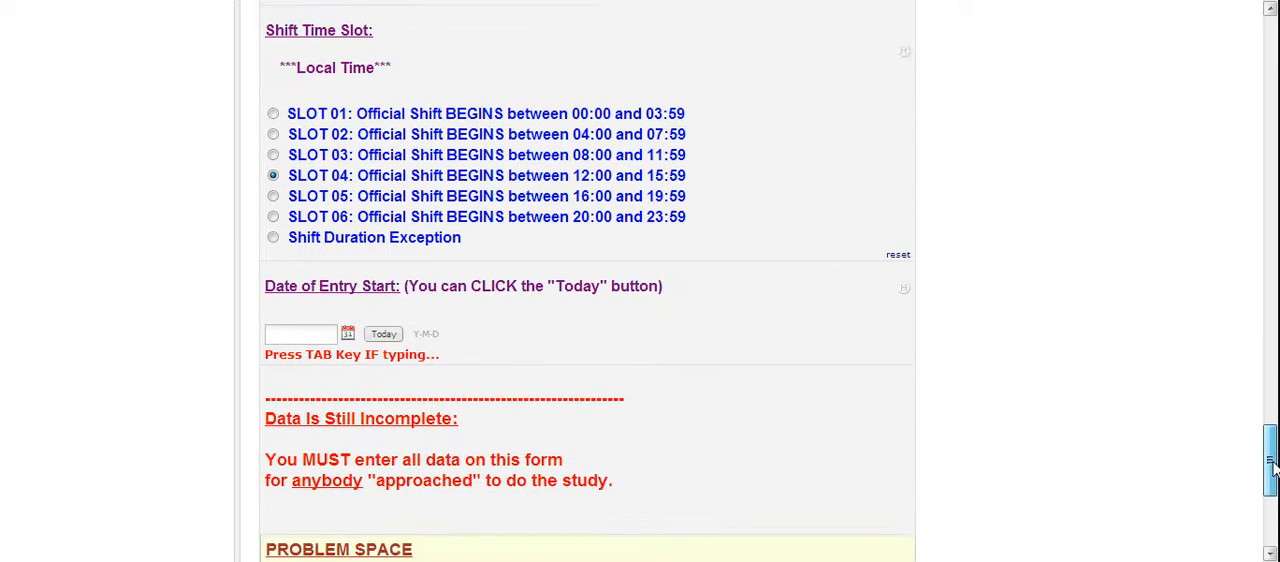
pyautogui.scroll(-3)
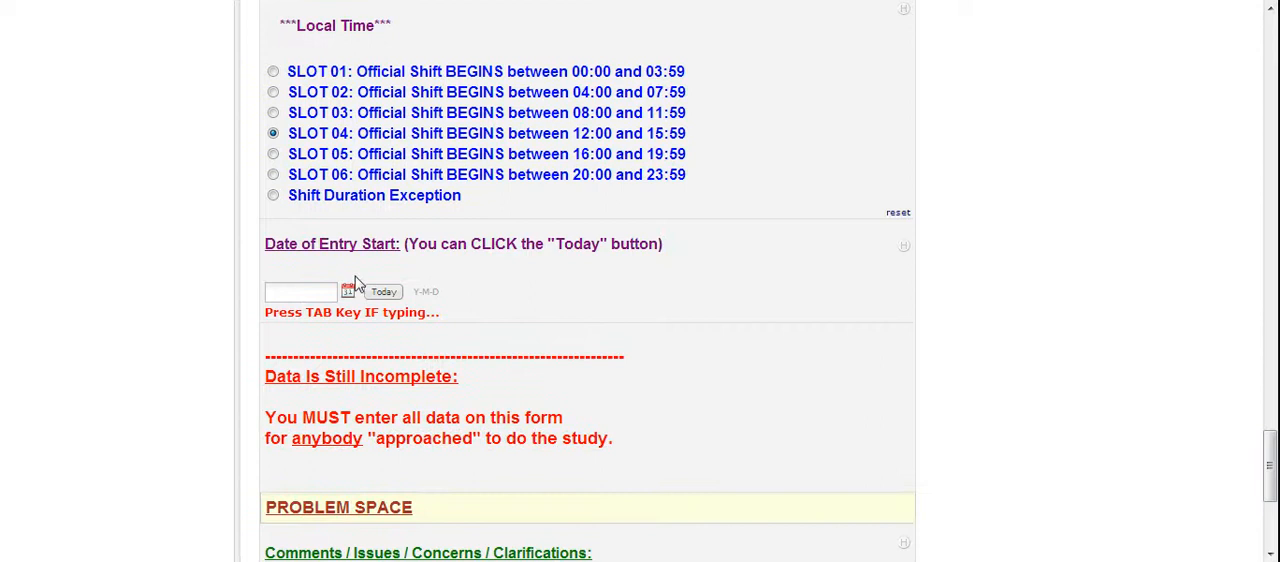
# Step: Set Date of Entry Start to today (2013-01-23) and Time of Entry Start to 12:41
pyautogui.click(384, 292)
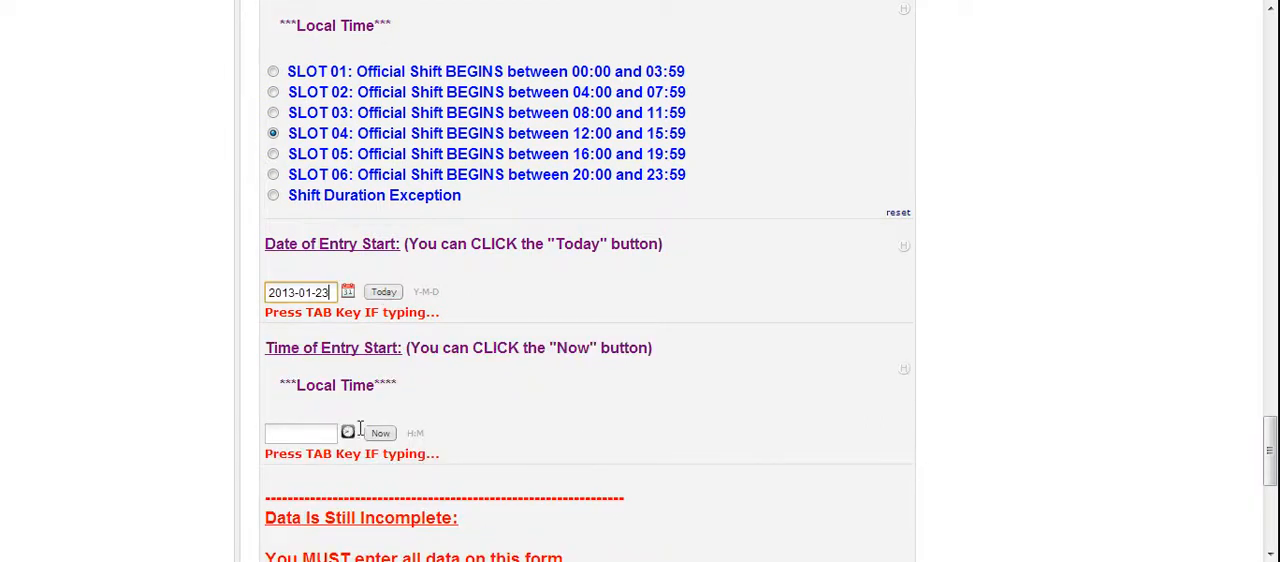
pyautogui.write('12:41')
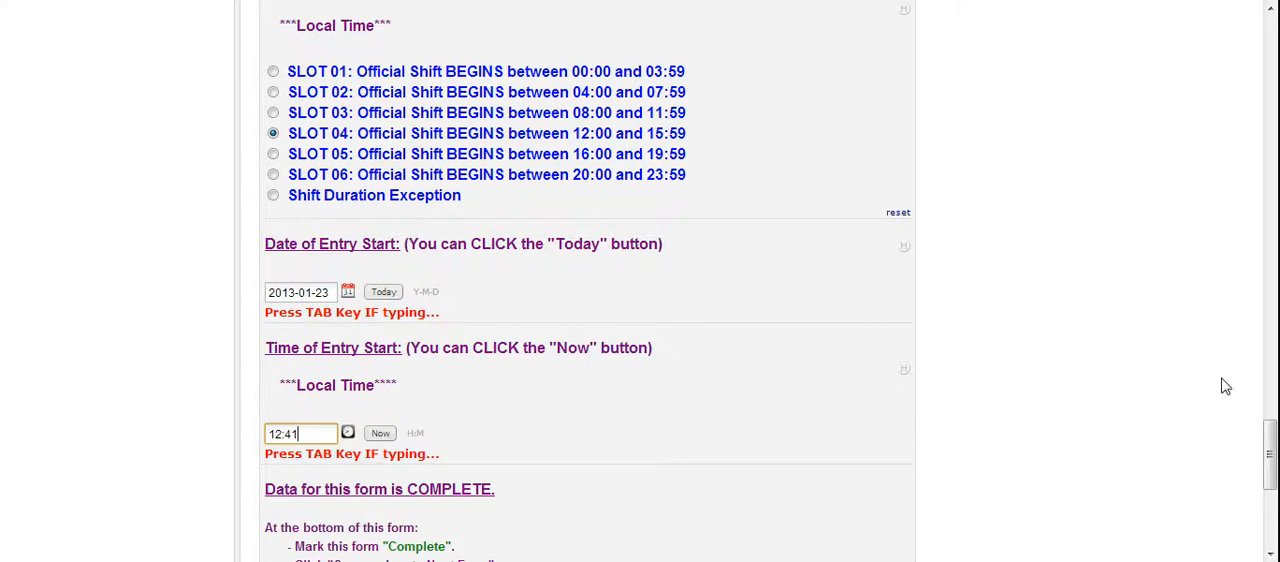
pyautogui.scroll(-3)
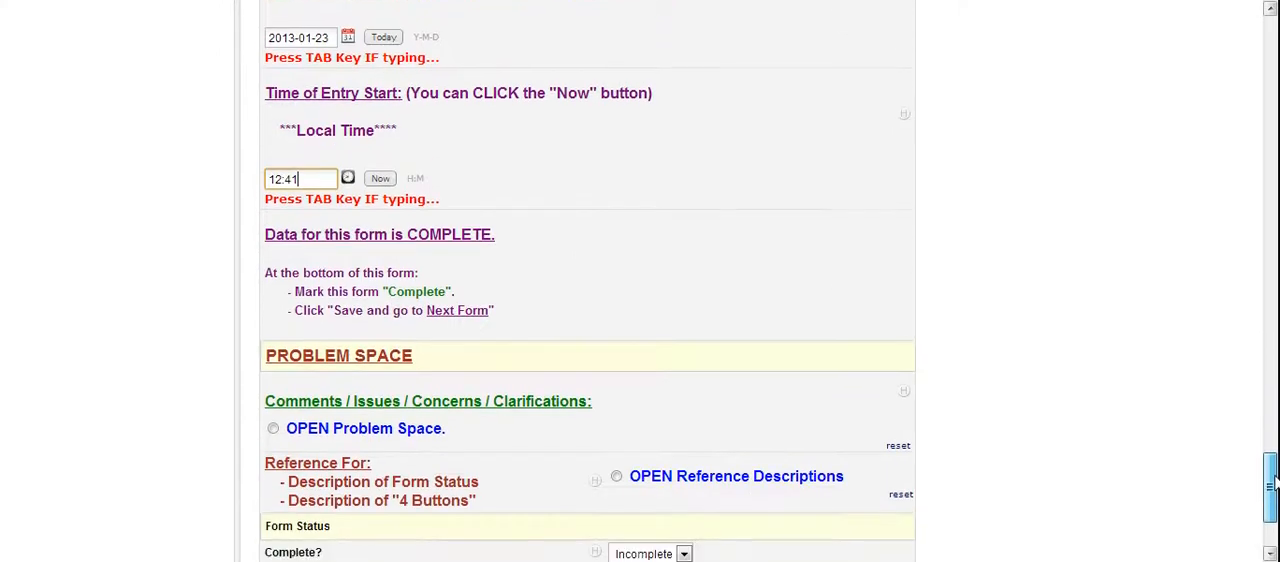
pyautogui.scroll(-3)
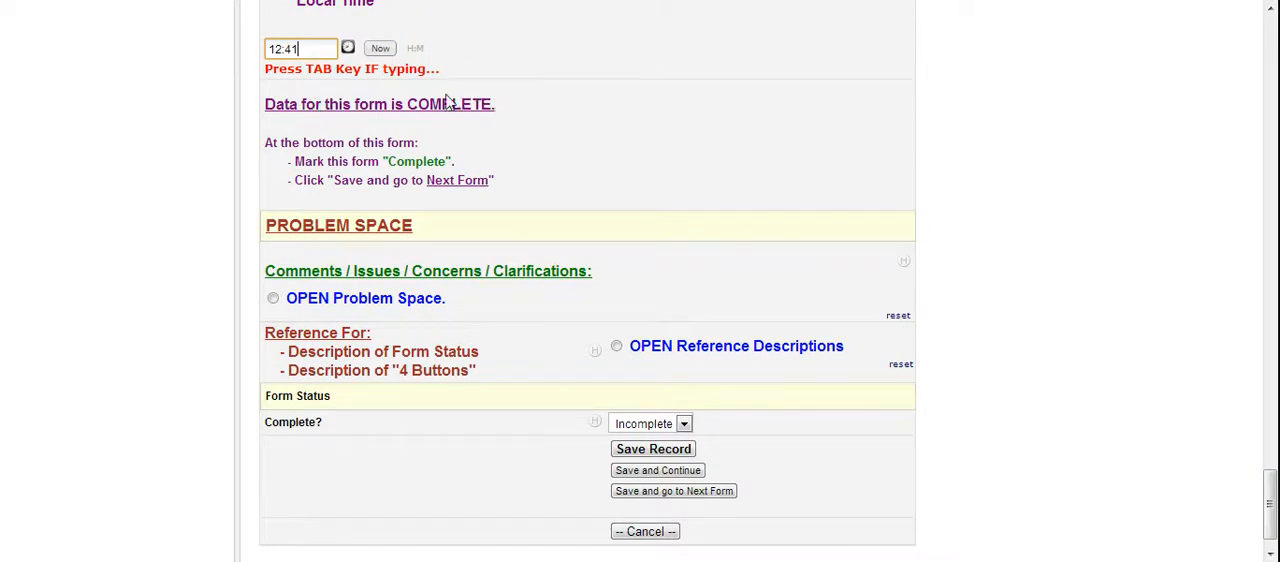
pyautogui.moveTo(448, 148)
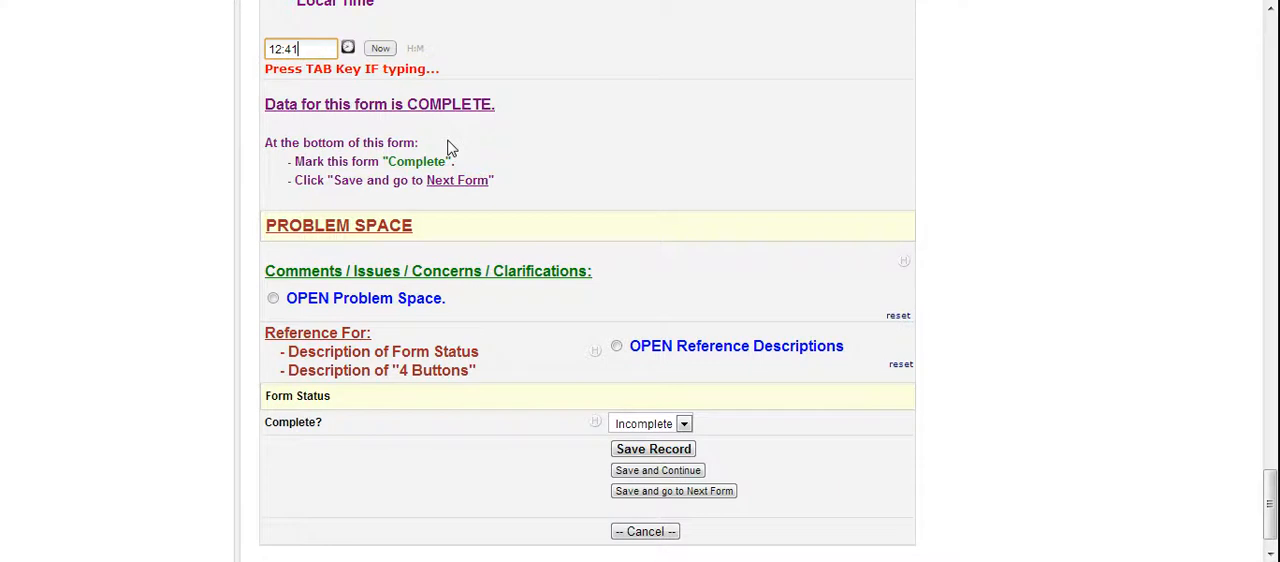
pyautogui.moveTo(448, 176)
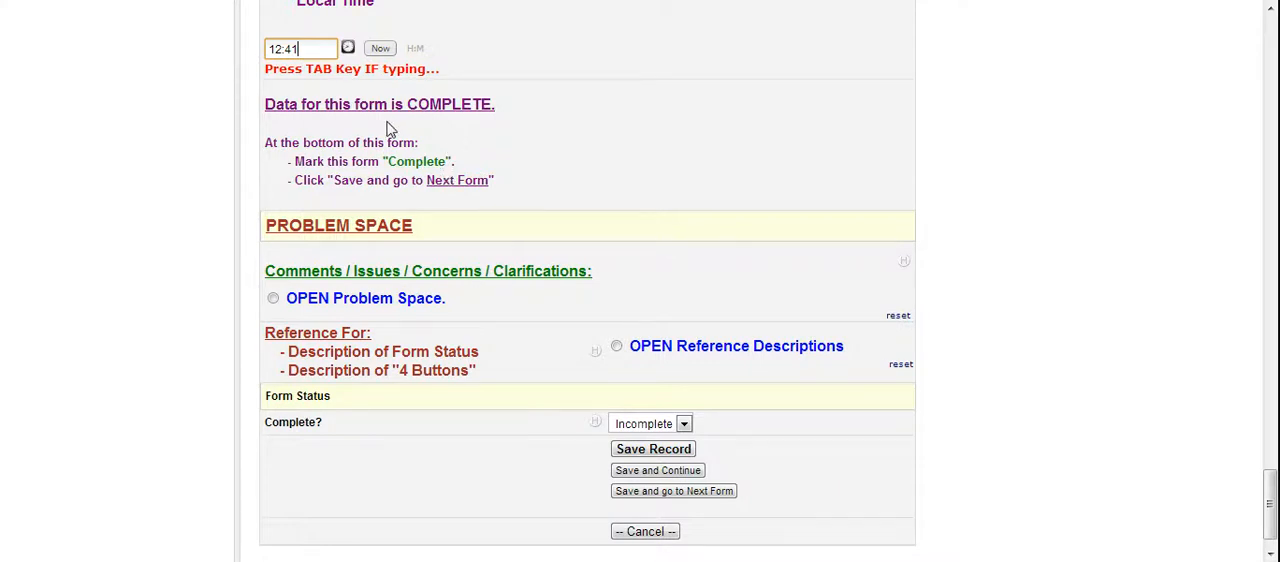
pyautogui.moveTo(484, 216)
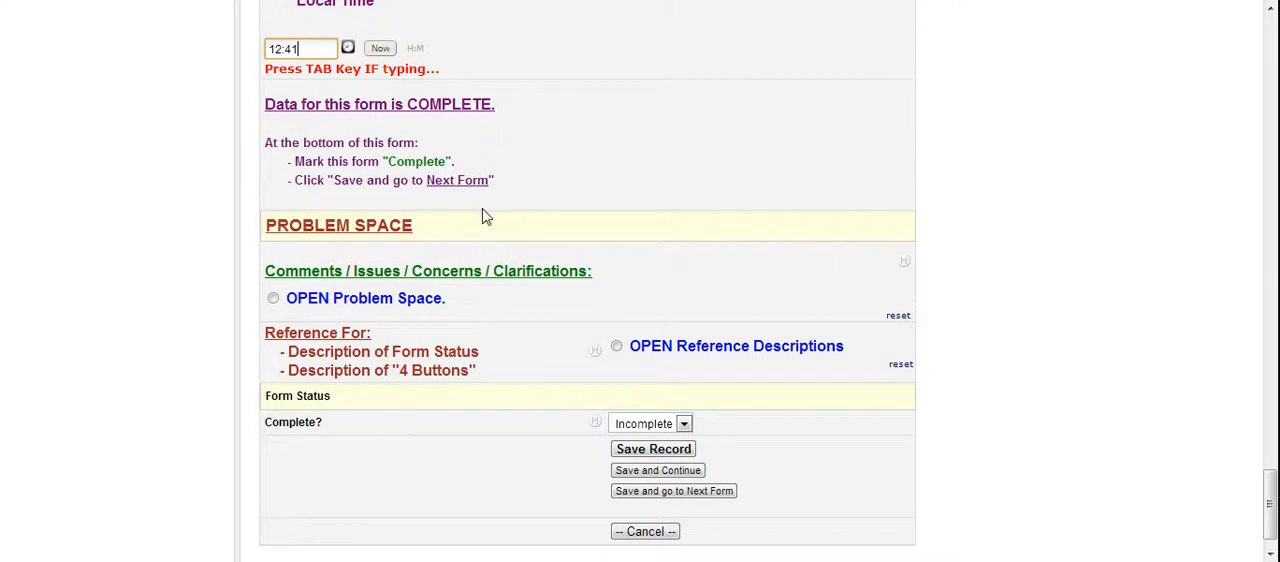
# Step: Set the START PAGE status to Complete and save, moving on to the next form
pyautogui.click(684, 424)
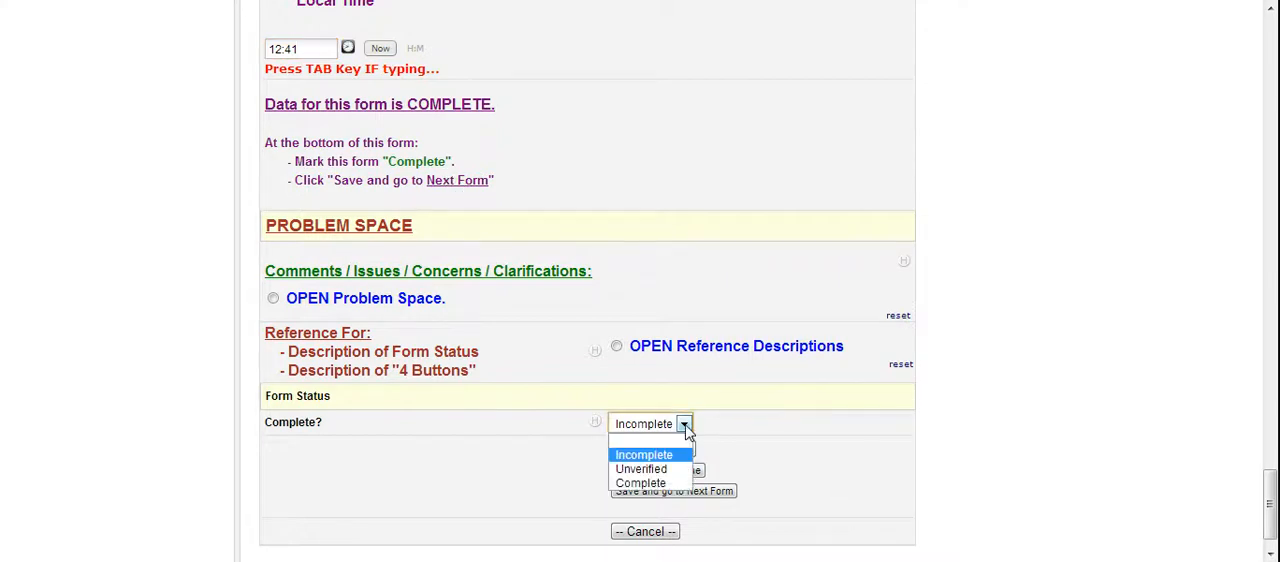
pyautogui.click(640, 482)
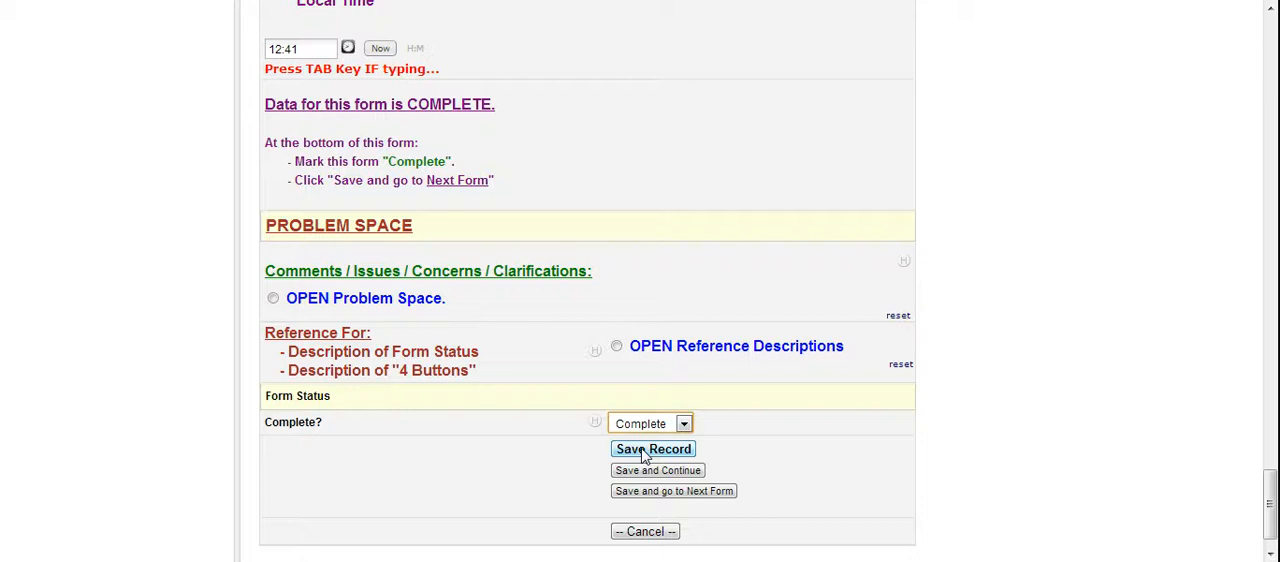
pyautogui.moveTo(656, 470)
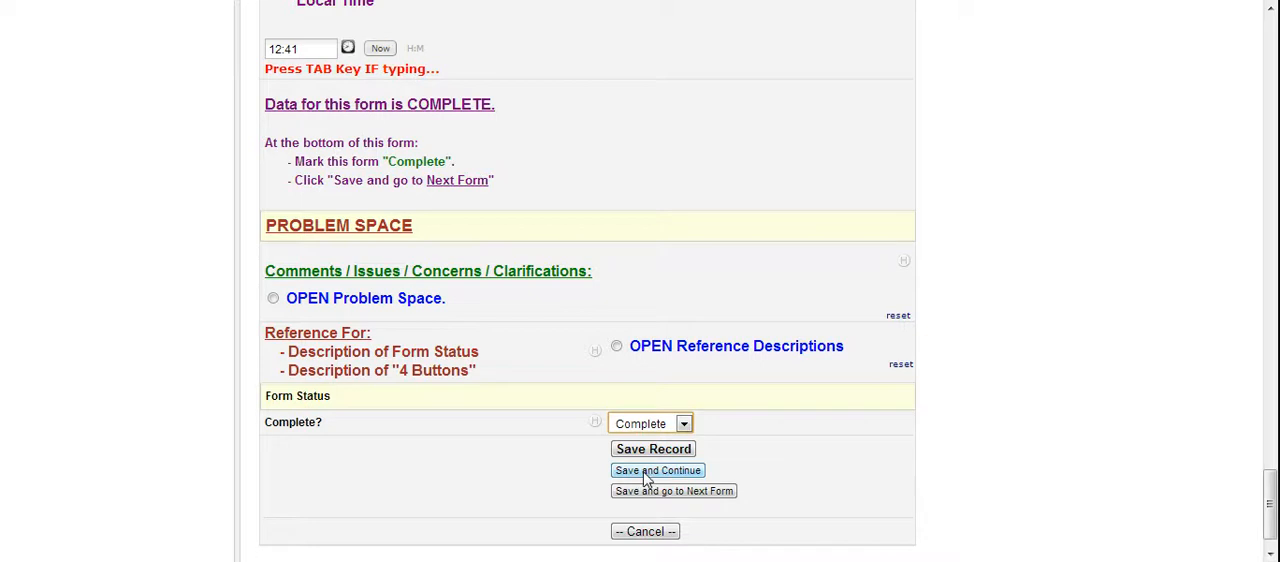
pyautogui.moveTo(644, 496)
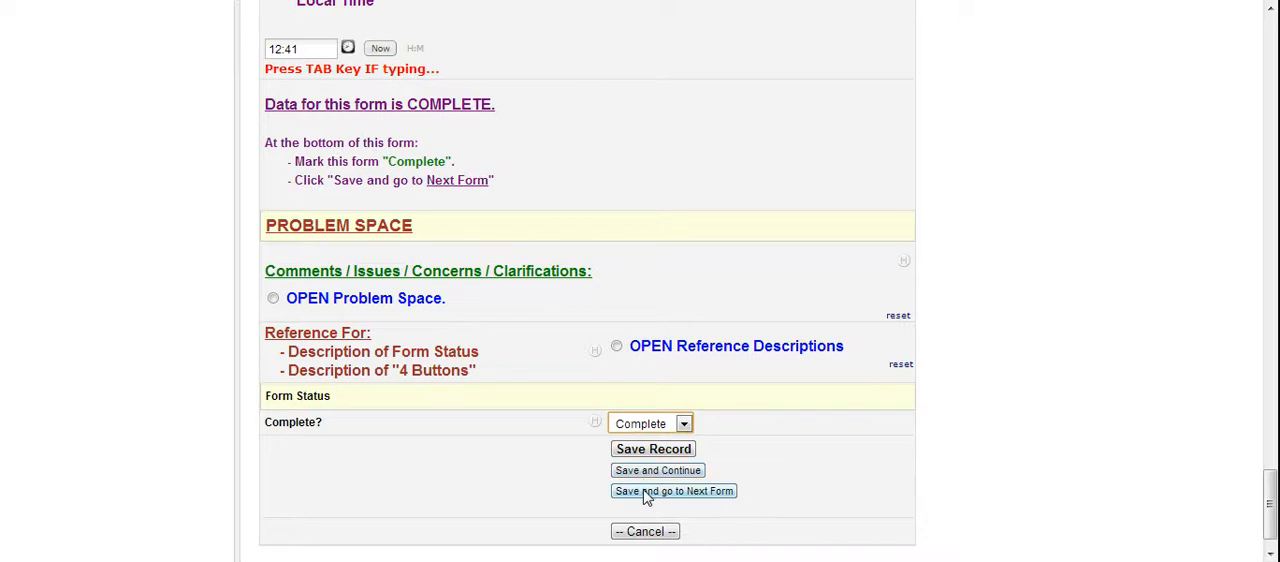
pyautogui.moveTo(654, 500)
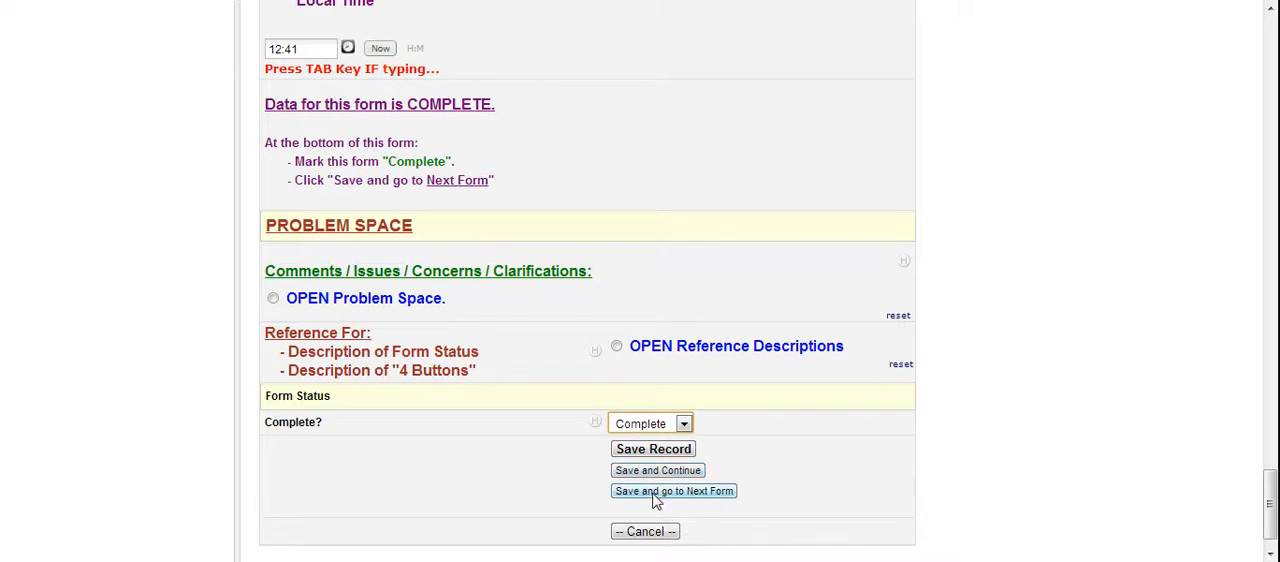
pyautogui.click(672, 492)
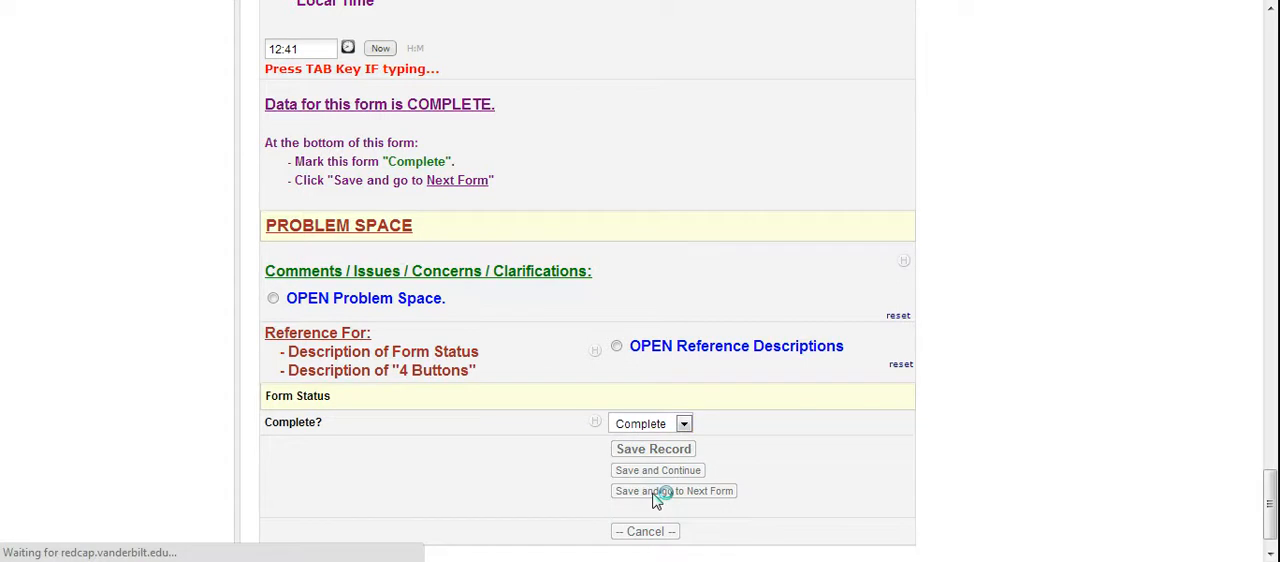
pyautogui.click(672, 492)
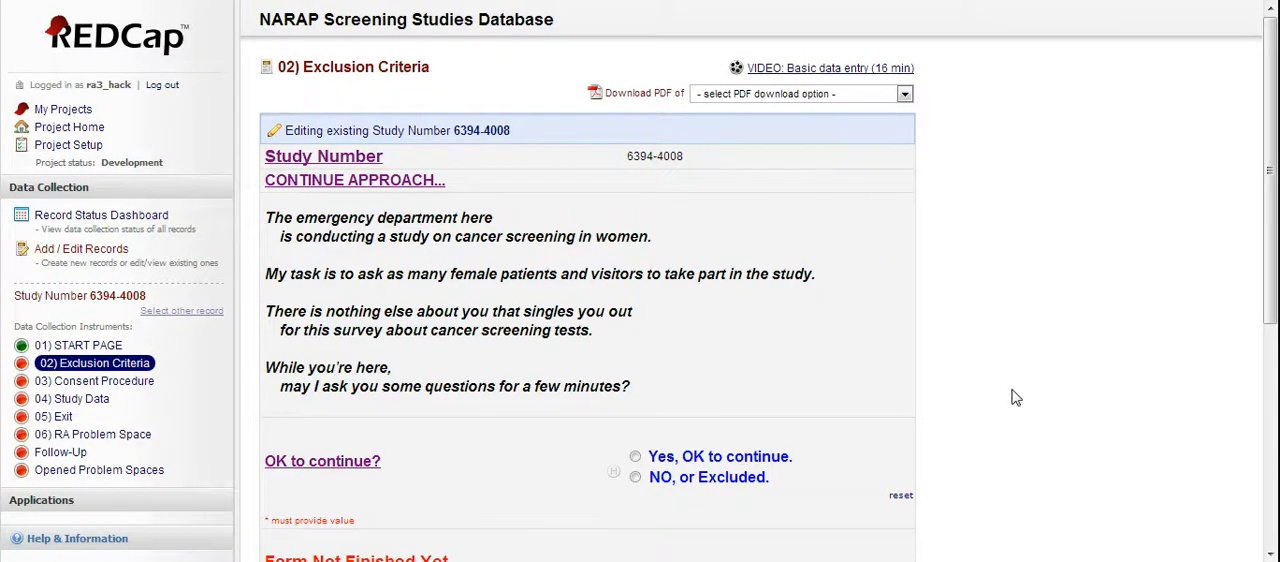
pyautogui.scroll(-3)
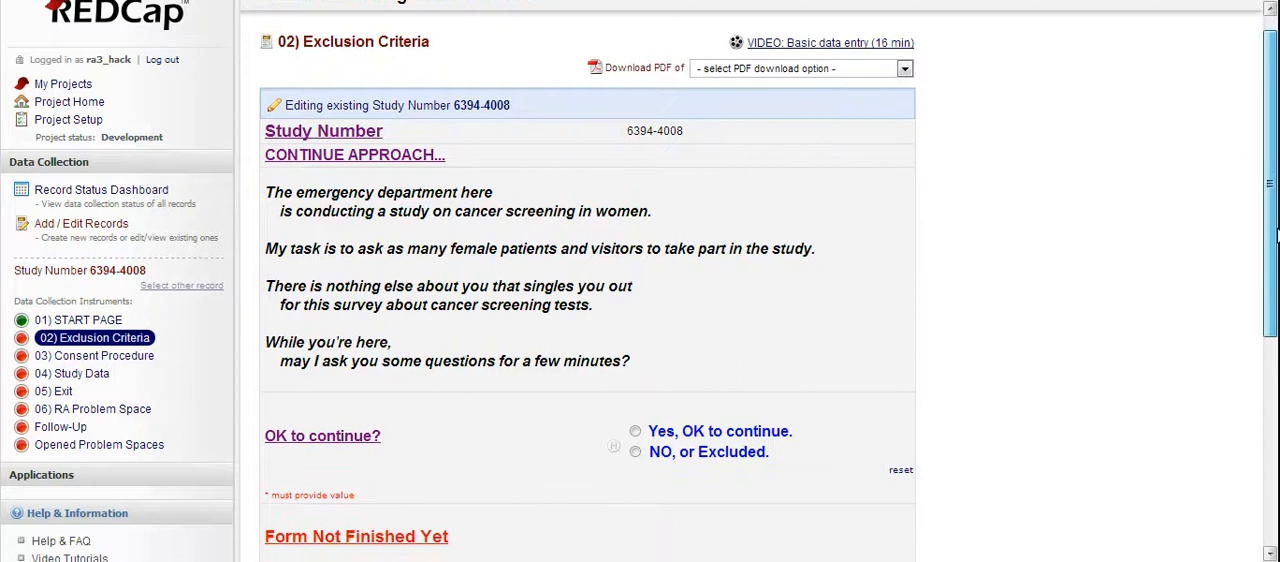
pyautogui.scroll(-3)
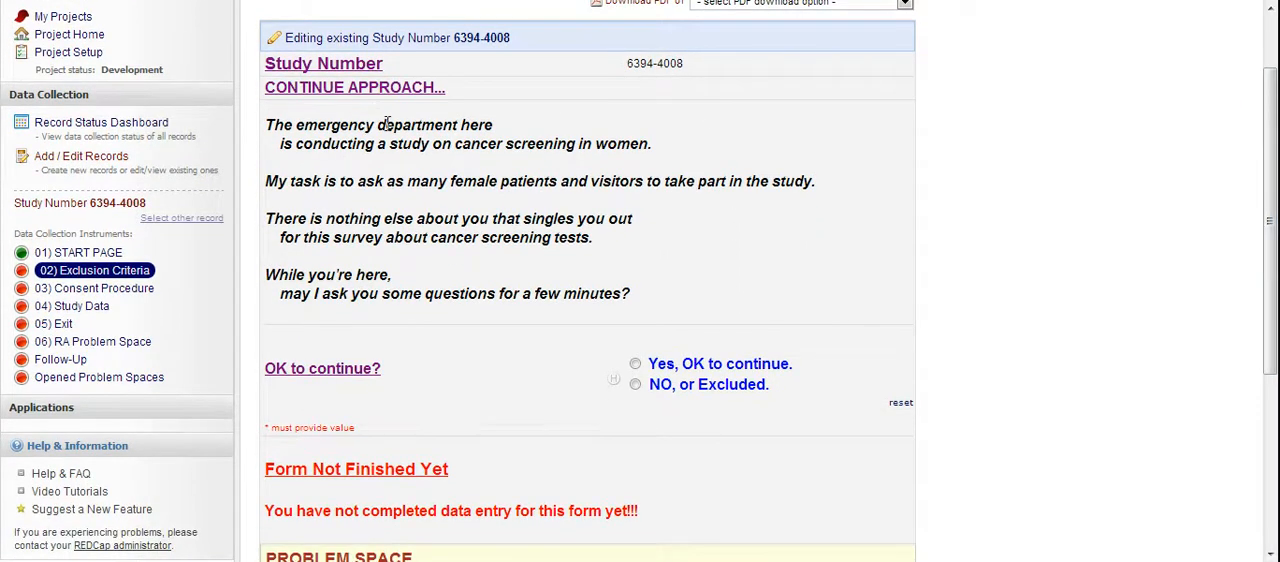
pyautogui.moveTo(556, 148)
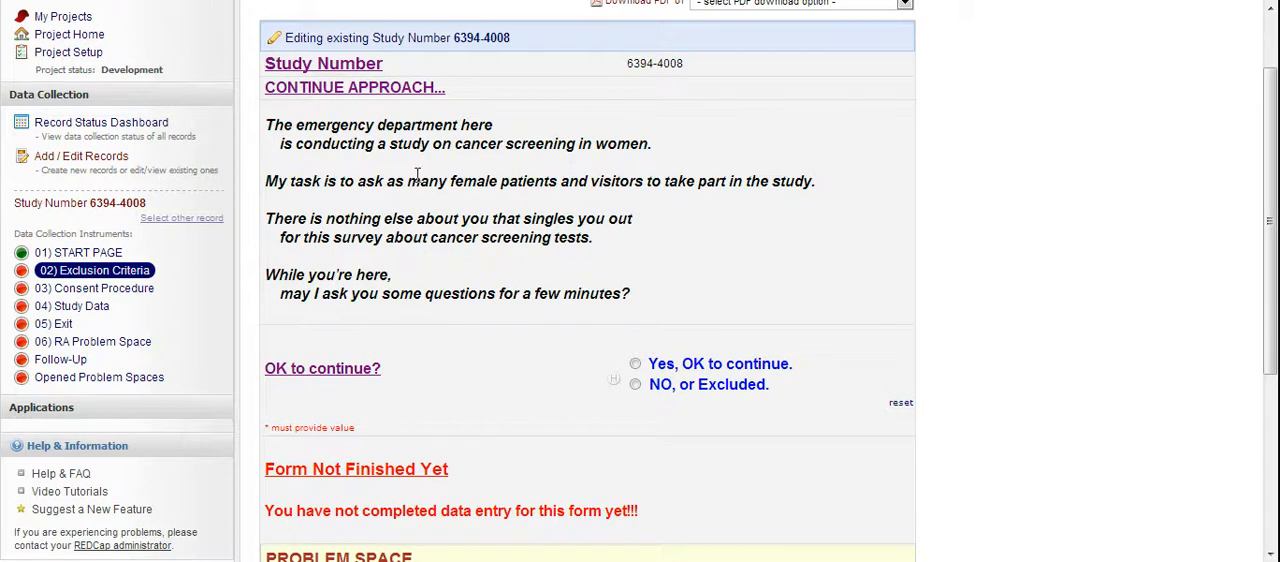
pyautogui.moveTo(700, 184)
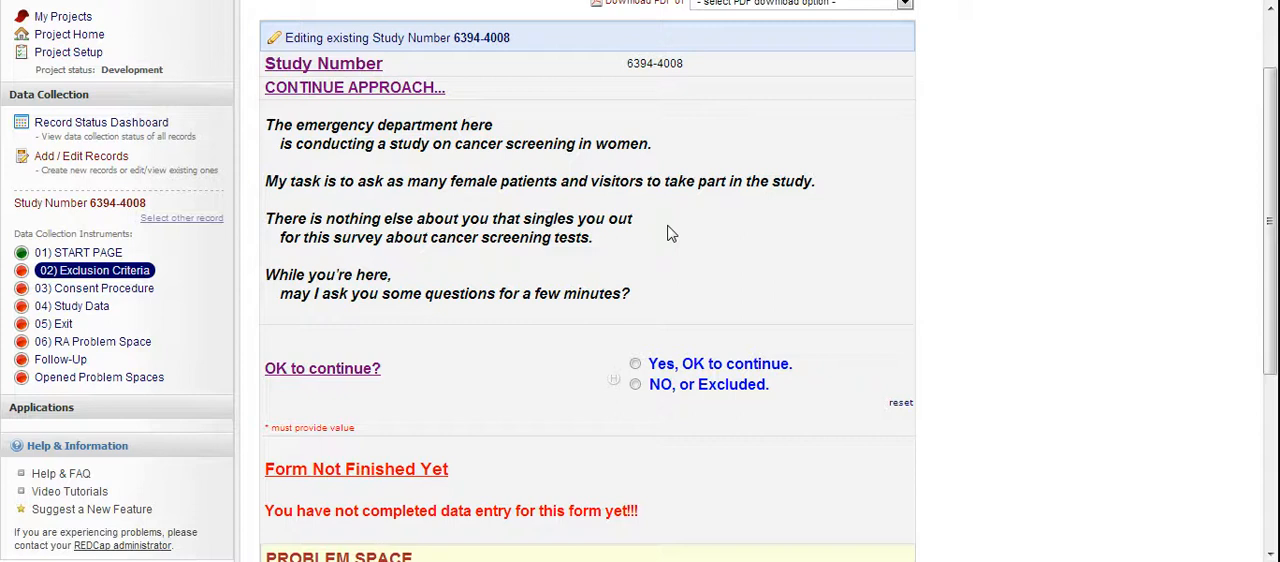
pyautogui.moveTo(604, 266)
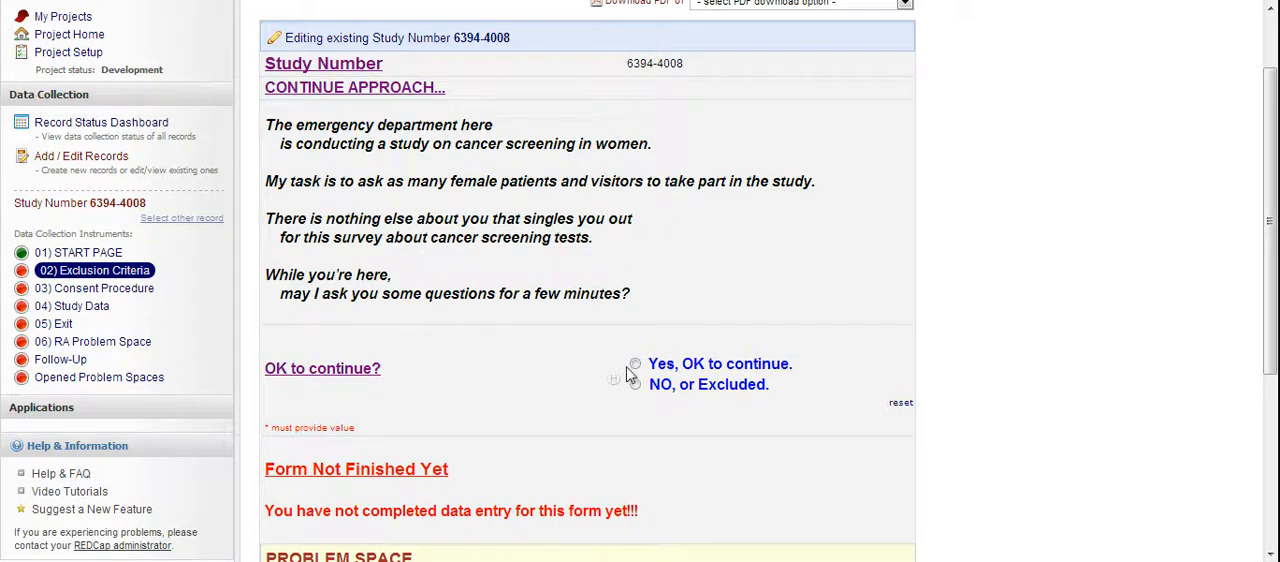
# Step: Answer 'Yes, OK to continue.' and scroll to the Alone Vs. Not Alone question
pyautogui.click(634, 364)
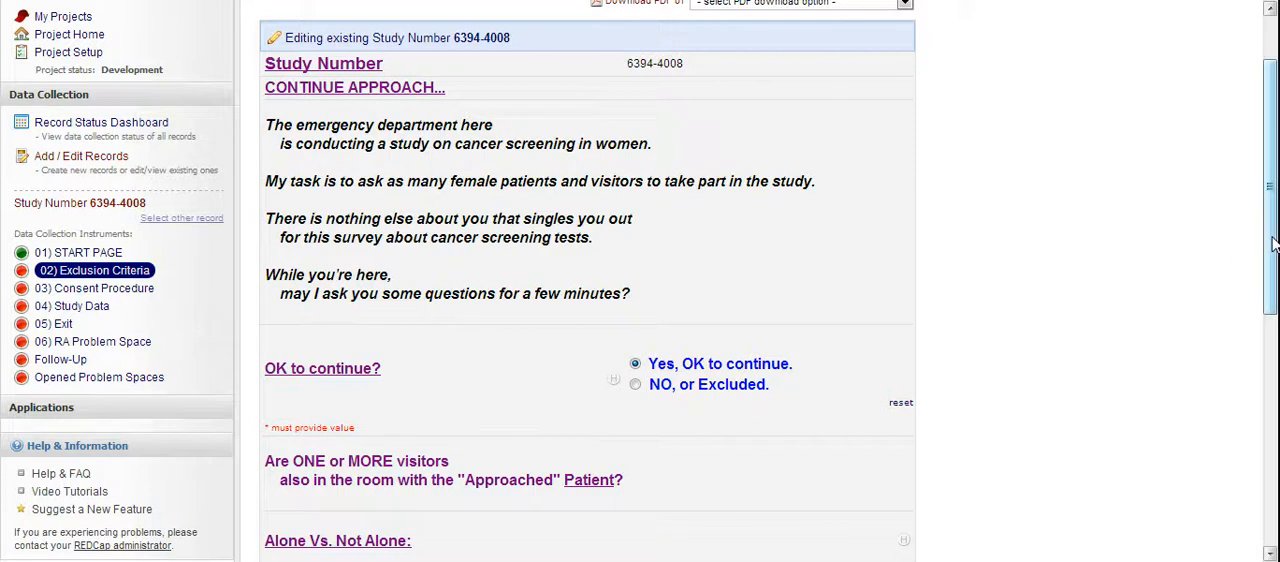
pyautogui.scroll(-3)
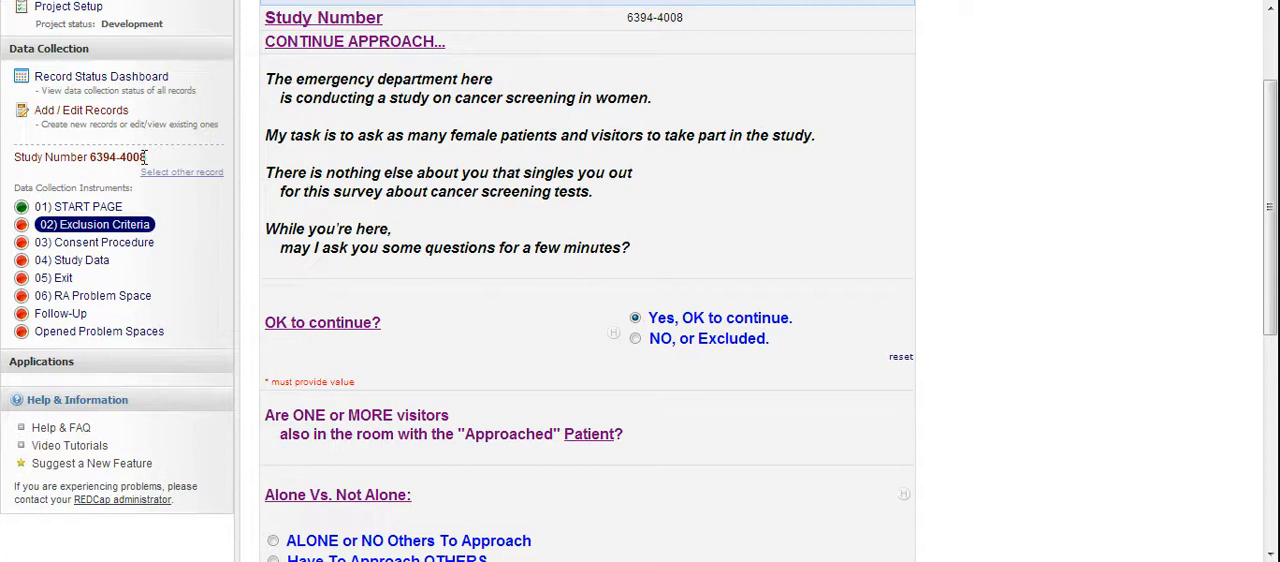
pyautogui.moveTo(40, 190)
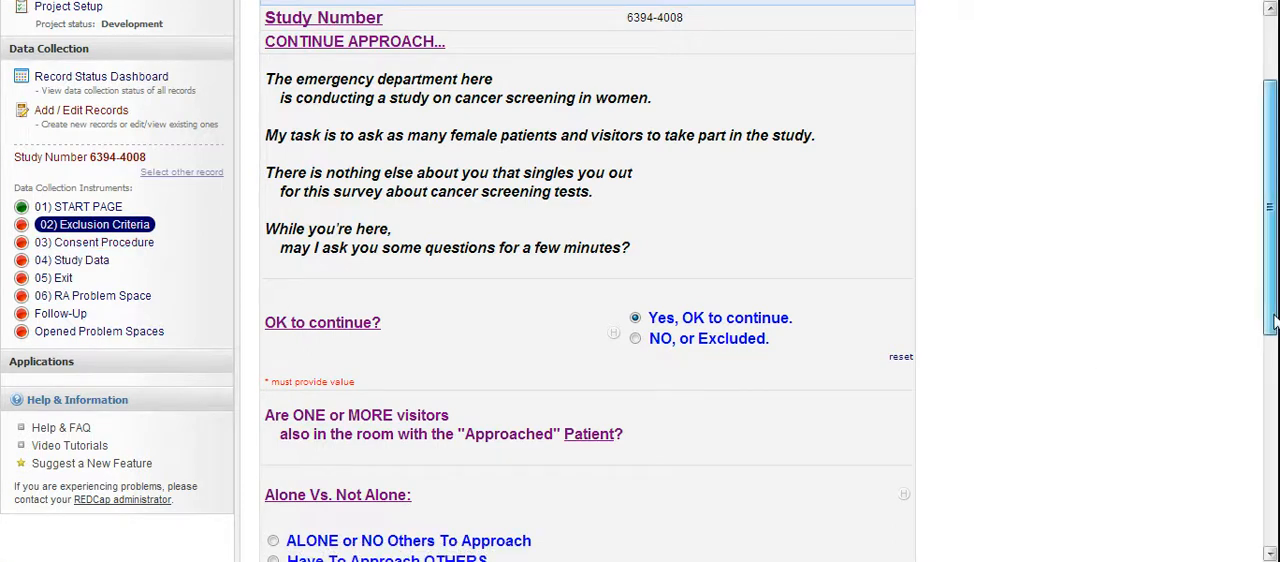
pyautogui.scroll(-3)
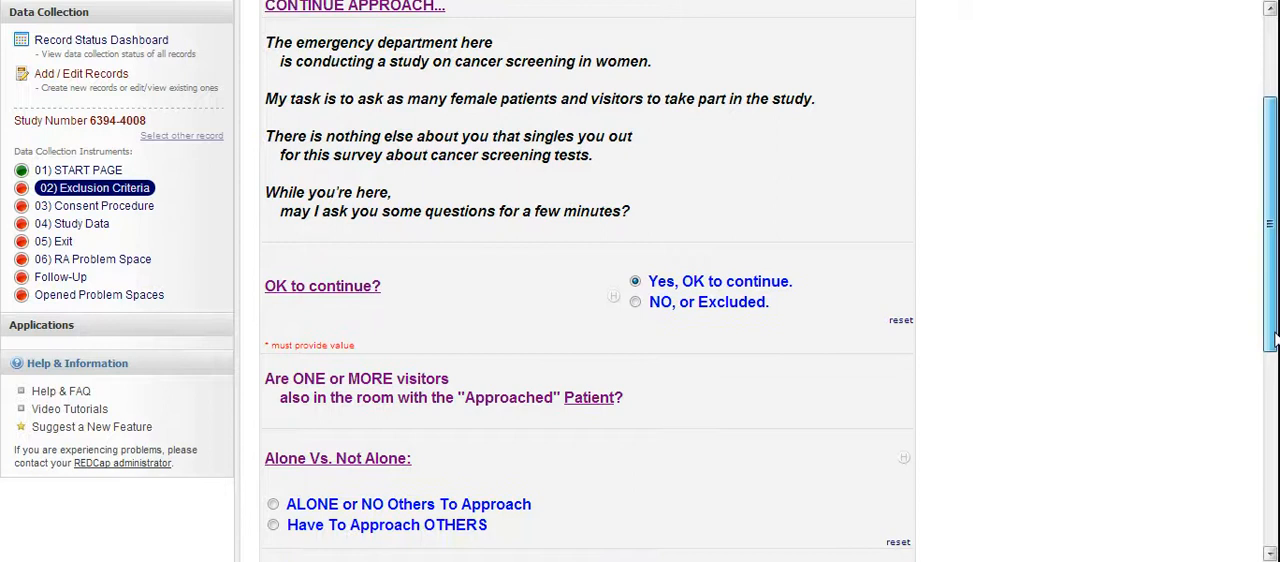
pyautogui.scroll(-3)
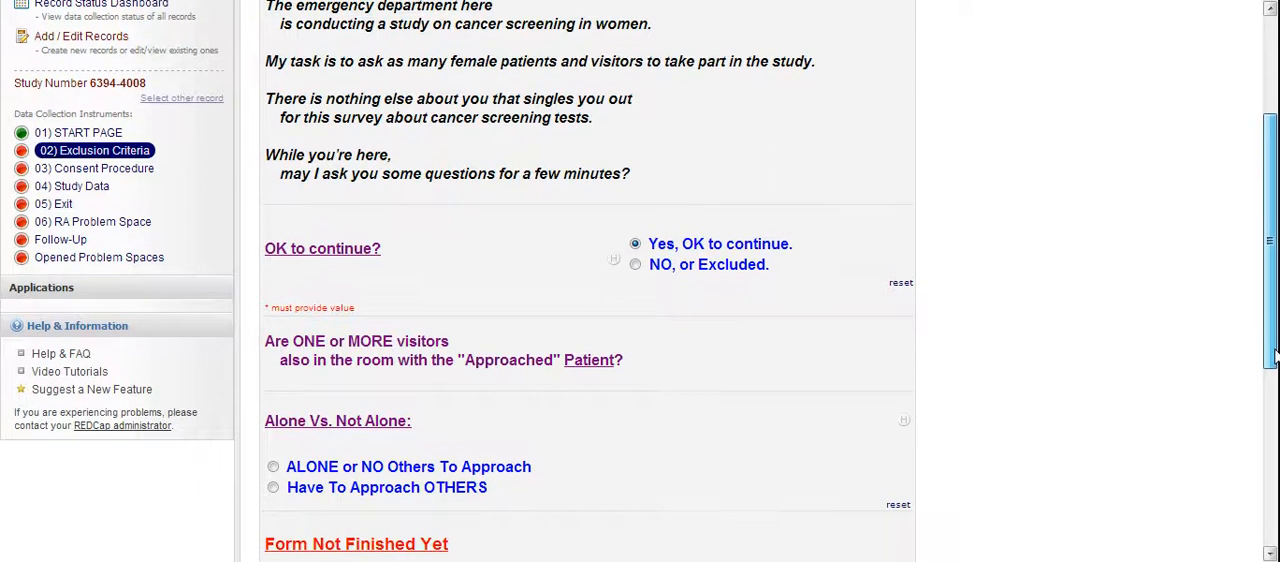
pyautogui.scroll(-3)
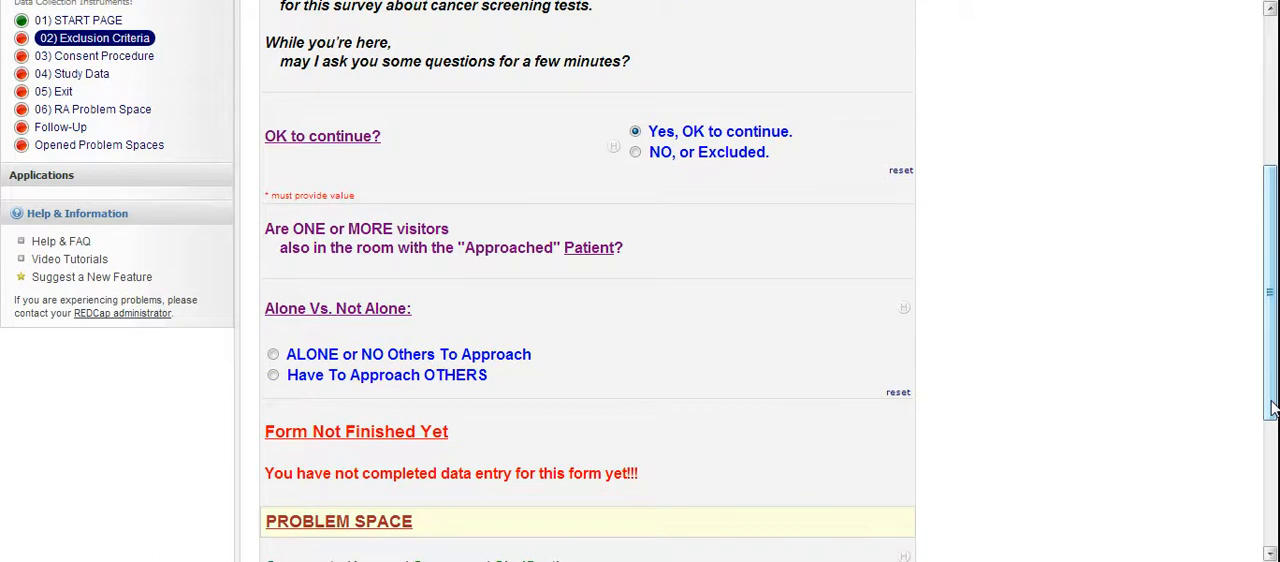
pyautogui.moveTo(1270, 364)
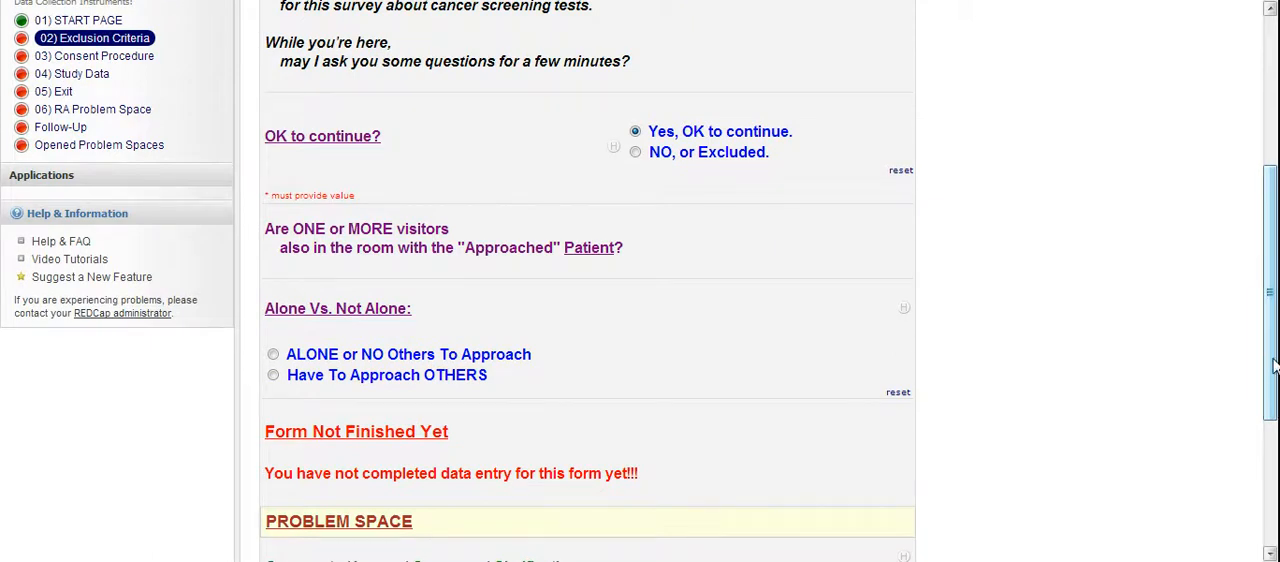
pyautogui.scroll(-3)
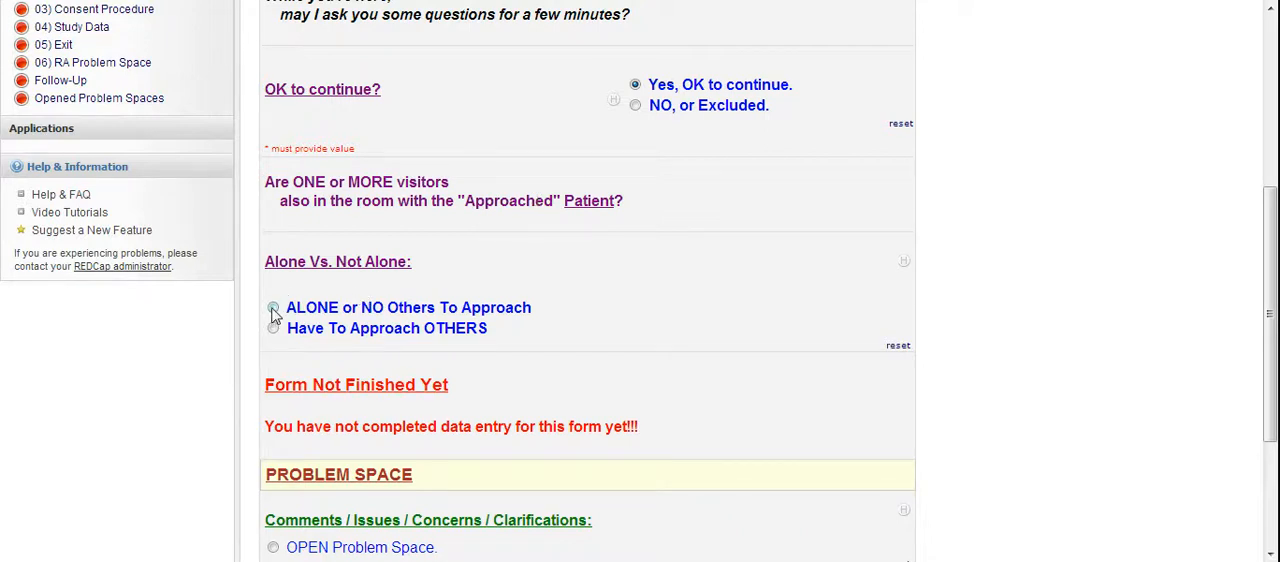
# Step: Answer Alone Vs. Not Alone as 'ALONE or NO Others To Approach' after briefly trying 'Have To Approach OTHERS'
pyautogui.click(272, 328)
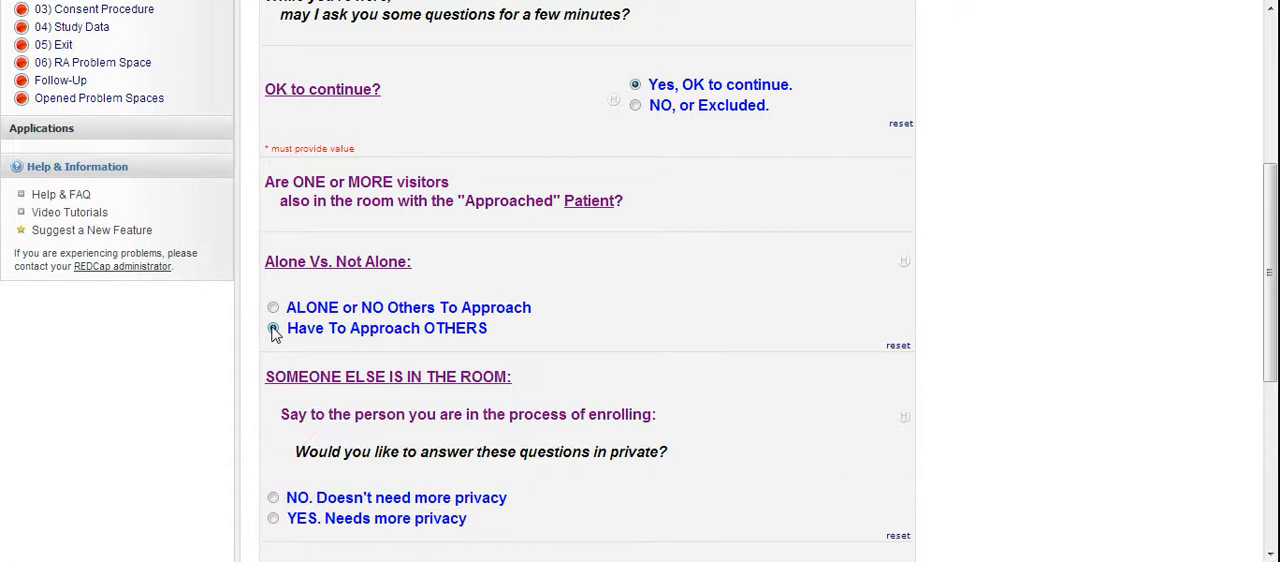
pyautogui.click(272, 328)
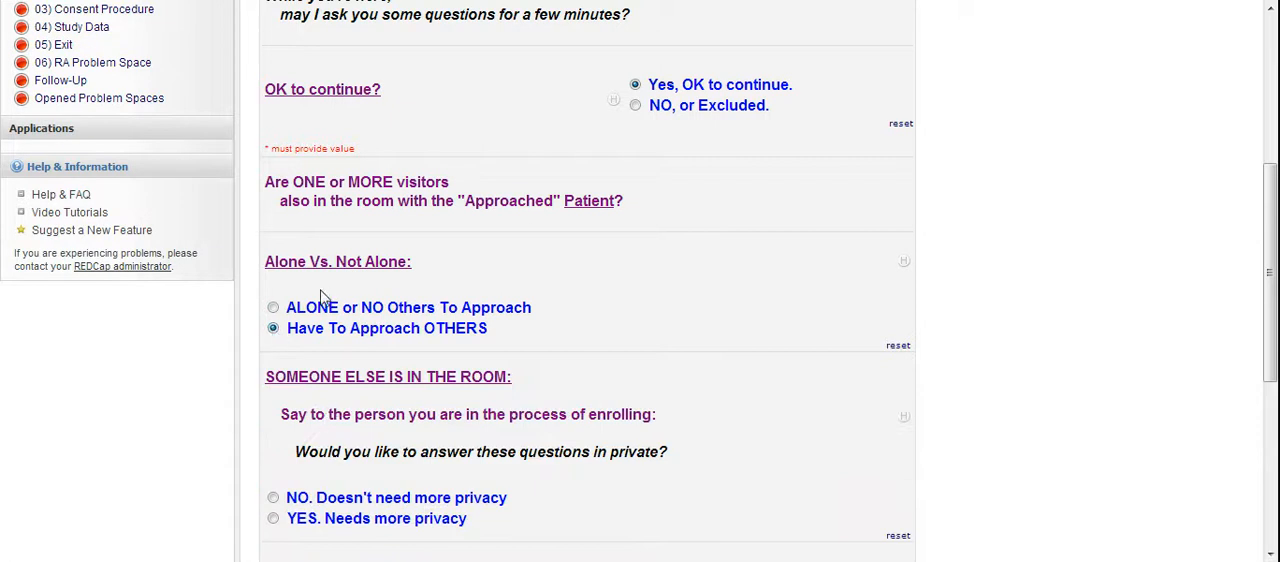
pyautogui.click(272, 308)
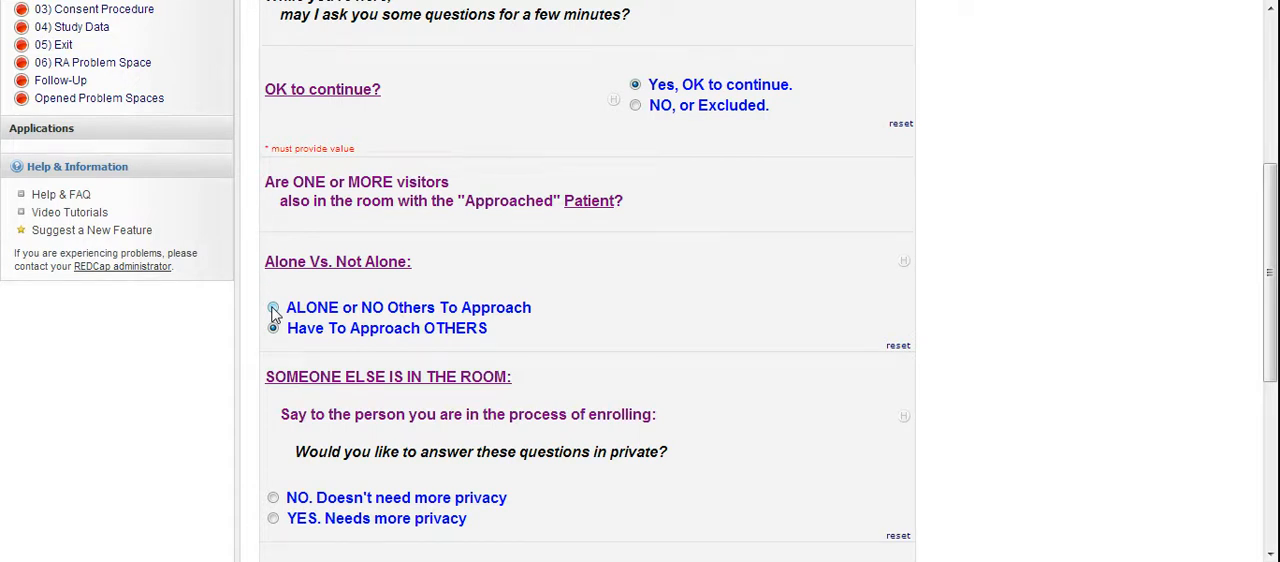
pyautogui.click(272, 308)
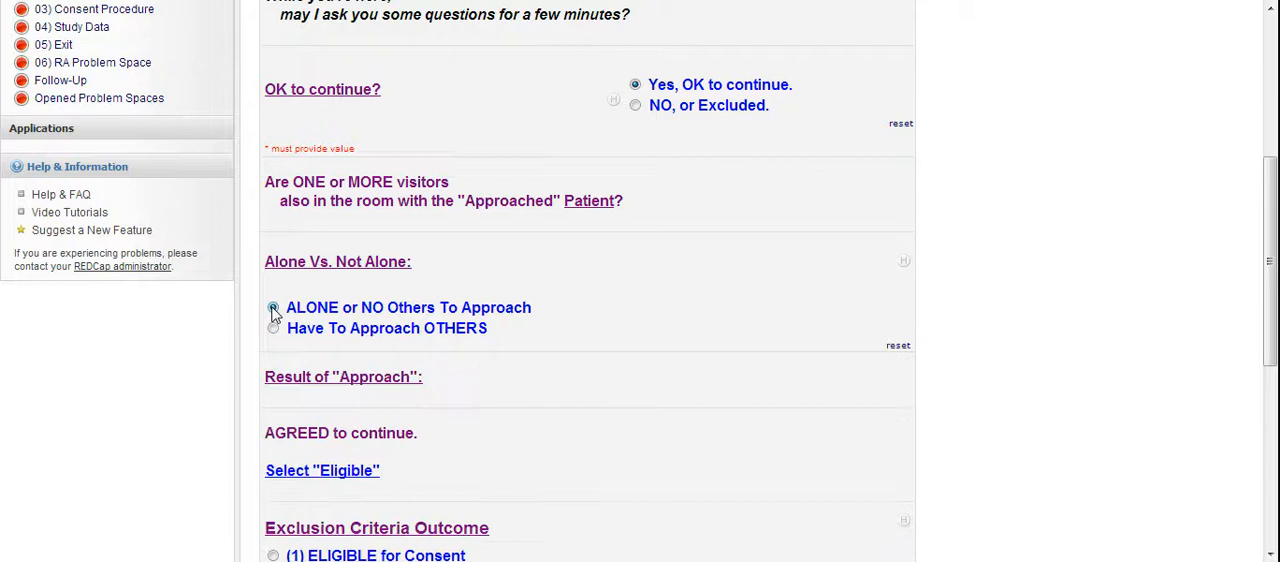
pyautogui.click(272, 308)
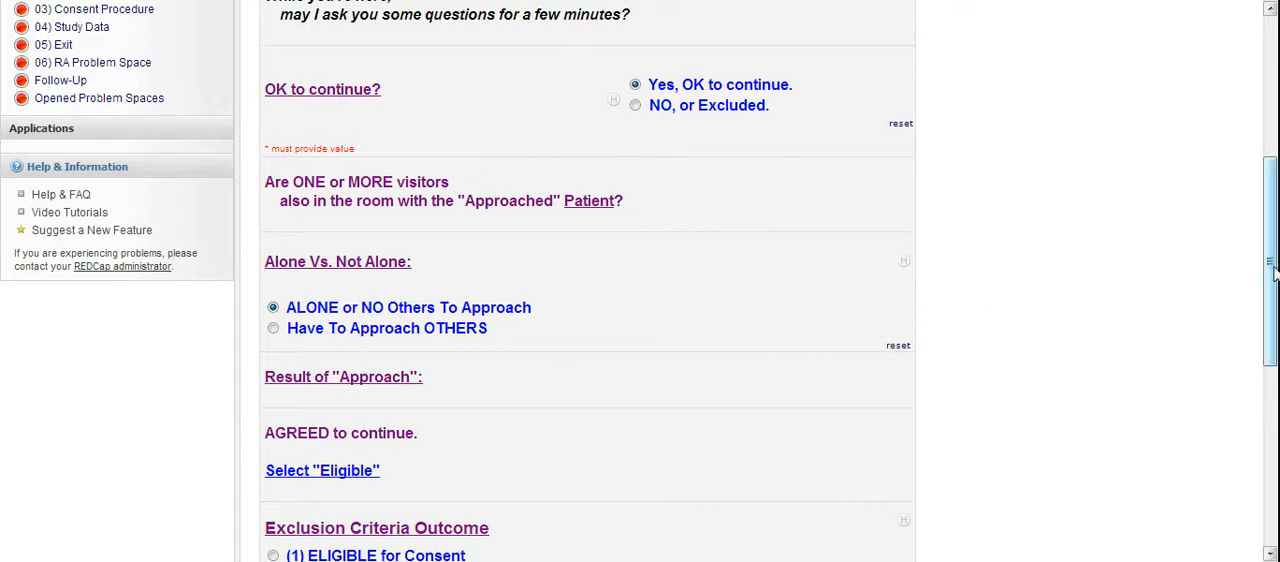
pyautogui.scroll(-3)
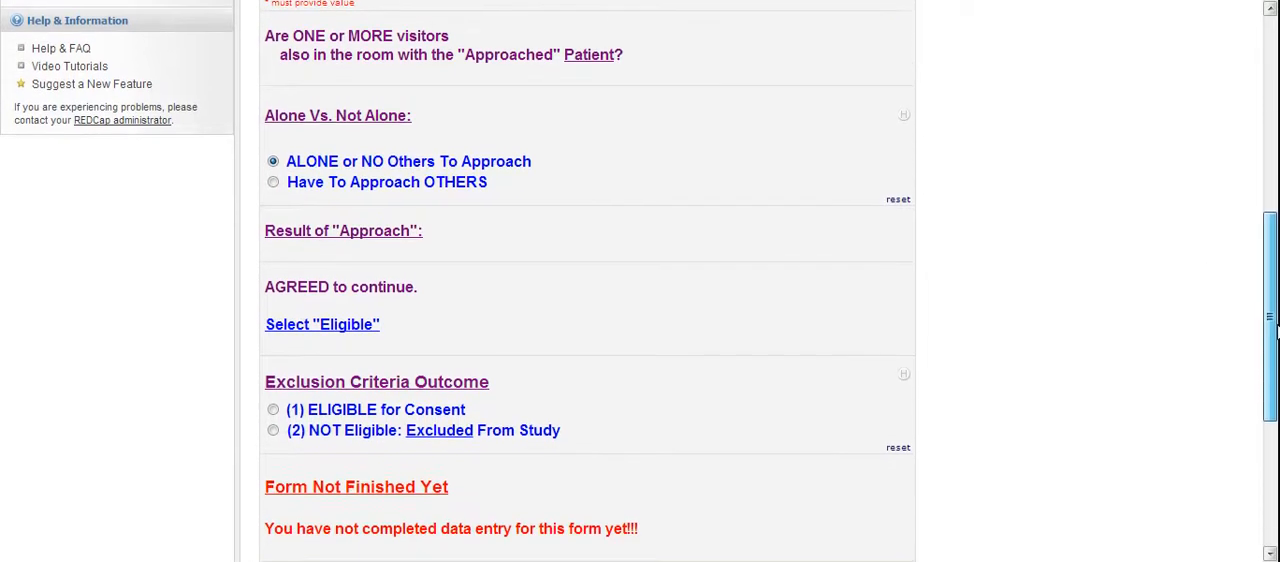
pyautogui.scroll(-3)
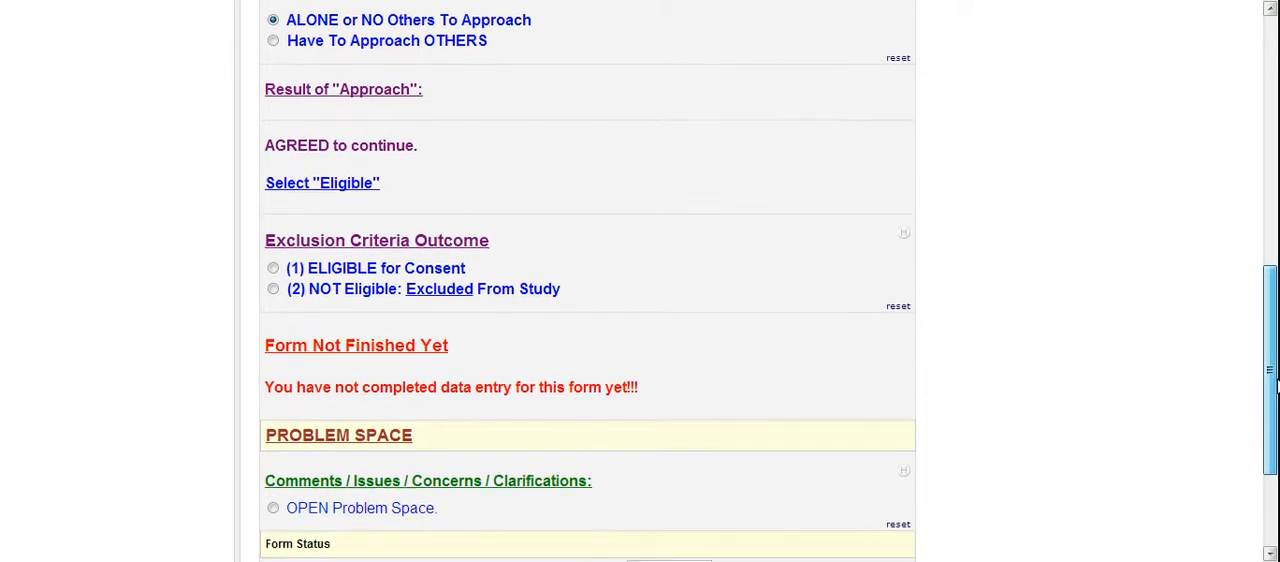
pyautogui.scroll(-3)
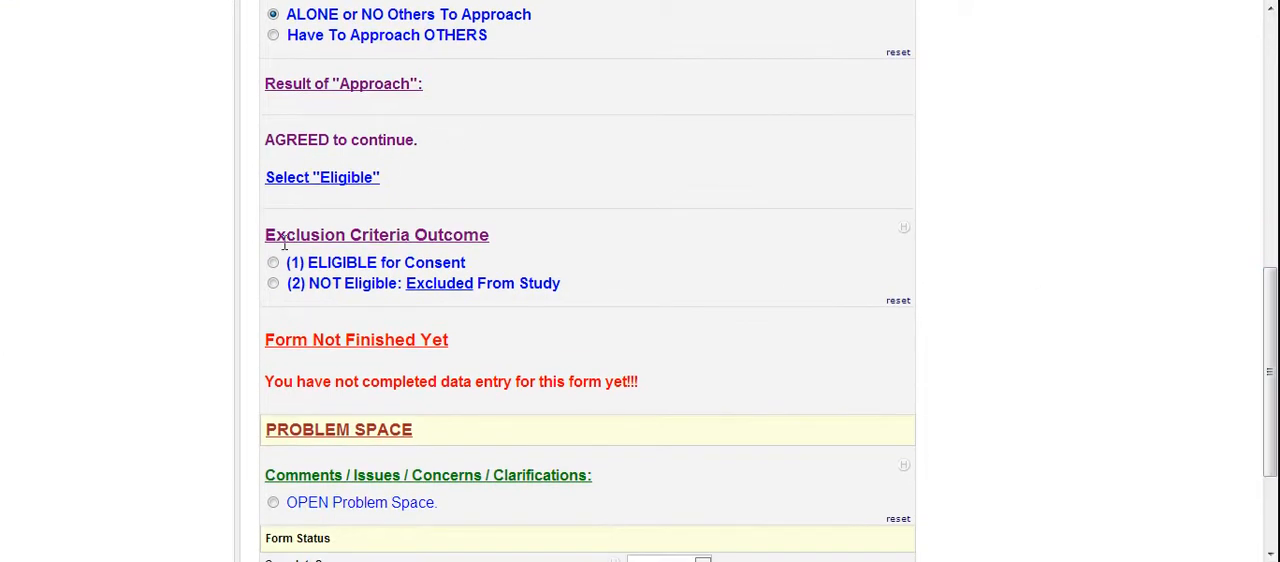
# Step: Set Exclusion Criteria Outcome to '(1) ELIGIBLE for Consent' and the form status to Complete
pyautogui.click(272, 262)
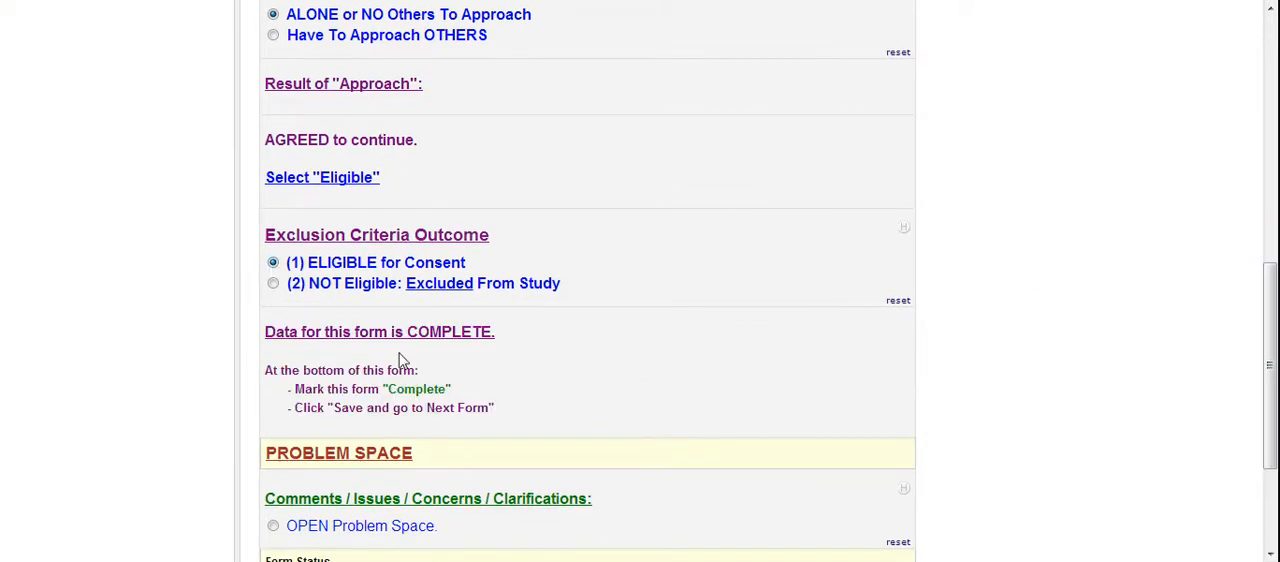
pyautogui.moveTo(740, 350)
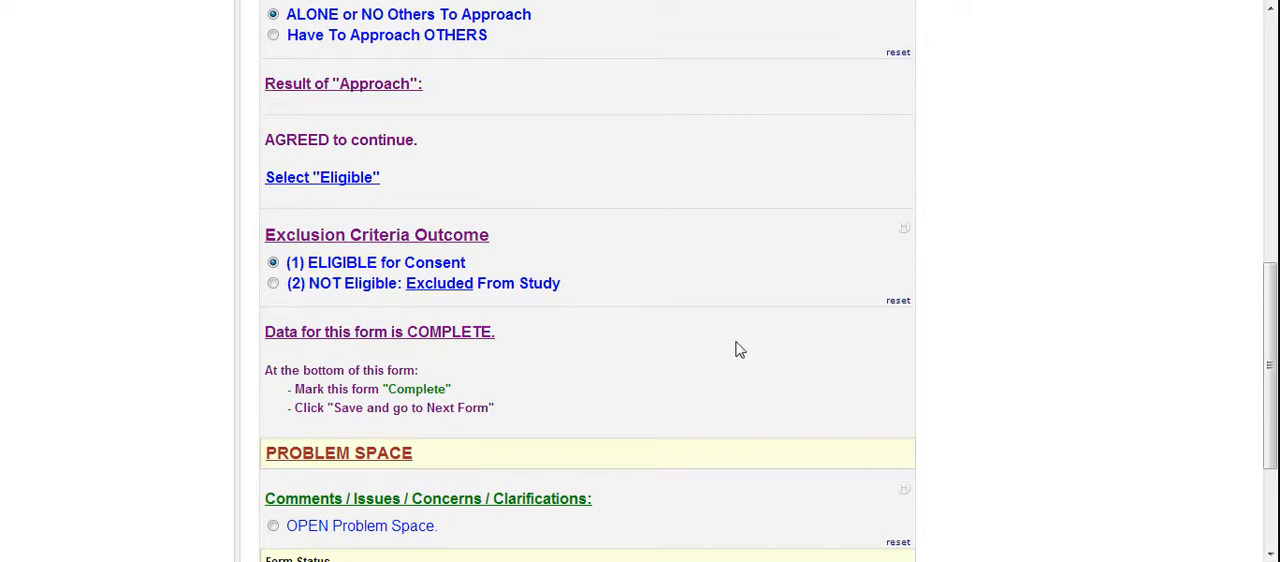
pyautogui.scroll(-3)
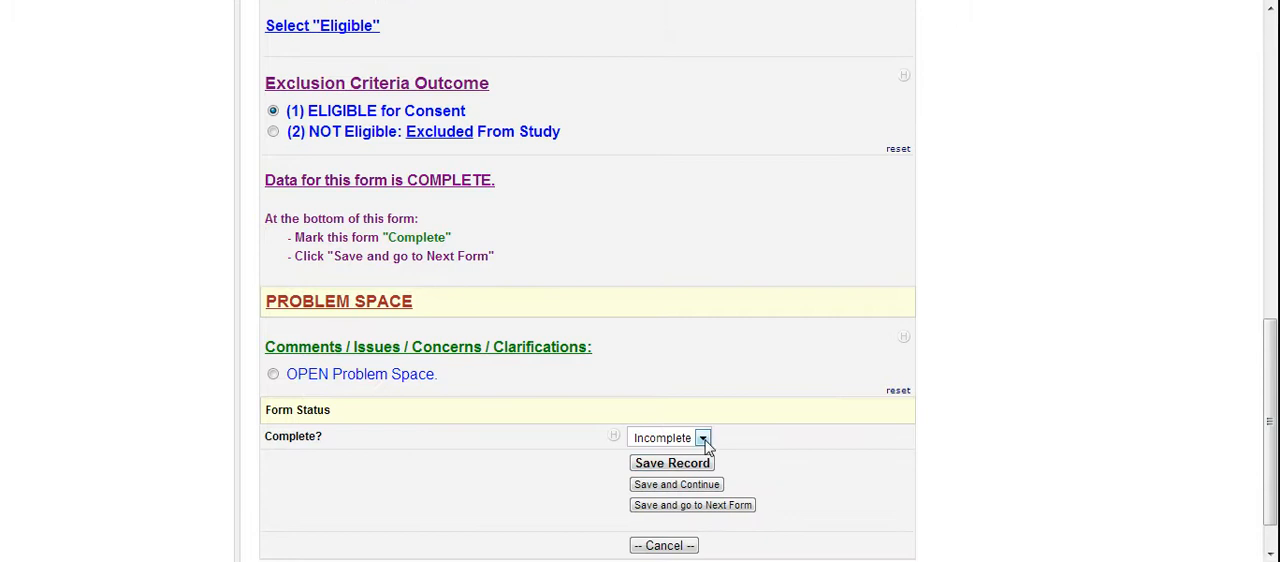
pyautogui.click(668, 436)
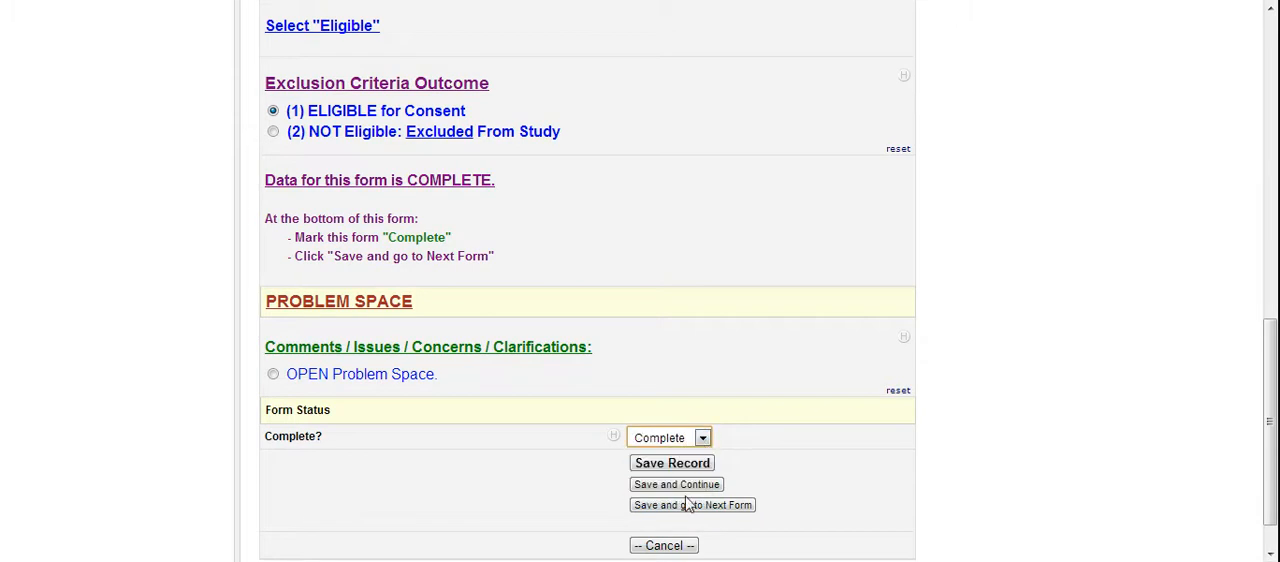